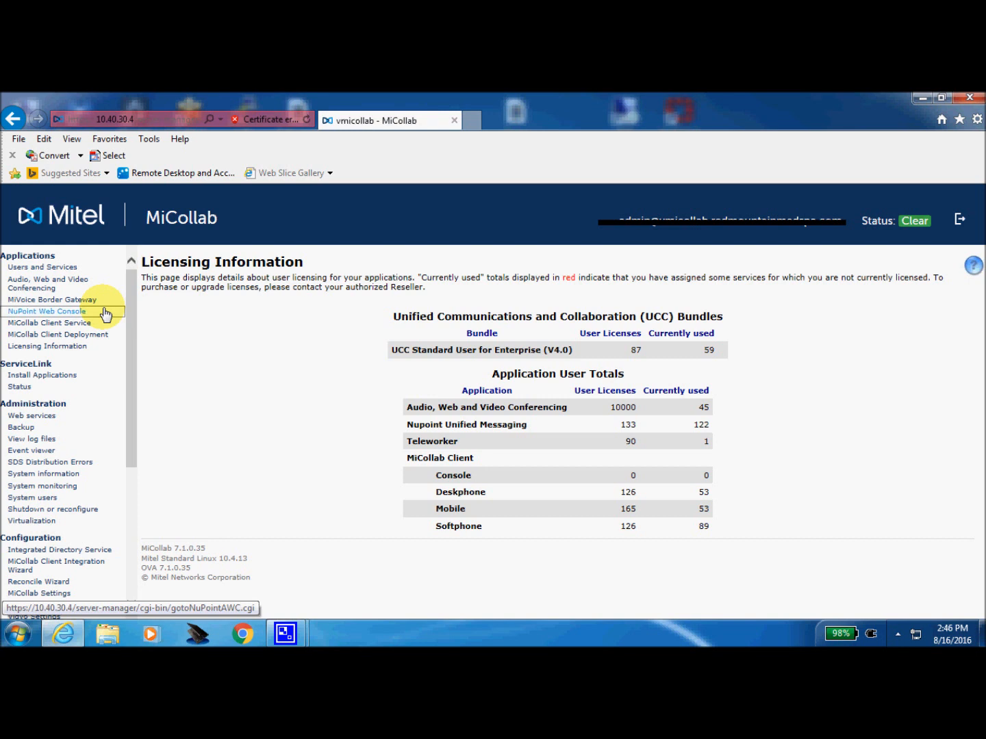
Step: Launch the NuPoint Web Console and bring the Call Director menu into view
{"action": "left_click", "coordinate": [46, 311]}
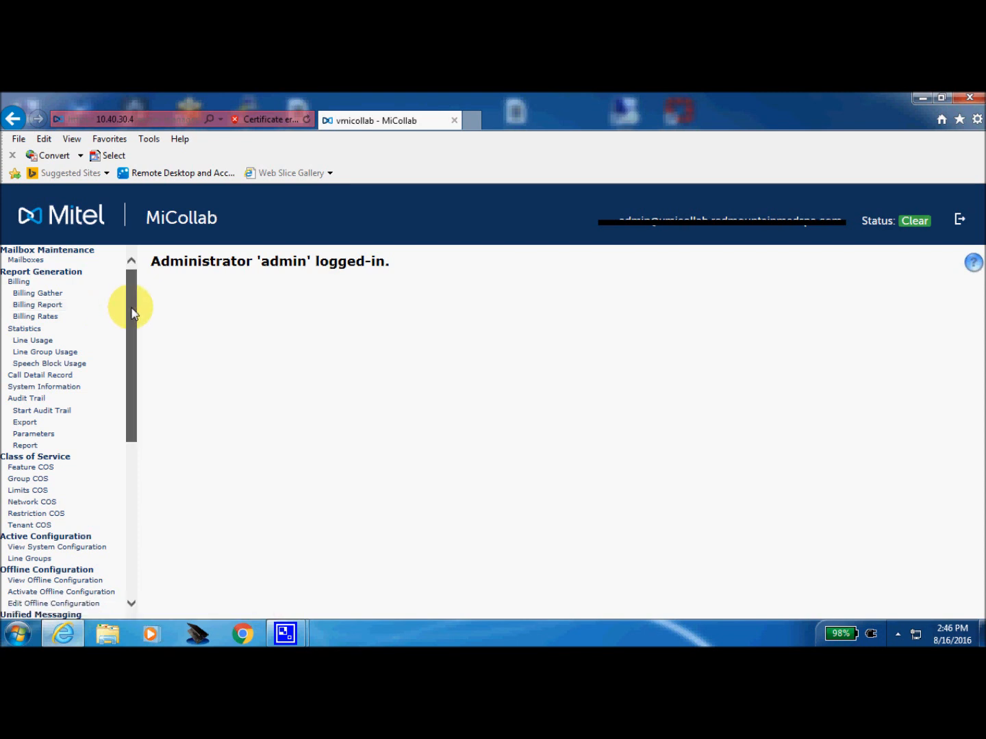
{"action": "scroll", "scroll_direction": "down", "scroll_amount": 3}
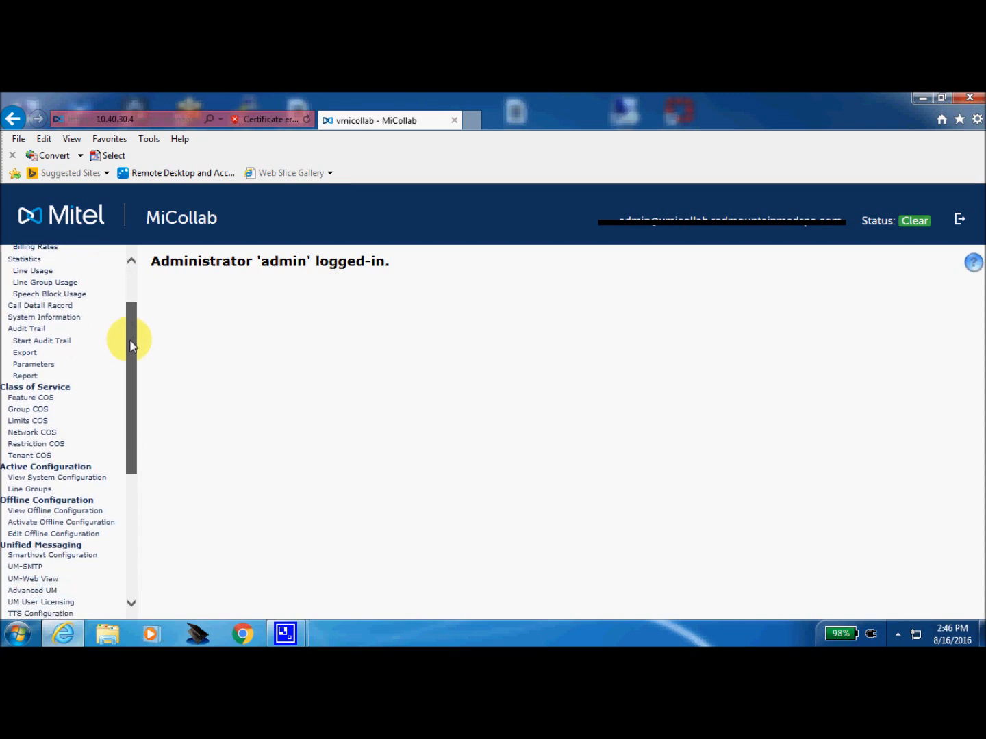
{"action": "scroll", "scroll_direction": "down", "scroll_amount": 3}
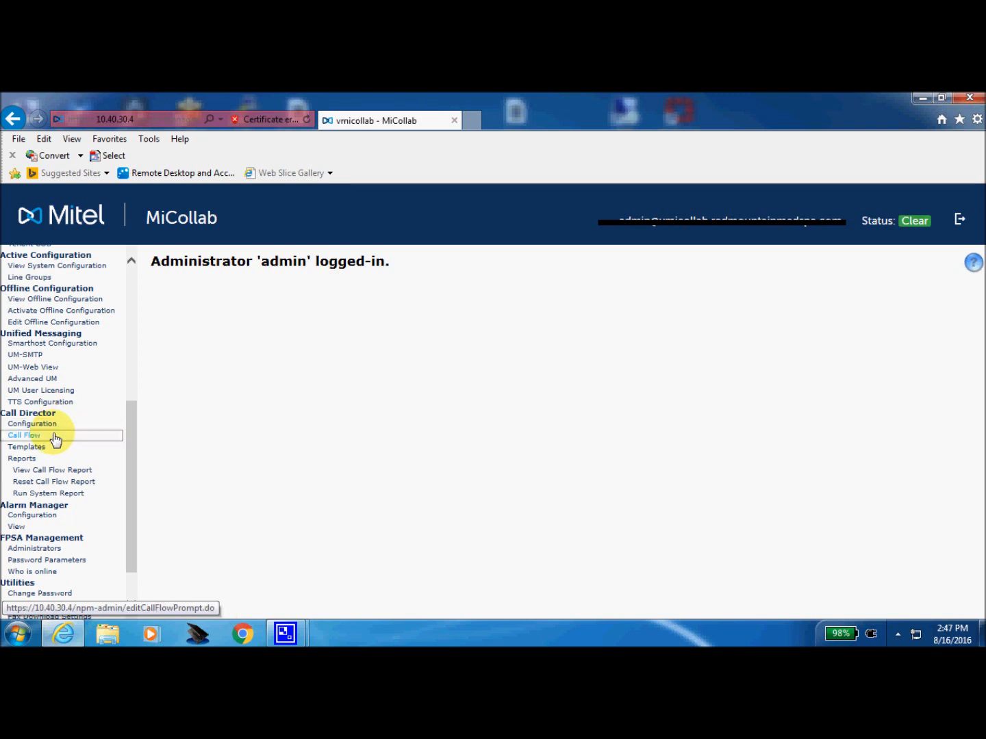
Step: Go to Call Director > Call Flow and enter mailbox 5080 as the call flow to edit
{"action": "left_click", "coordinate": [25, 434]}
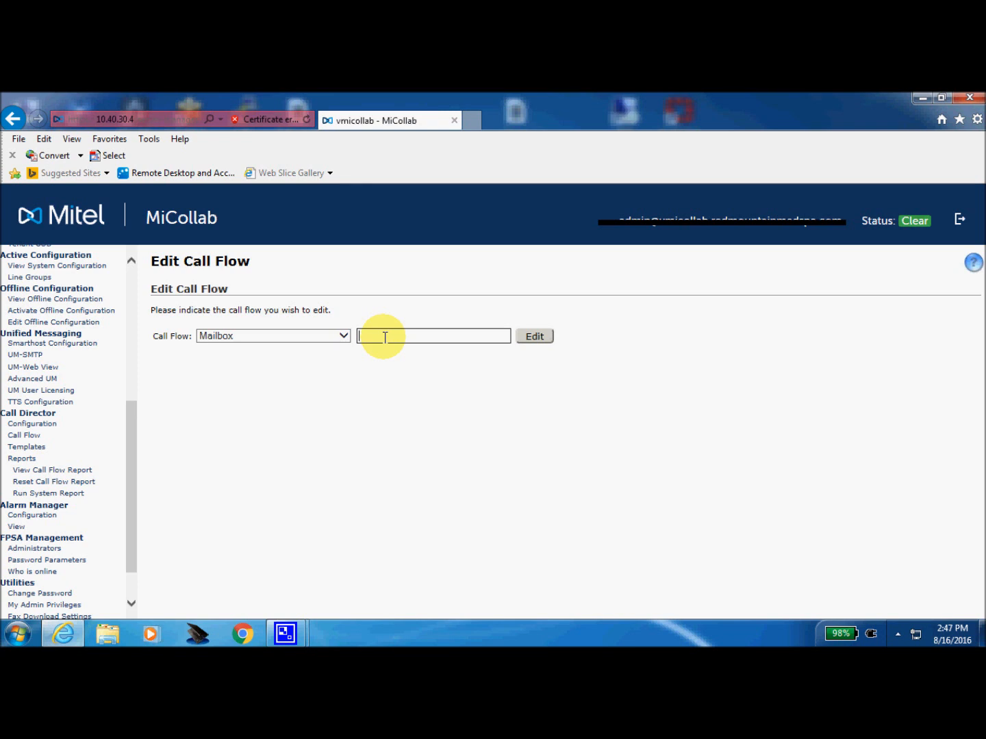
{"action": "type", "text": "5080"}
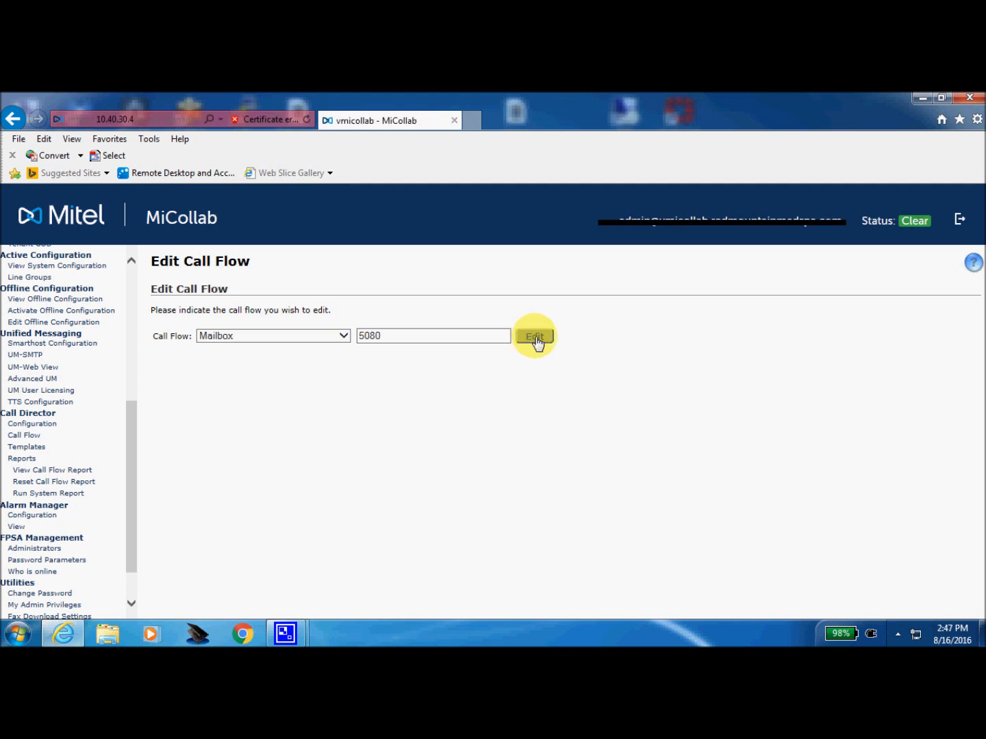
Step: Load mailbox 5080's call flow tree with its holiday, day/night and voicemail branches
{"action": "left_click", "coordinate": [534, 336]}
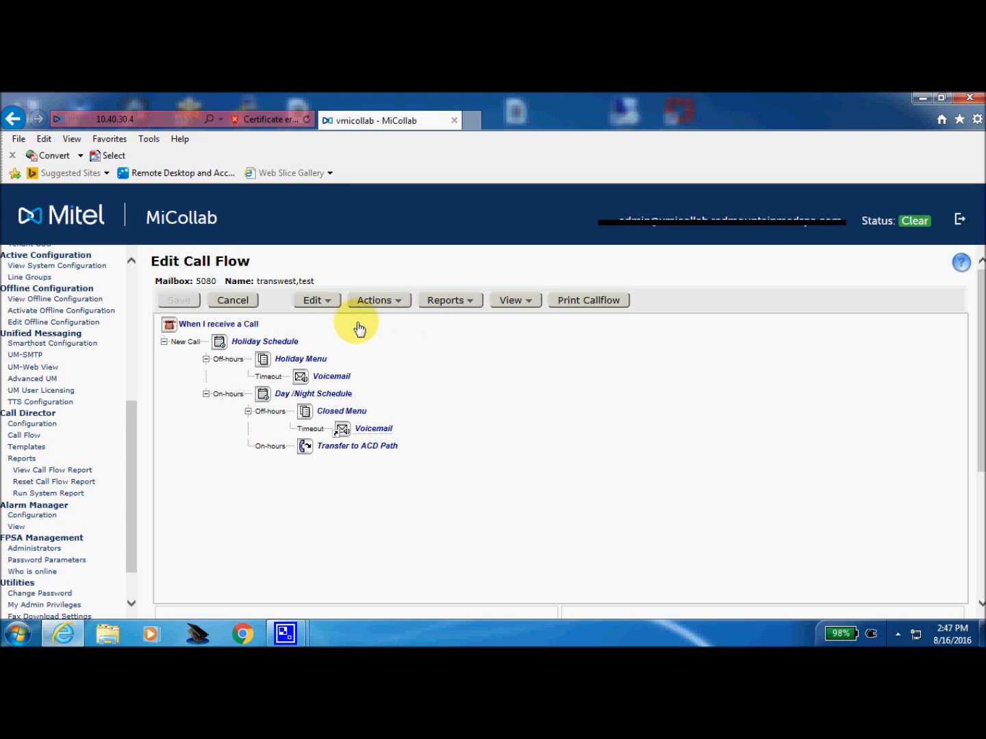
{"action": "mouse_move", "coordinate": [298, 326]}
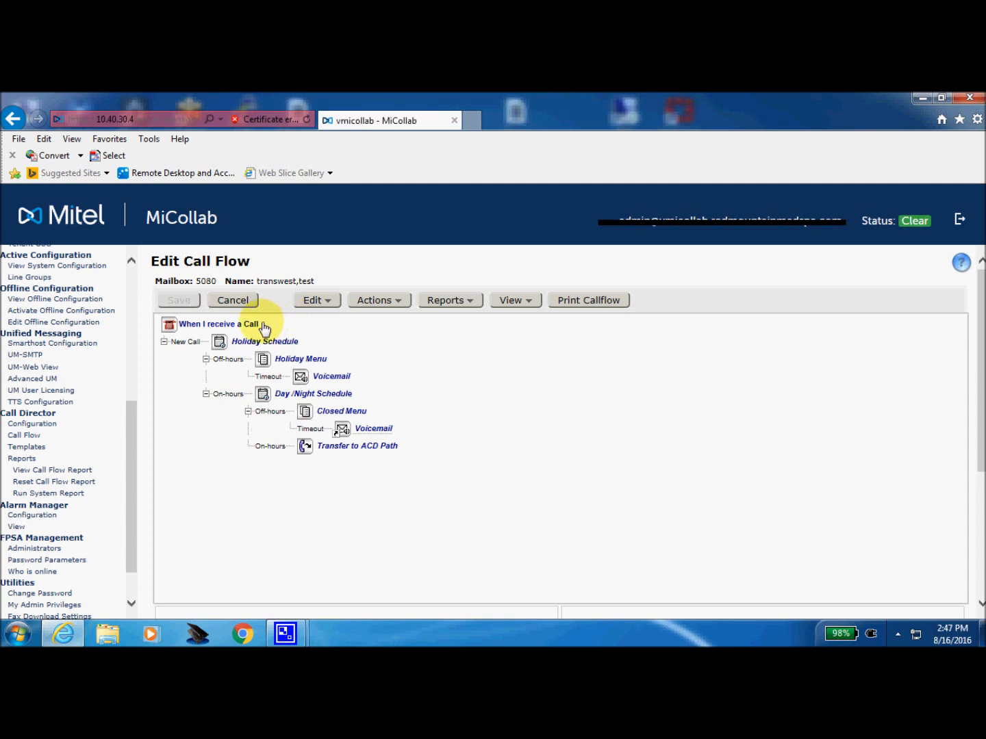
{"action": "mouse_move", "coordinate": [264, 340]}
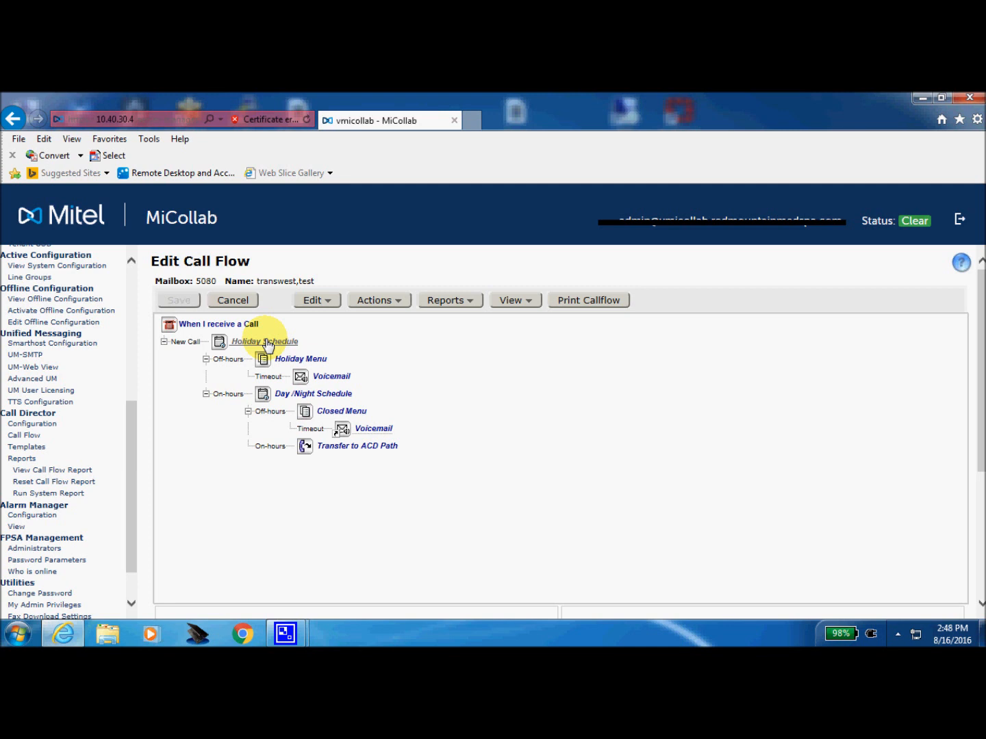
{"action": "mouse_move", "coordinate": [290, 345]}
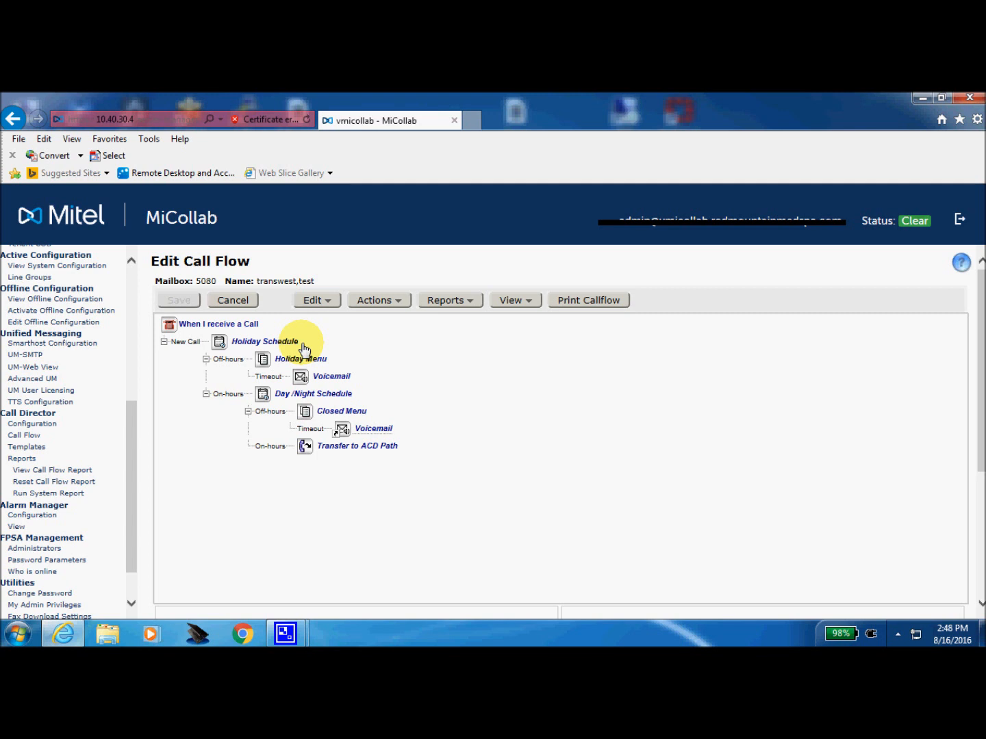
{"action": "mouse_move", "coordinate": [256, 372]}
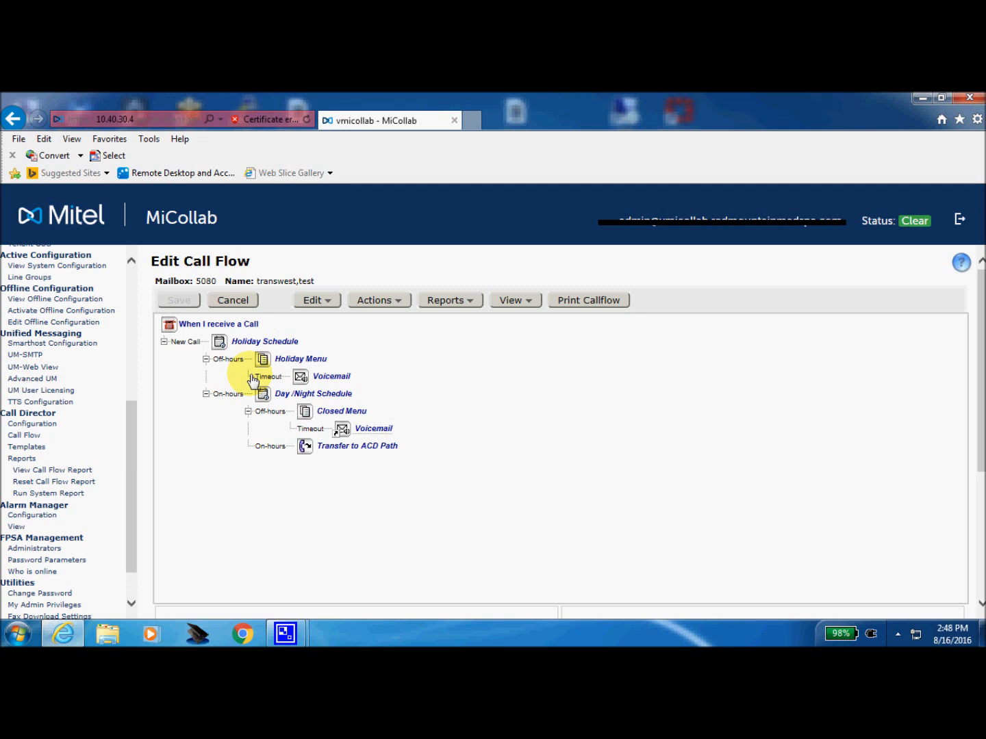
{"action": "mouse_move", "coordinate": [257, 379]}
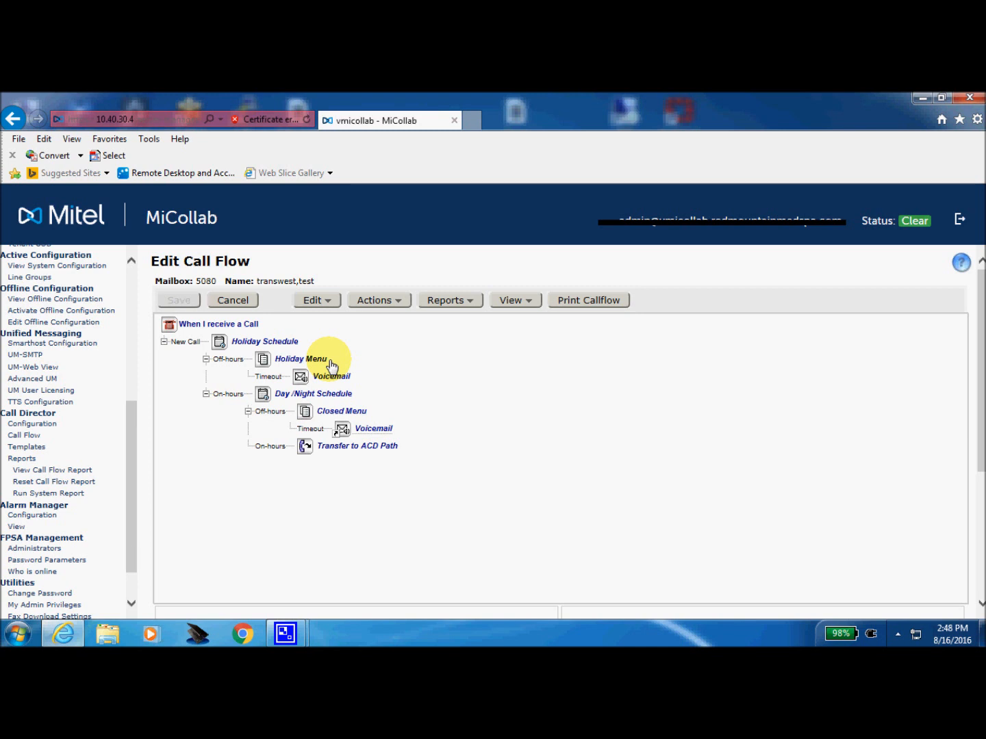
{"action": "mouse_move", "coordinate": [372, 421]}
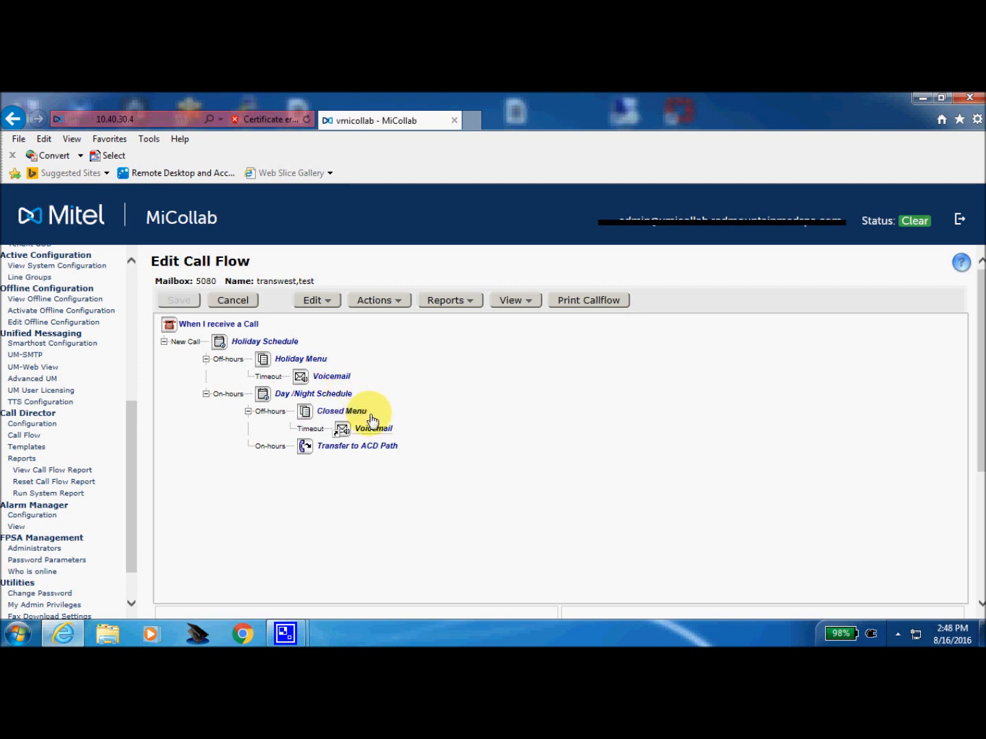
{"action": "mouse_move", "coordinate": [372, 418]}
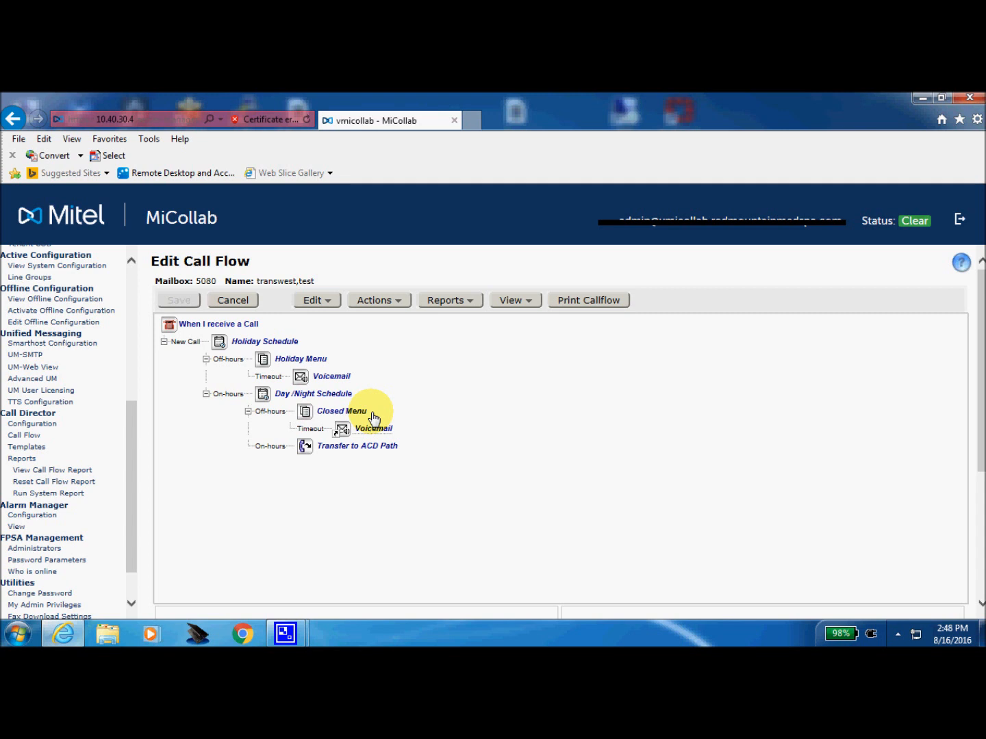
{"action": "mouse_move", "coordinate": [384, 378]}
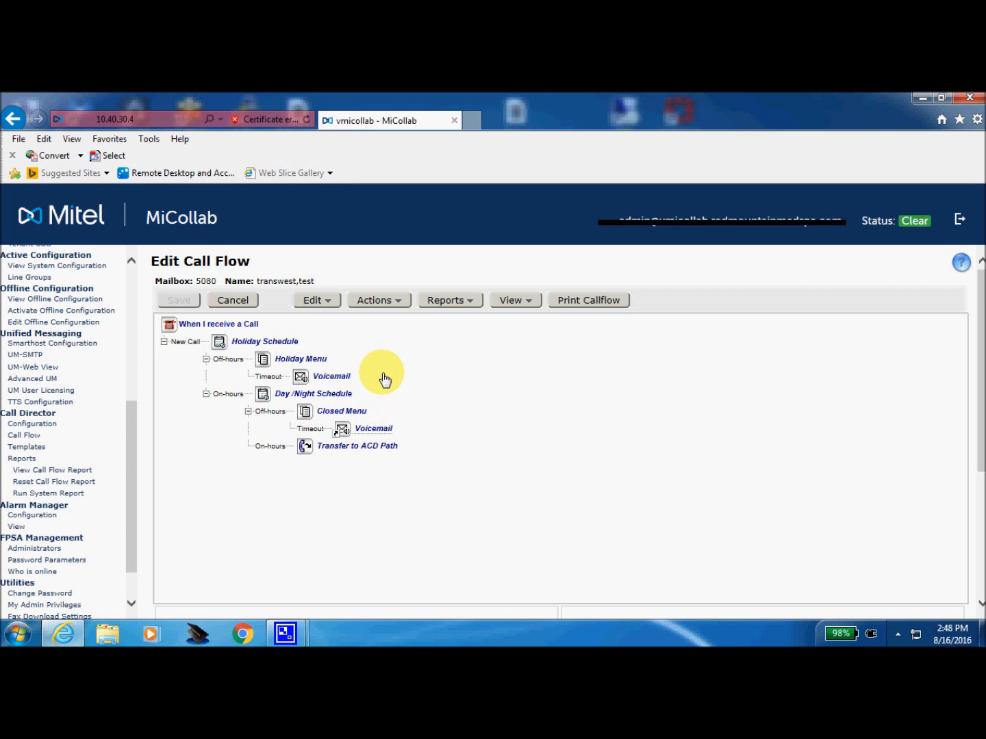
{"action": "mouse_move", "coordinate": [328, 353]}
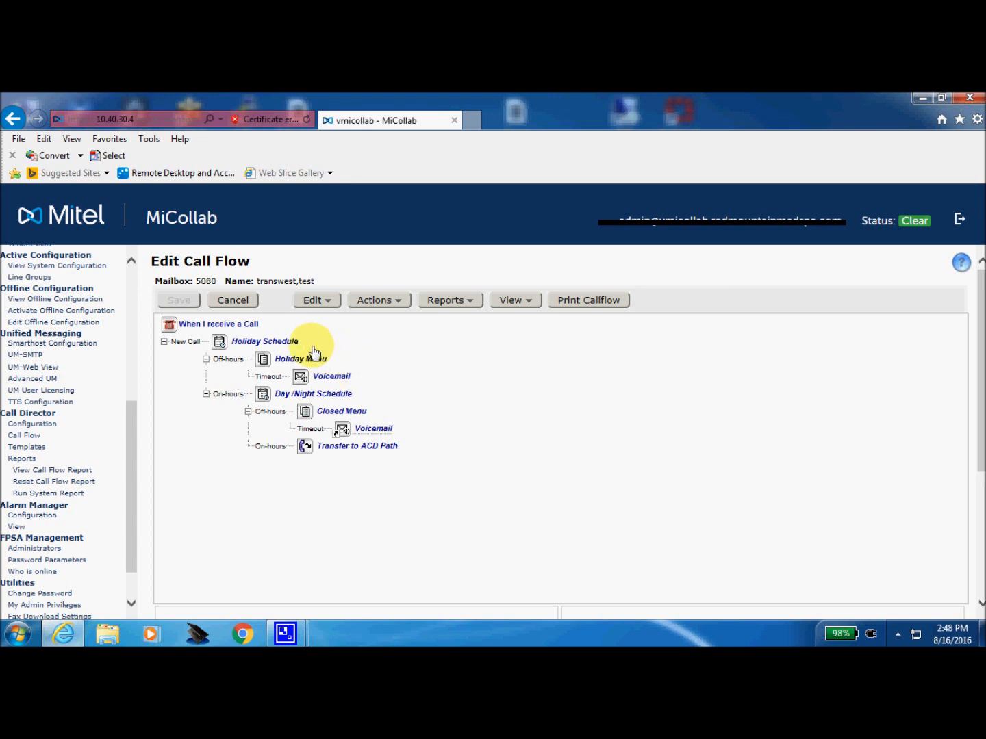
Step: Show the Holiday Schedule node's Schedule Properties with its off-hours and on-hours results
{"action": "left_click", "coordinate": [264, 342]}
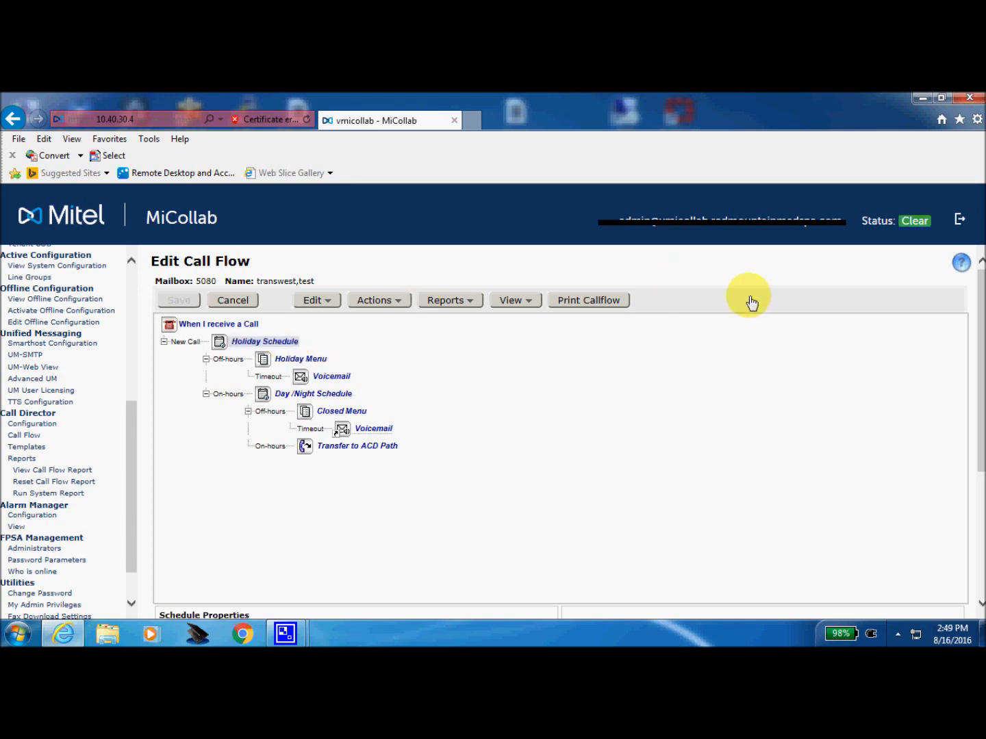
{"action": "mouse_move", "coordinate": [983, 332]}
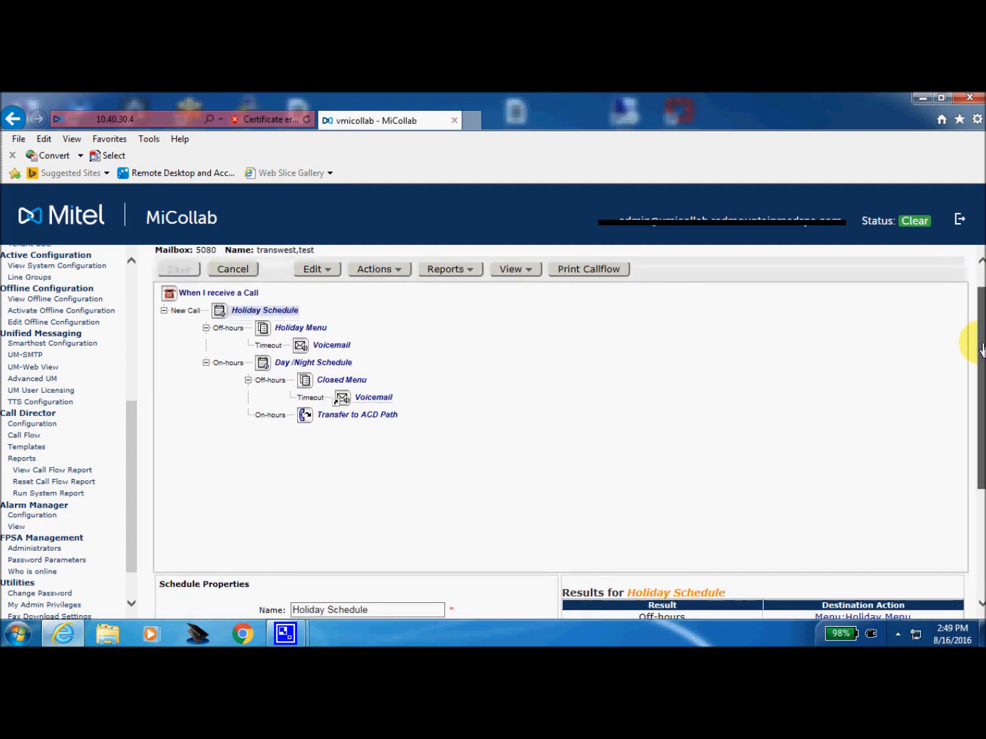
{"action": "scroll", "scroll_direction": "down", "scroll_amount": 3}
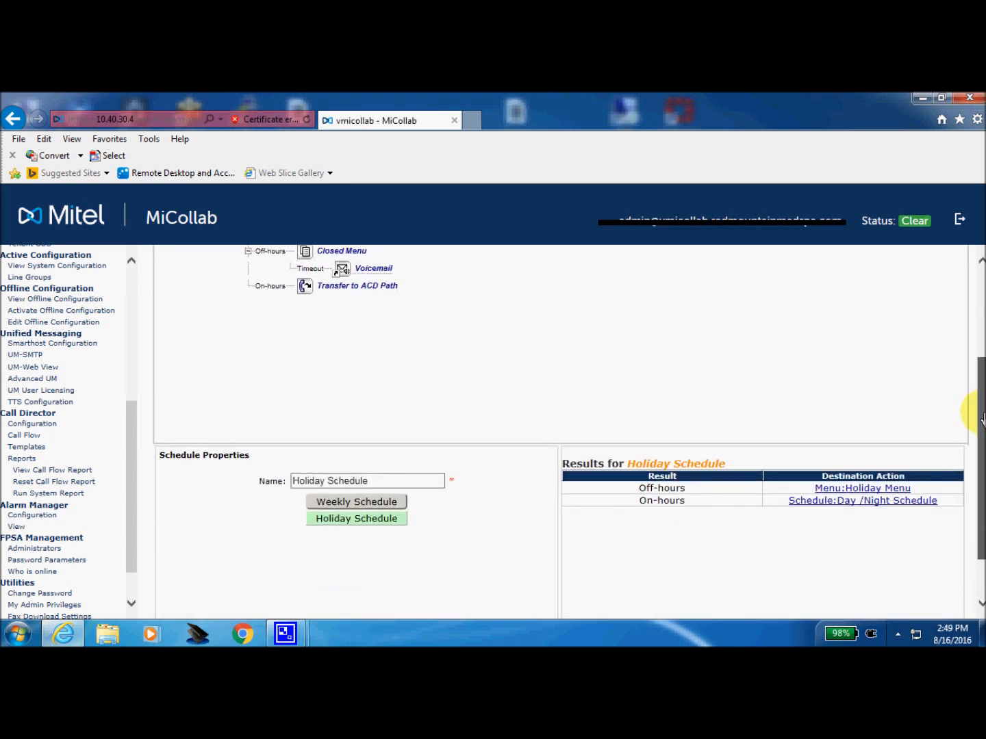
{"action": "scroll", "scroll_direction": "down", "scroll_amount": 3}
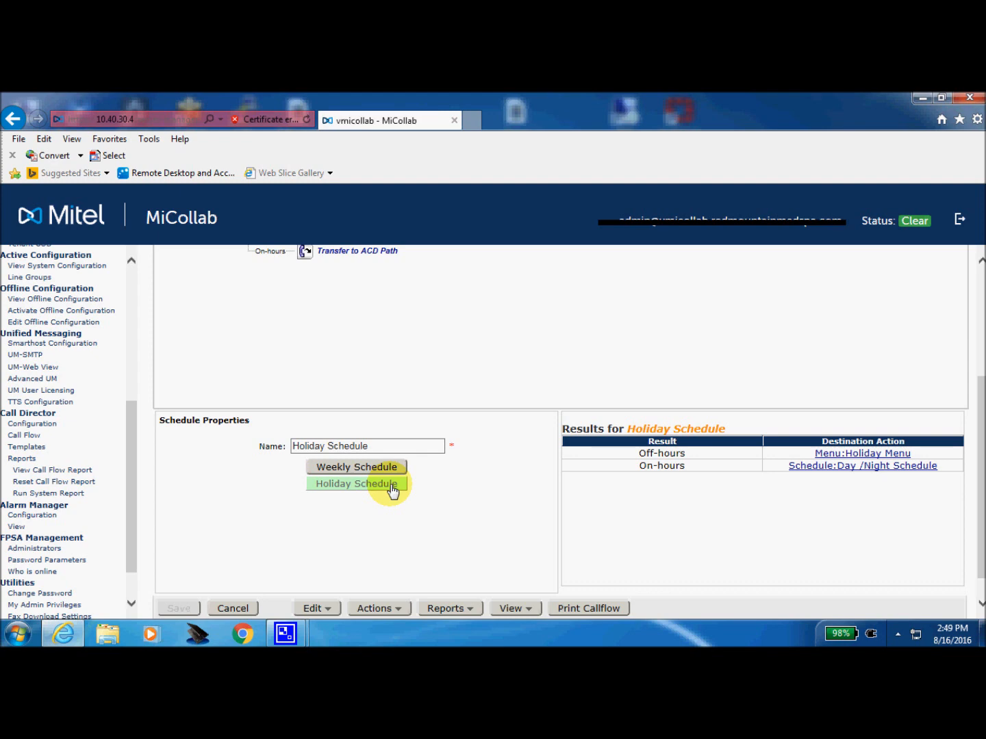
Step: Display the Holiday Schedule table listing New Year's Day through MLK 2017
{"action": "left_click", "coordinate": [356, 483]}
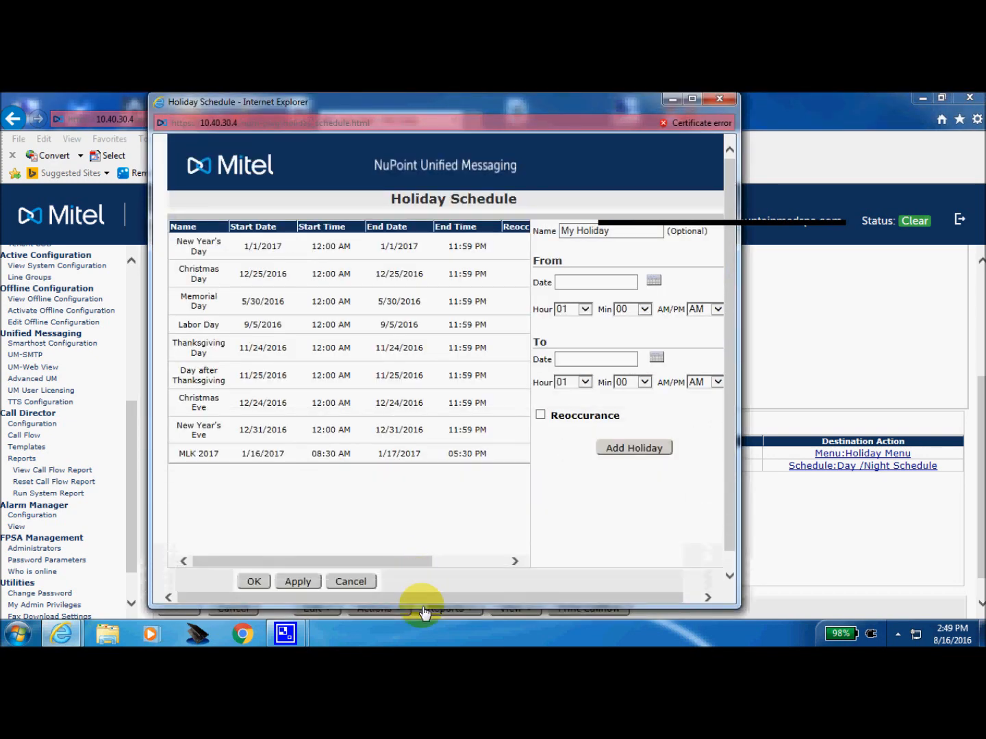
{"action": "mouse_move", "coordinate": [456, 160]}
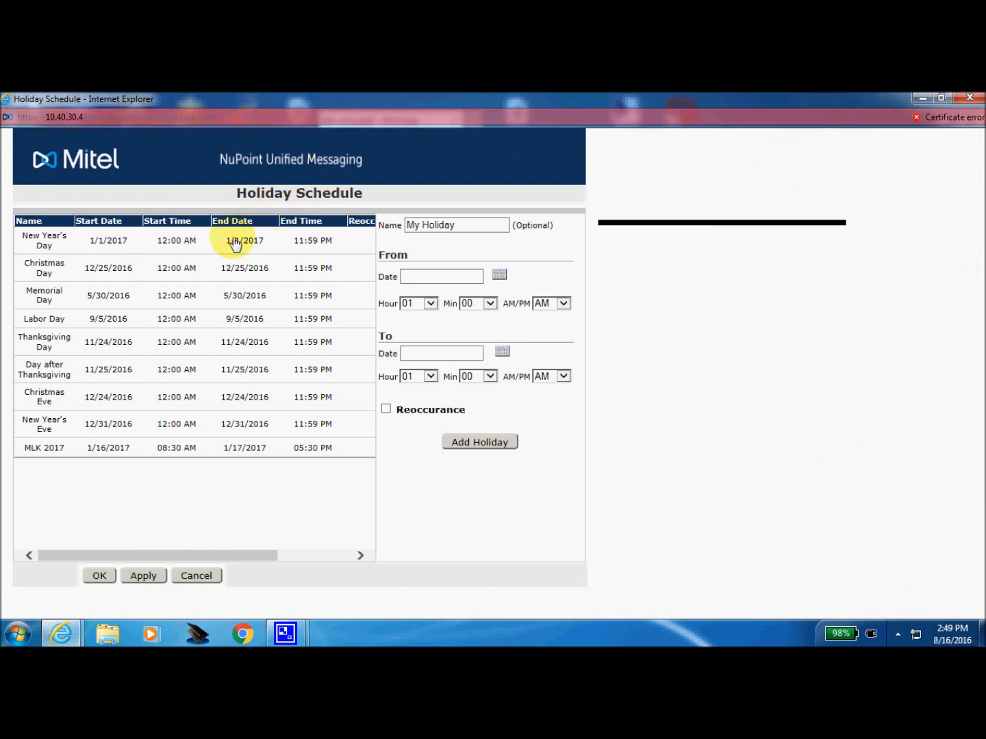
{"action": "mouse_move", "coordinate": [287, 315]}
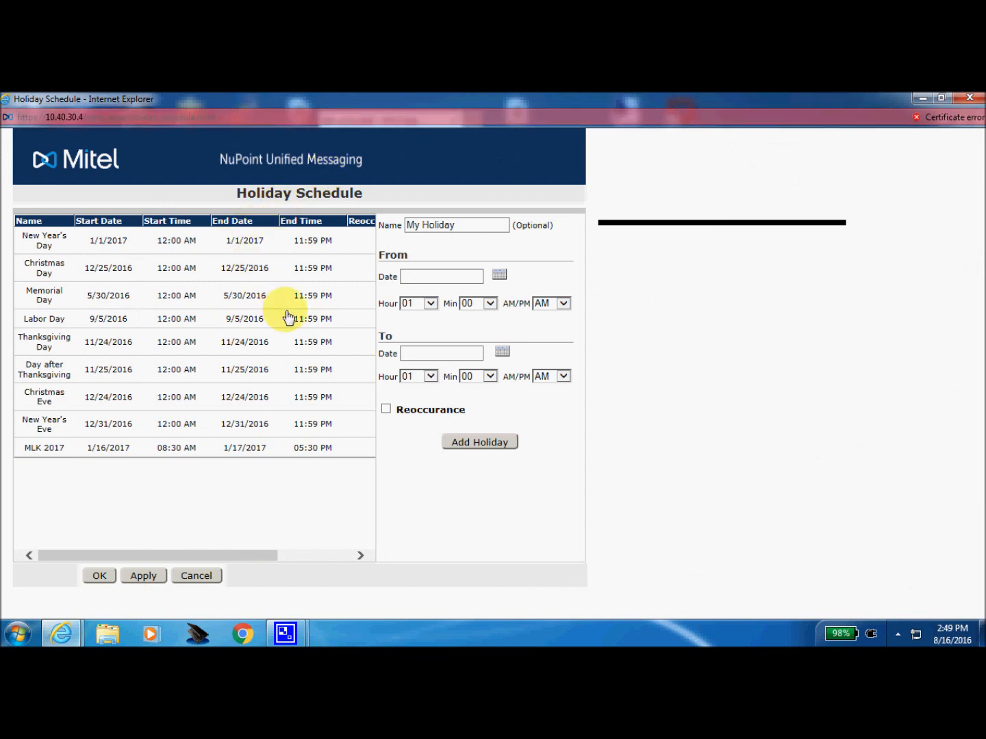
{"action": "mouse_move", "coordinate": [310, 425]}
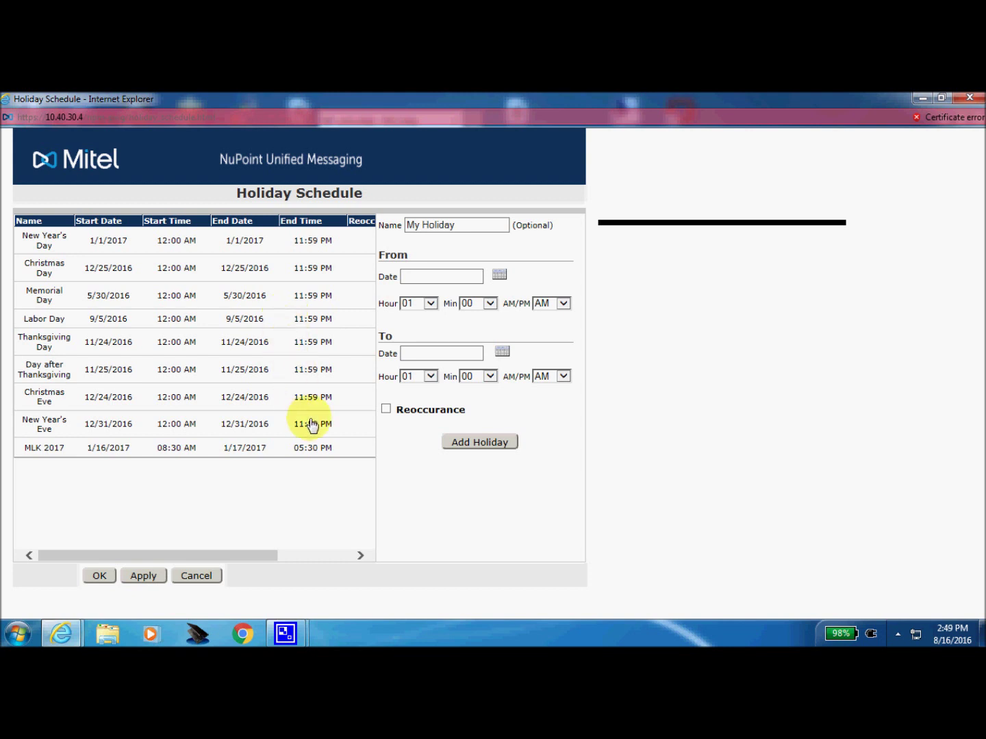
{"action": "mouse_move", "coordinate": [358, 558]}
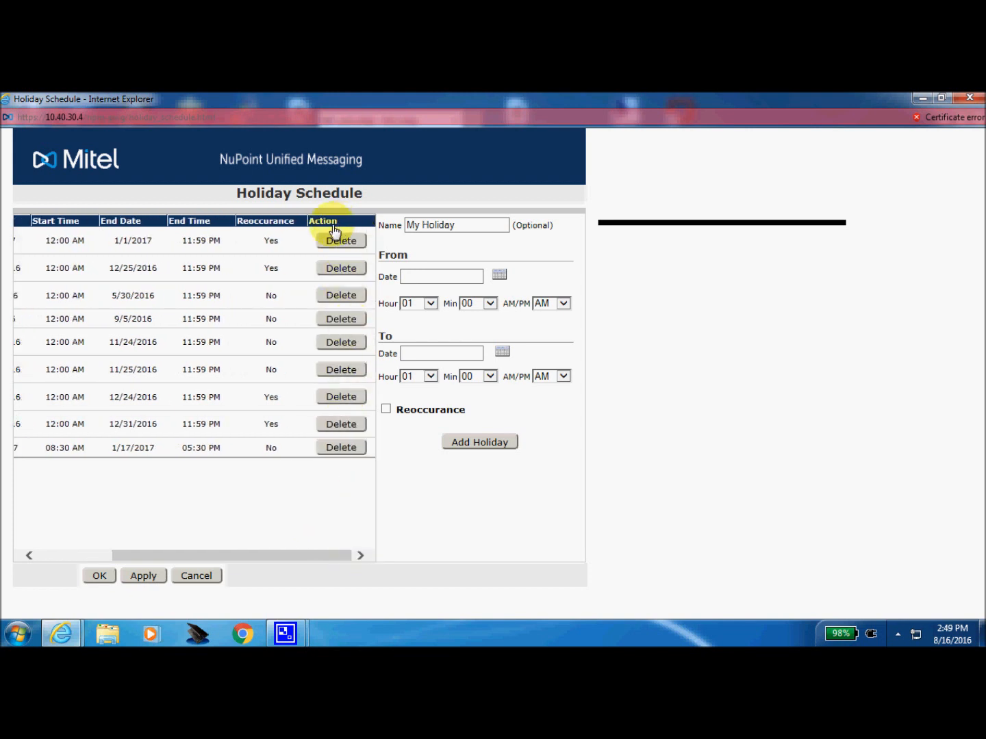
{"action": "mouse_move", "coordinate": [288, 233]}
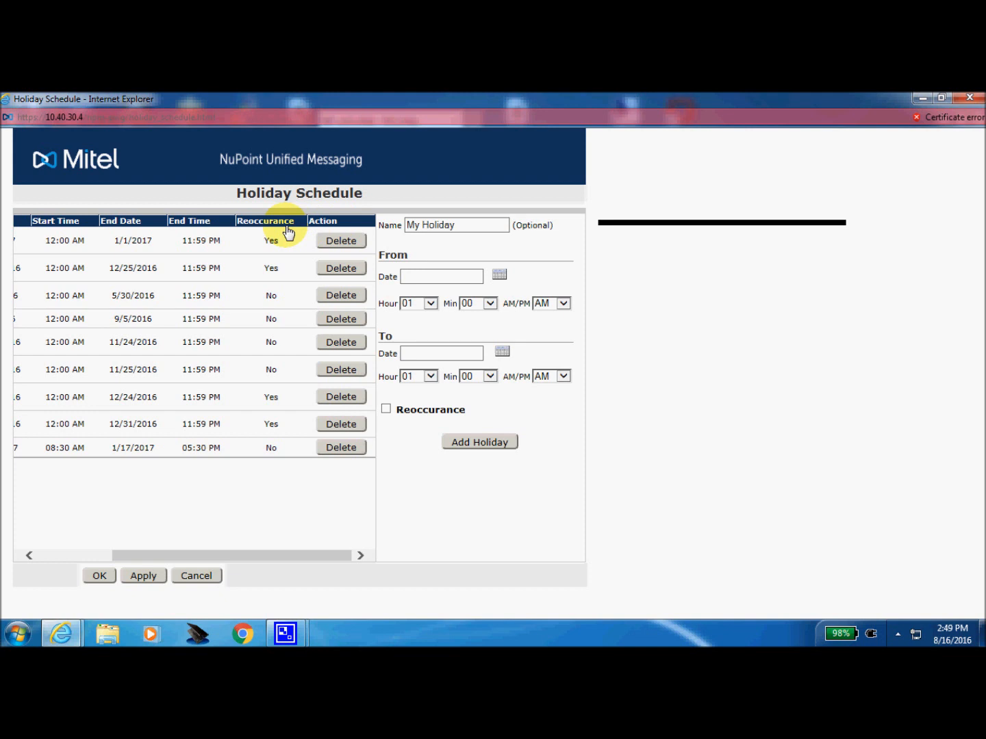
{"action": "mouse_move", "coordinate": [299, 348]}
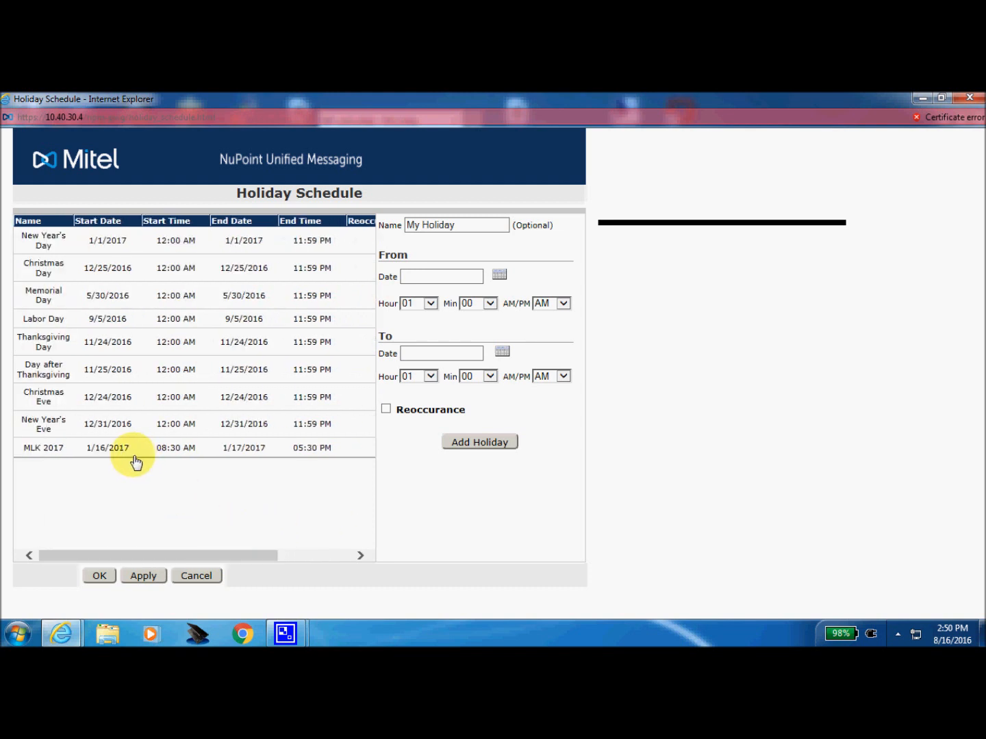
{"action": "mouse_move", "coordinate": [251, 440]}
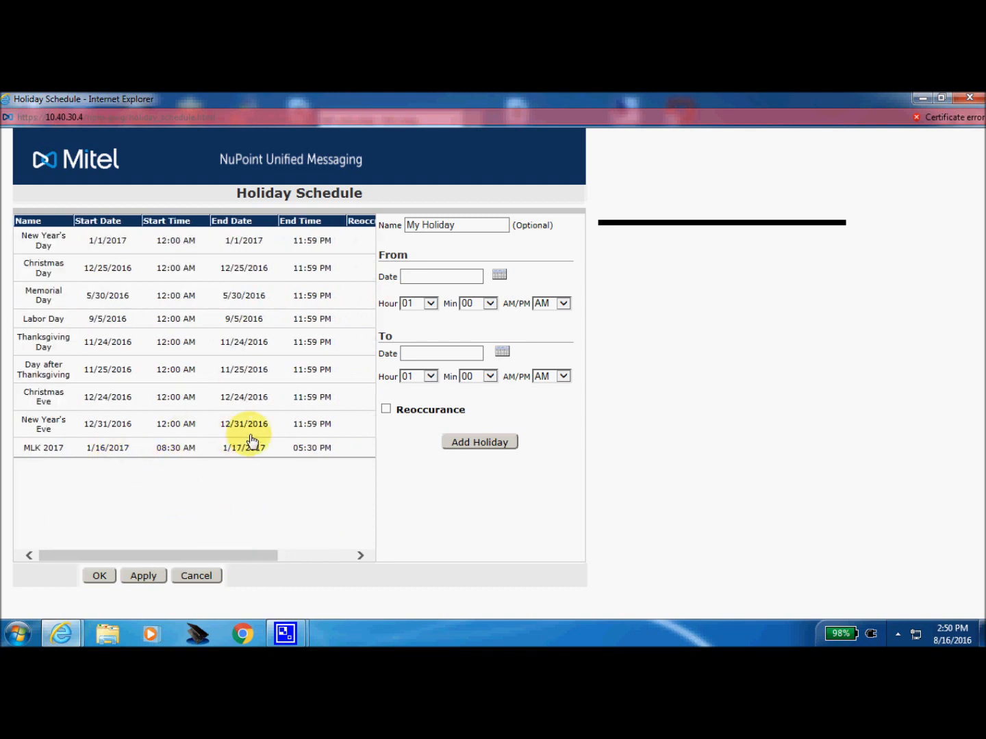
{"action": "mouse_move", "coordinate": [359, 558]}
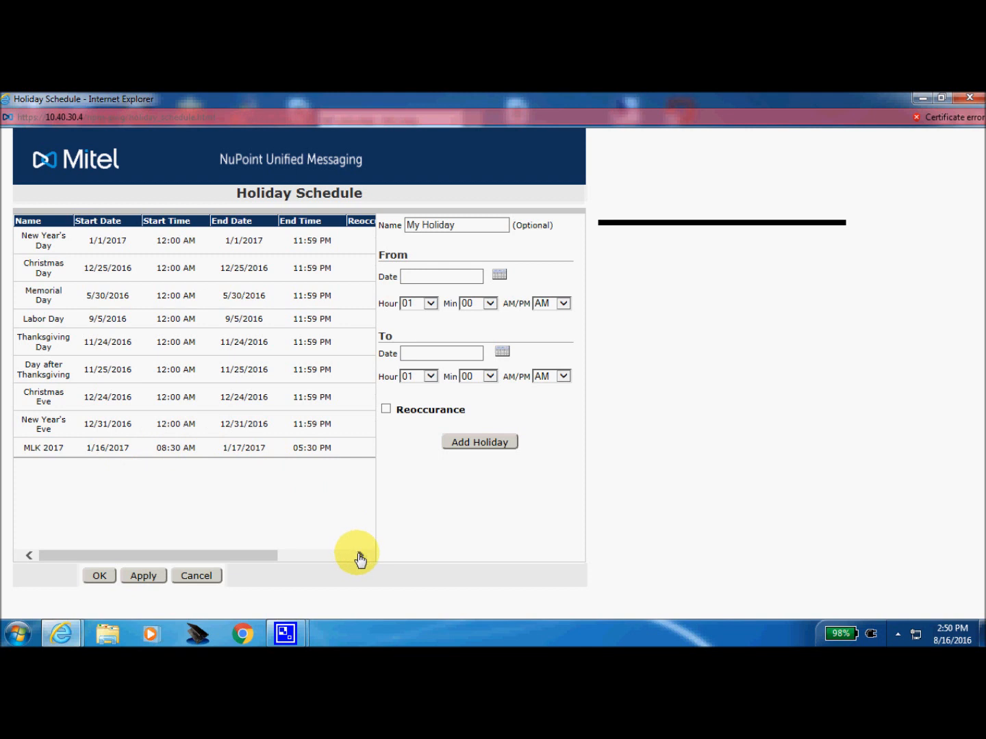
Step: Delete the MLK 2017 holiday, apply the schedule and acknowledge the submit reminder
{"action": "scroll", "scroll_direction": "right", "scroll_amount": 3}
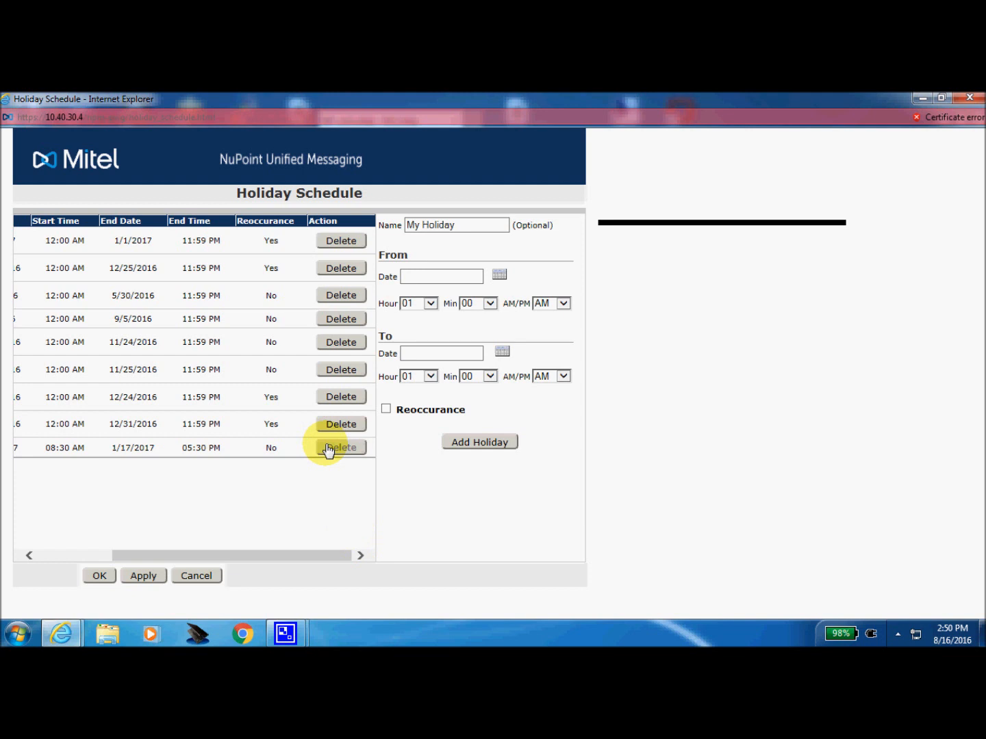
{"action": "left_click", "coordinate": [340, 447]}
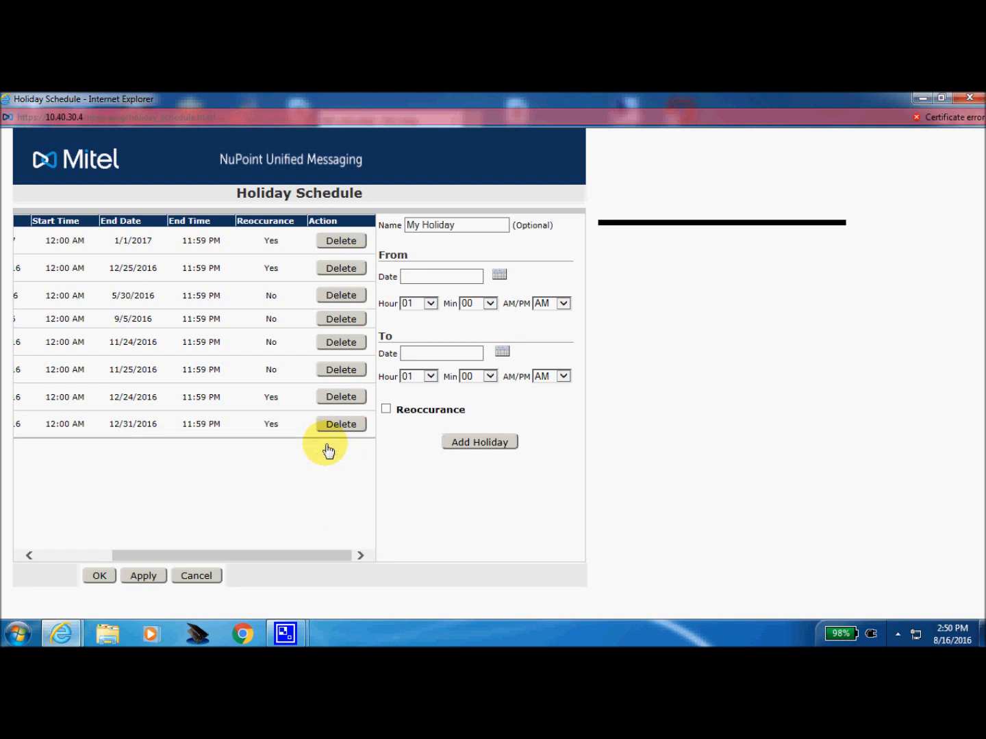
{"action": "mouse_move", "coordinate": [181, 511]}
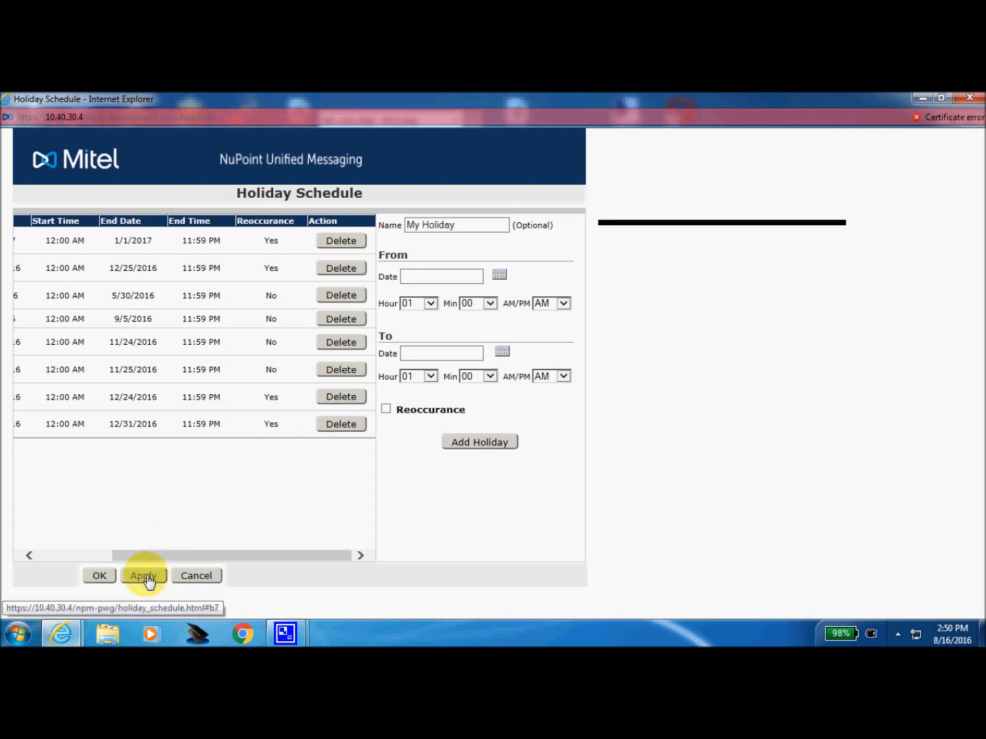
{"action": "left_click", "coordinate": [143, 575]}
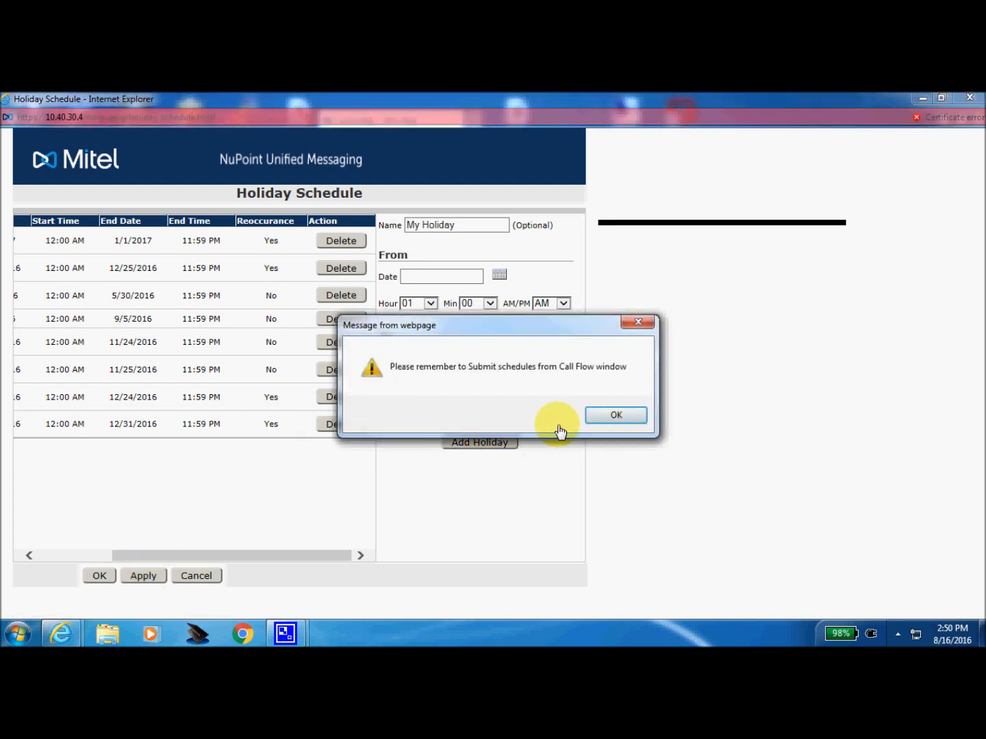
{"action": "left_click", "coordinate": [616, 415]}
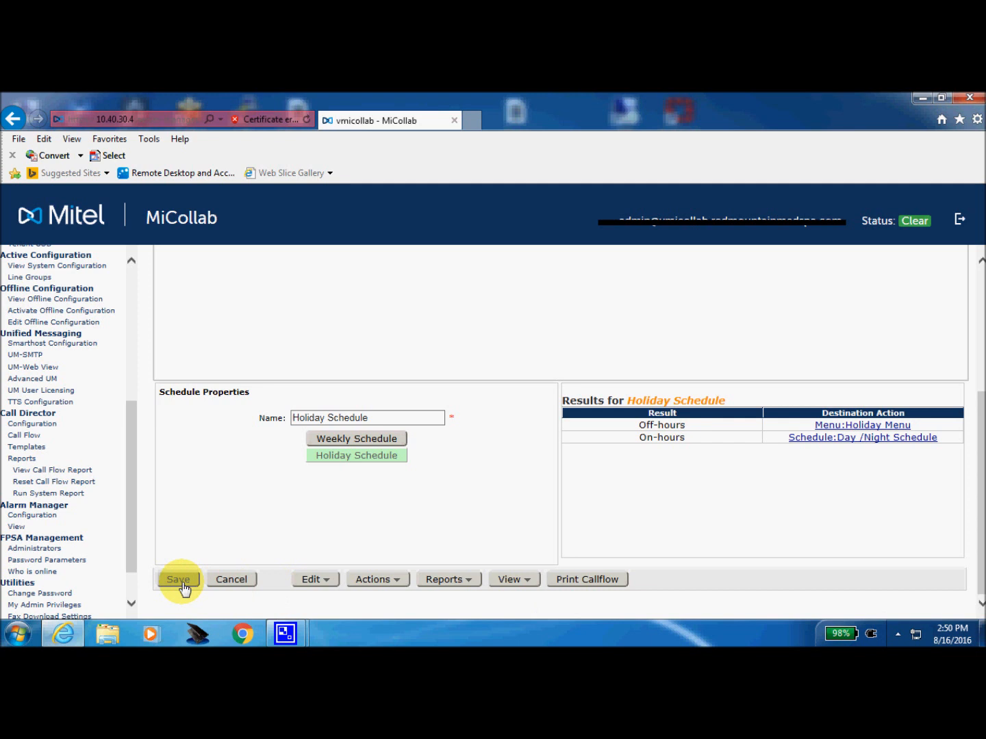
Step: Save the call flow and confirm the Changes Saved message
{"action": "left_click", "coordinate": [178, 579]}
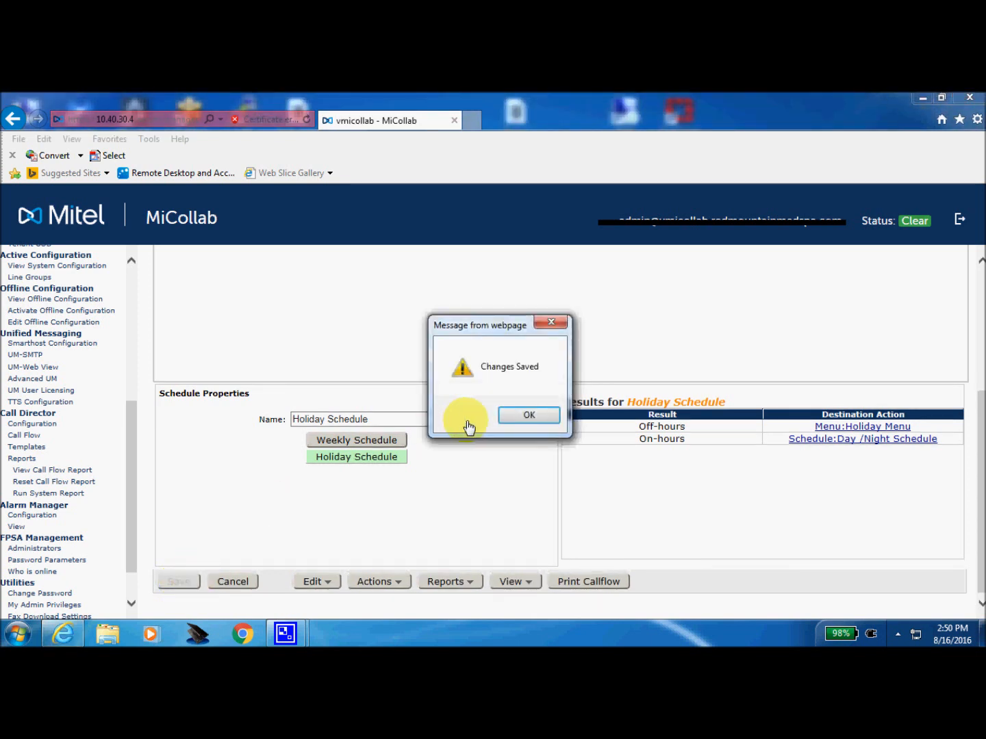
{"action": "left_click", "coordinate": [529, 415]}
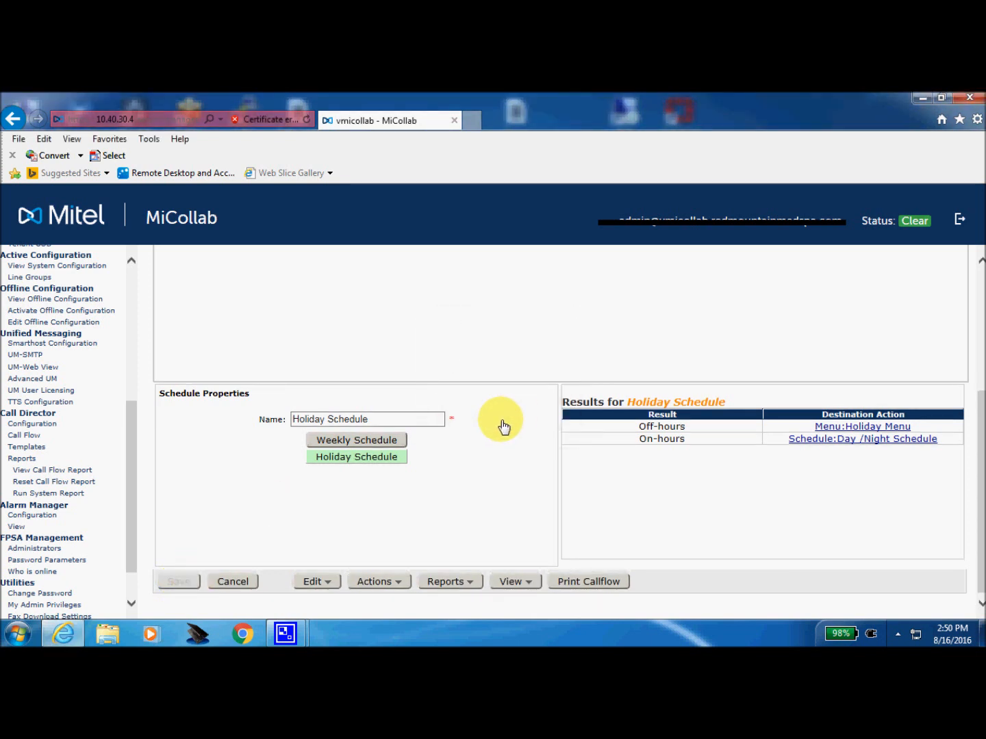
{"action": "mouse_move", "coordinate": [372, 460]}
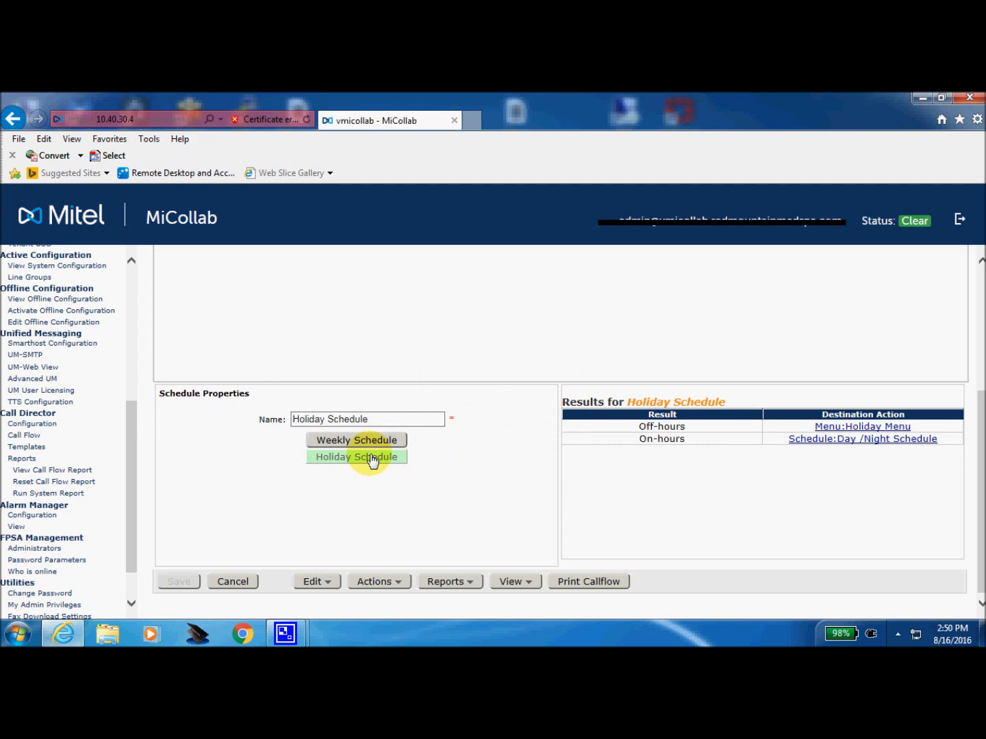
Step: Reopen the Holiday Schedule and name a new holiday MLK 2017
{"action": "left_click", "coordinate": [356, 457]}
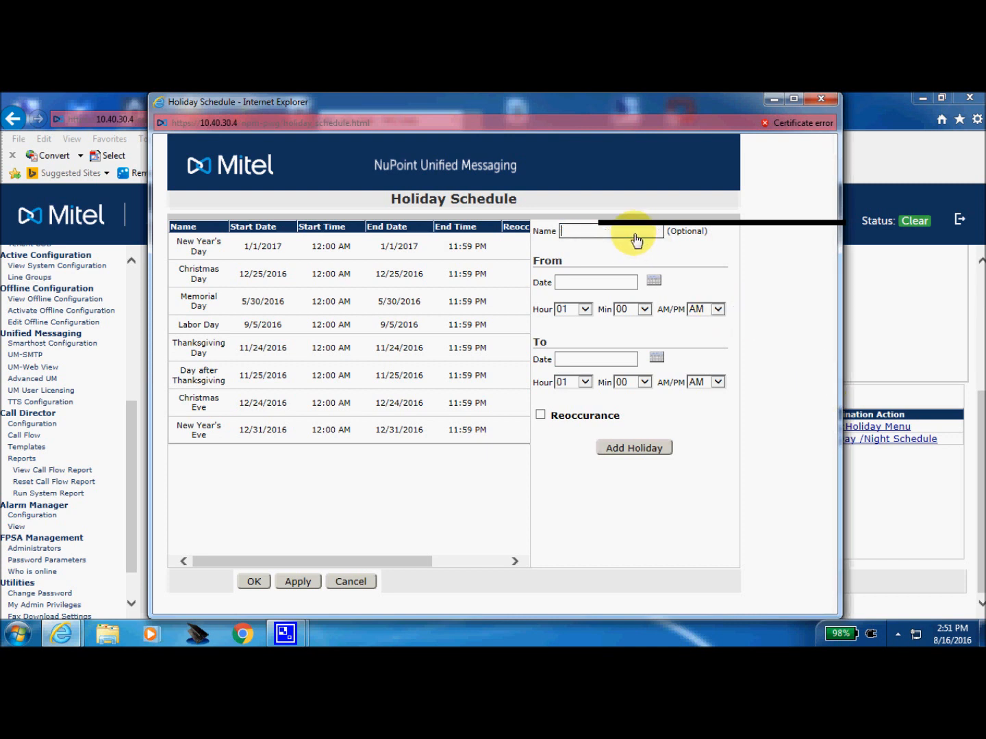
{"action": "type", "text": "MLK"}
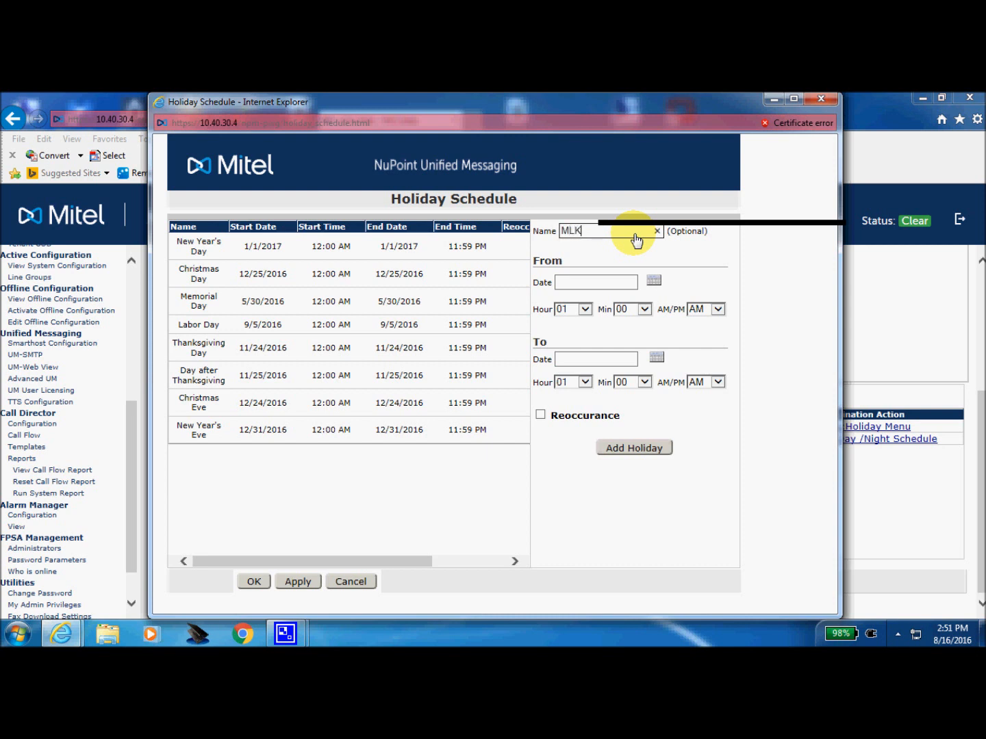
{"action": "type", "text": "2"}
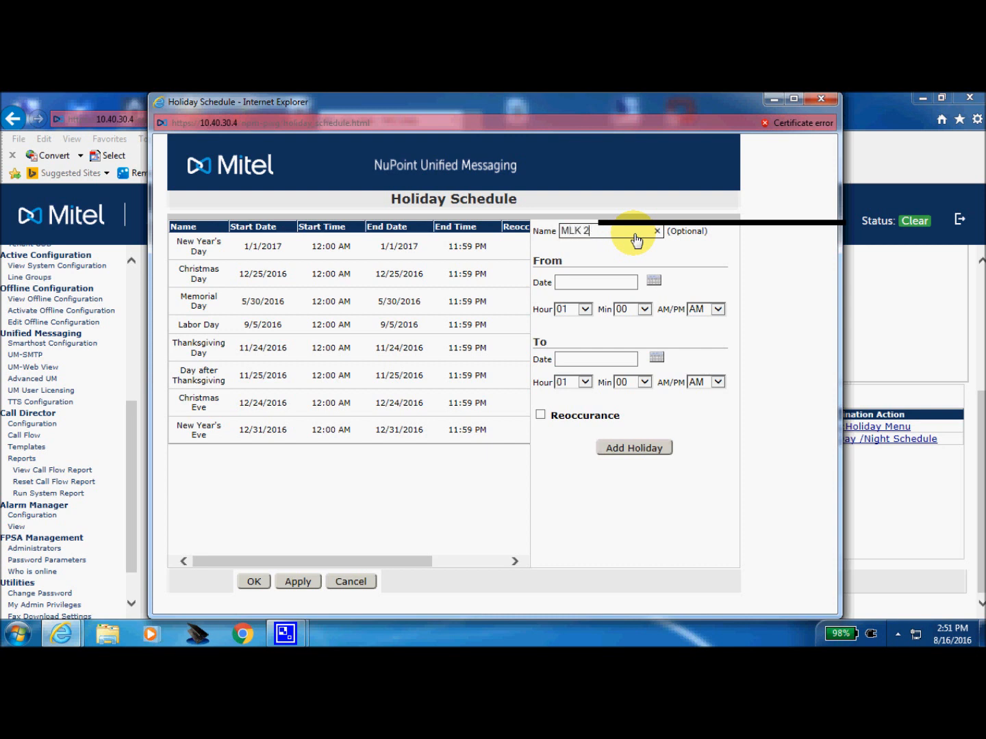
{"action": "type", "text": "017"}
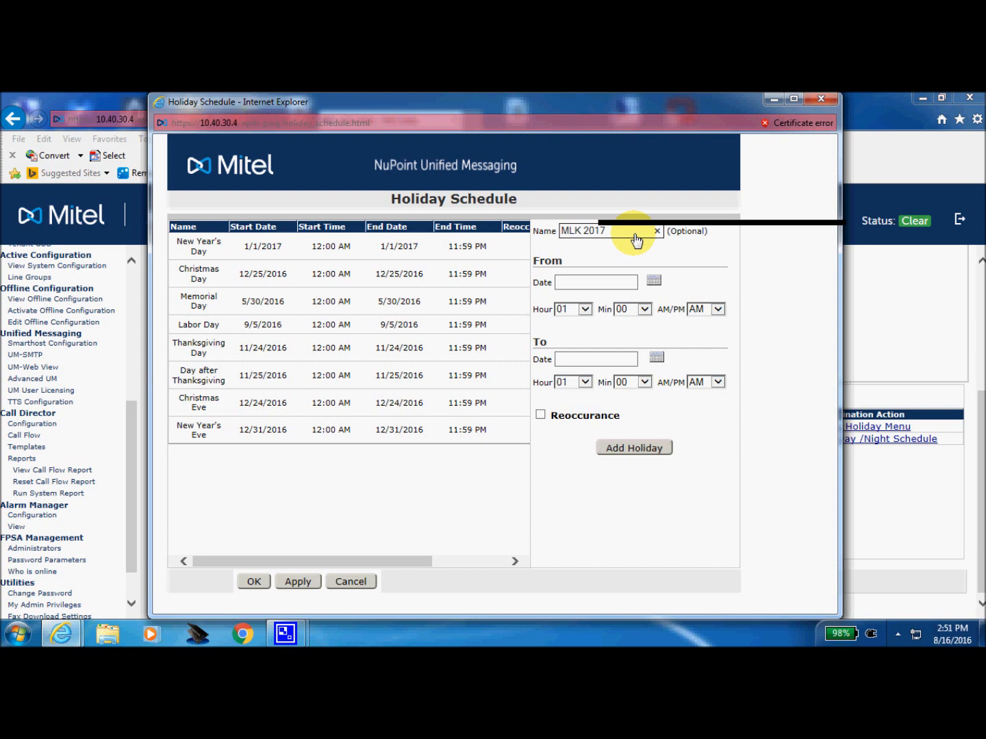
{"action": "mouse_move", "coordinate": [652, 282]}
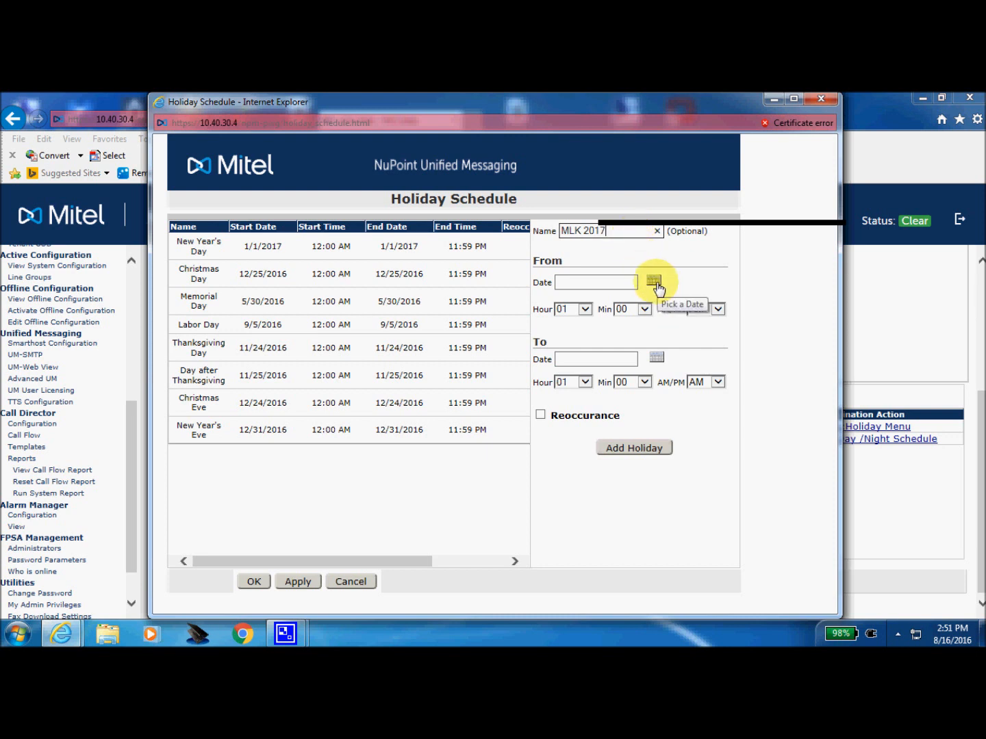
Step: Set the holiday's From date to January 16, 2017 via the calendar
{"action": "left_click", "coordinate": [654, 282]}
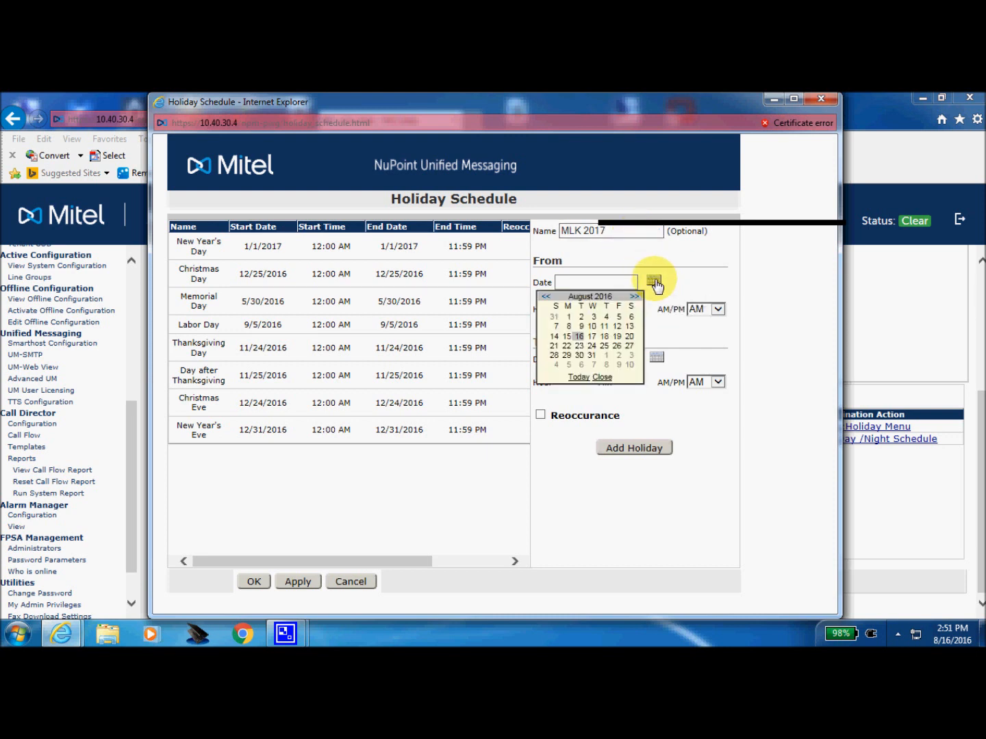
{"action": "mouse_move", "coordinate": [641, 297]}
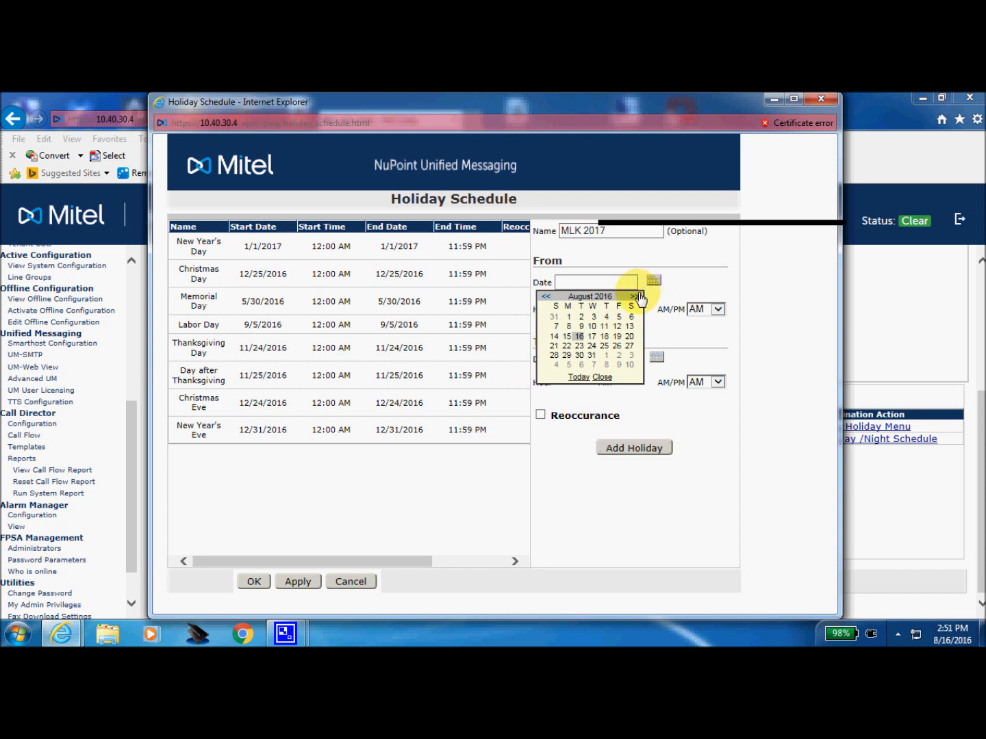
{"action": "left_click", "coordinate": [635, 296]}
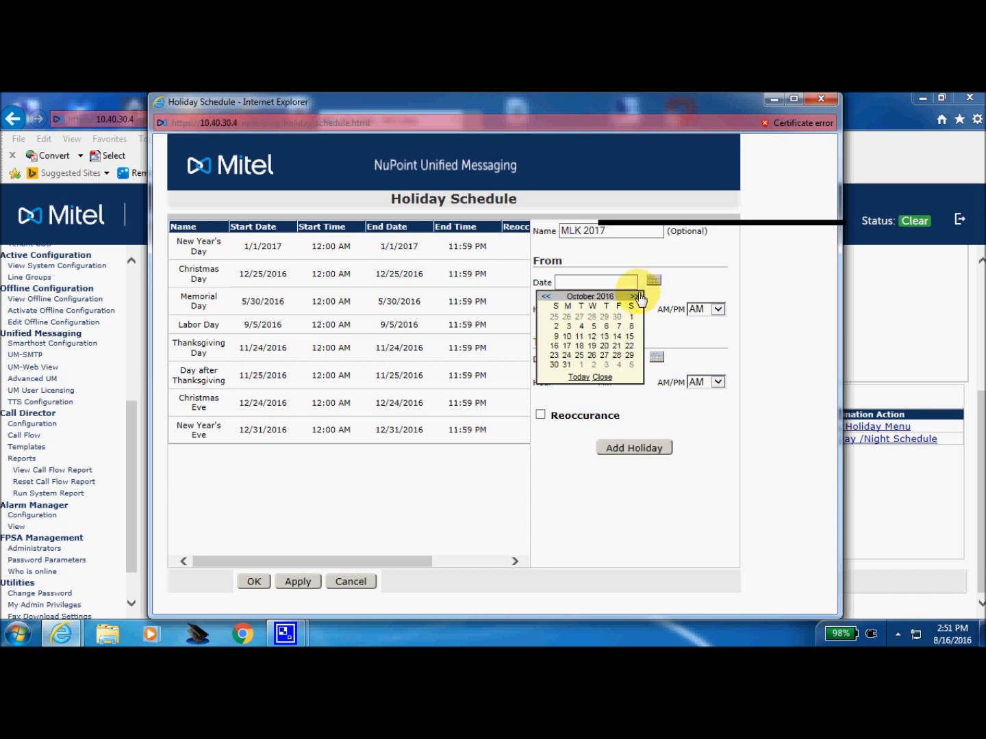
{"action": "left_click", "coordinate": [633, 296]}
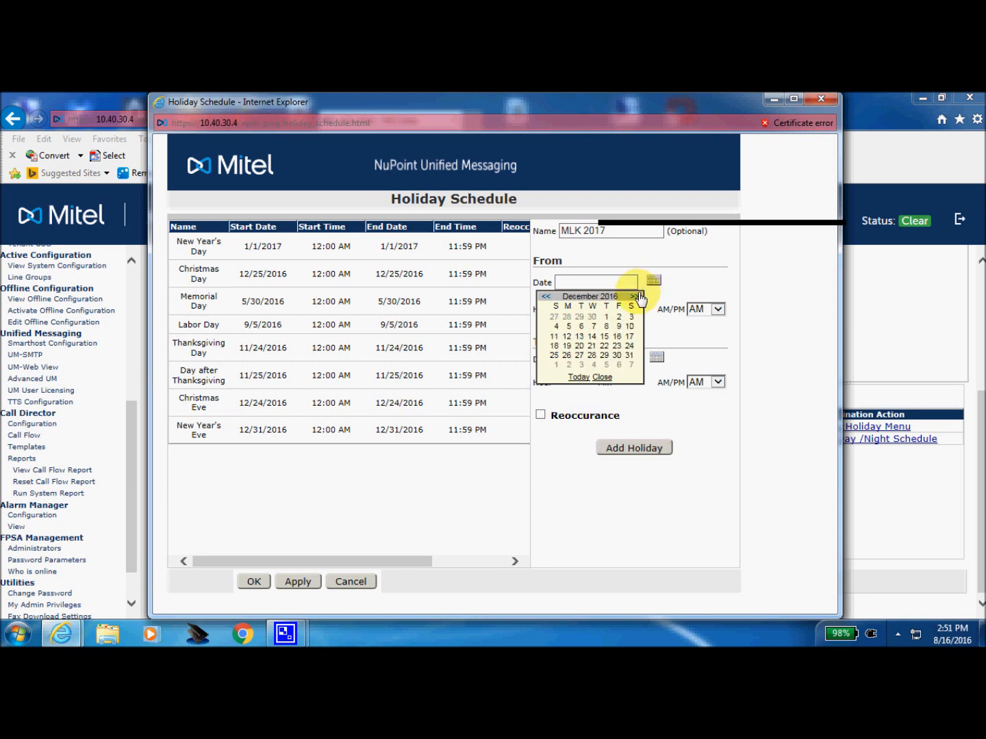
{"action": "left_click", "coordinate": [636, 296]}
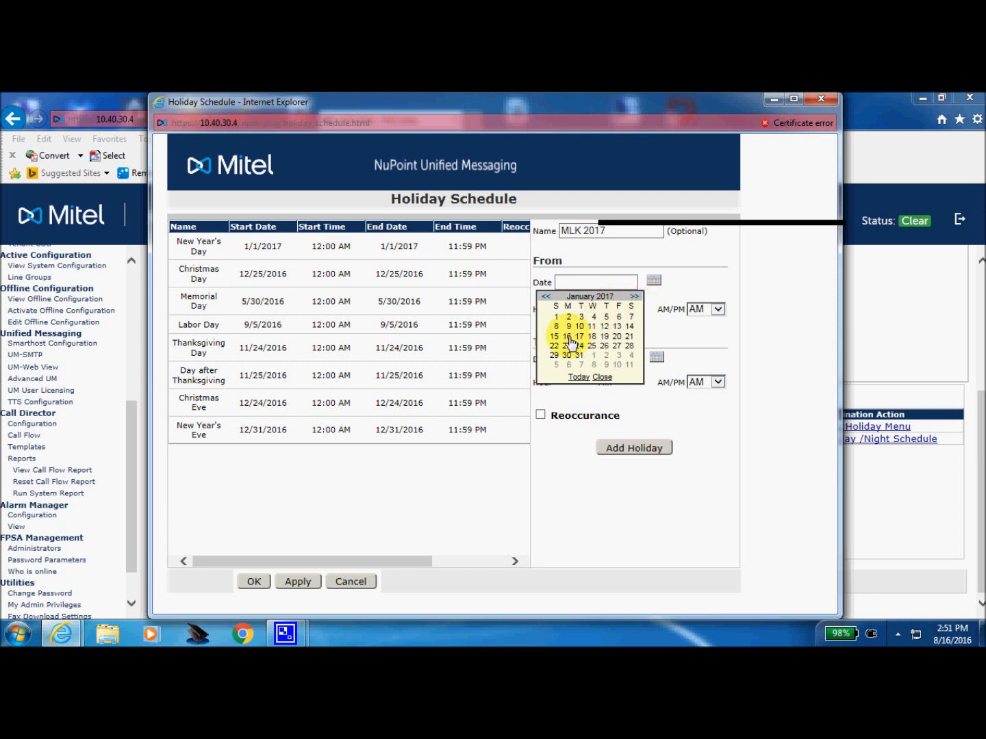
{"action": "left_click", "coordinate": [567, 337]}
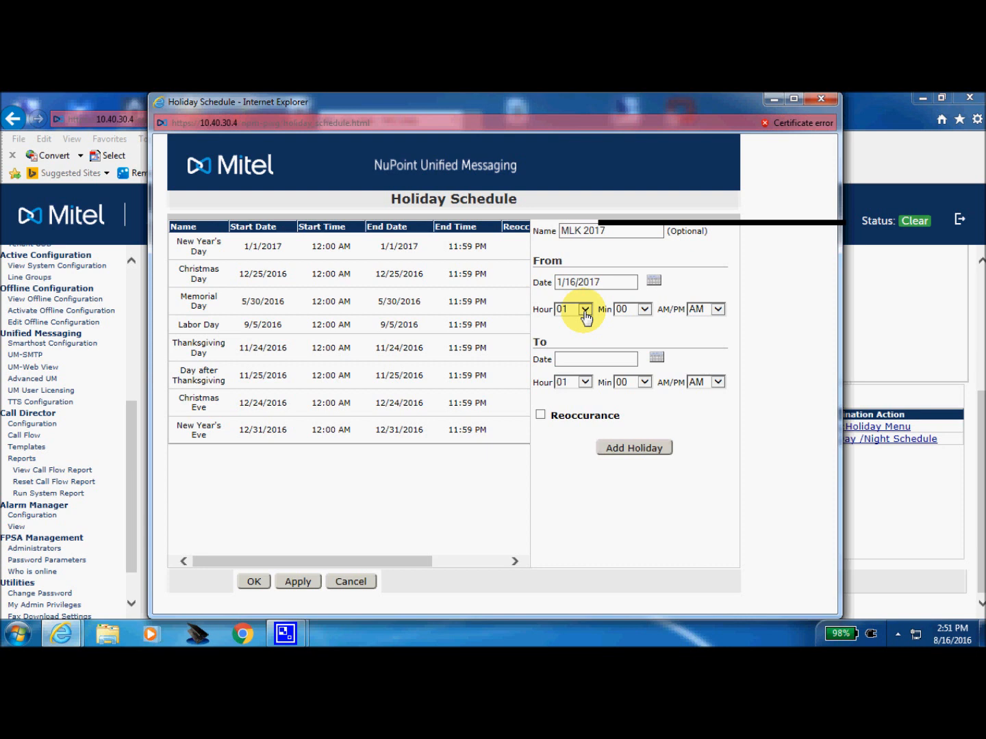
Step: Set the holiday's start time to 08:30 AM
{"action": "left_click", "coordinate": [584, 309]}
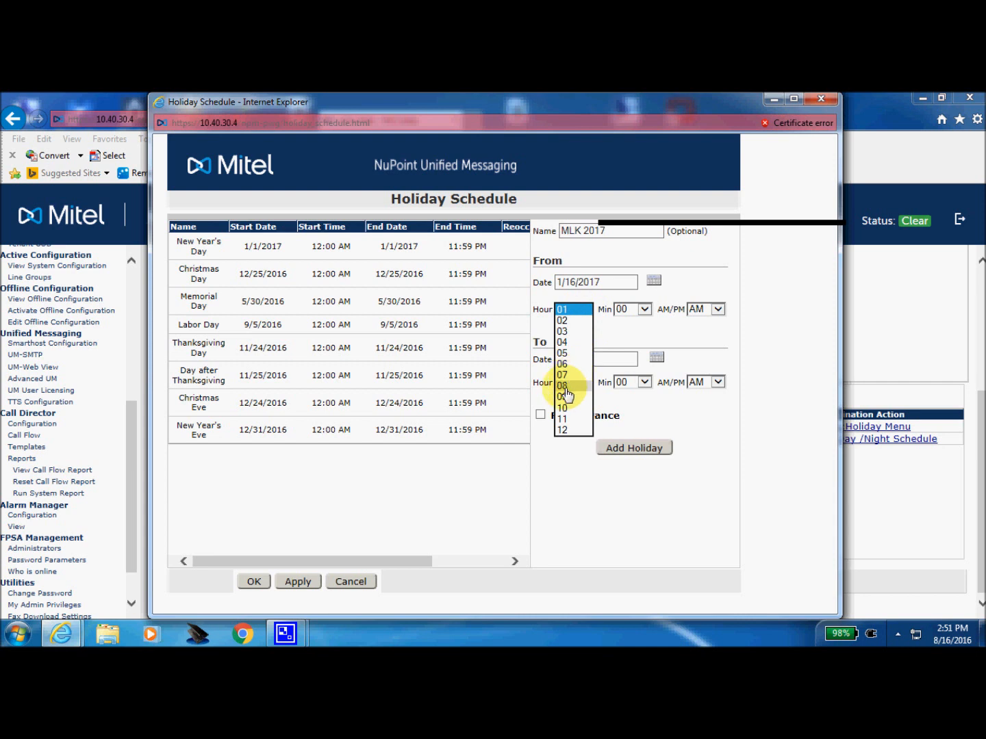
{"action": "left_click", "coordinate": [566, 386]}
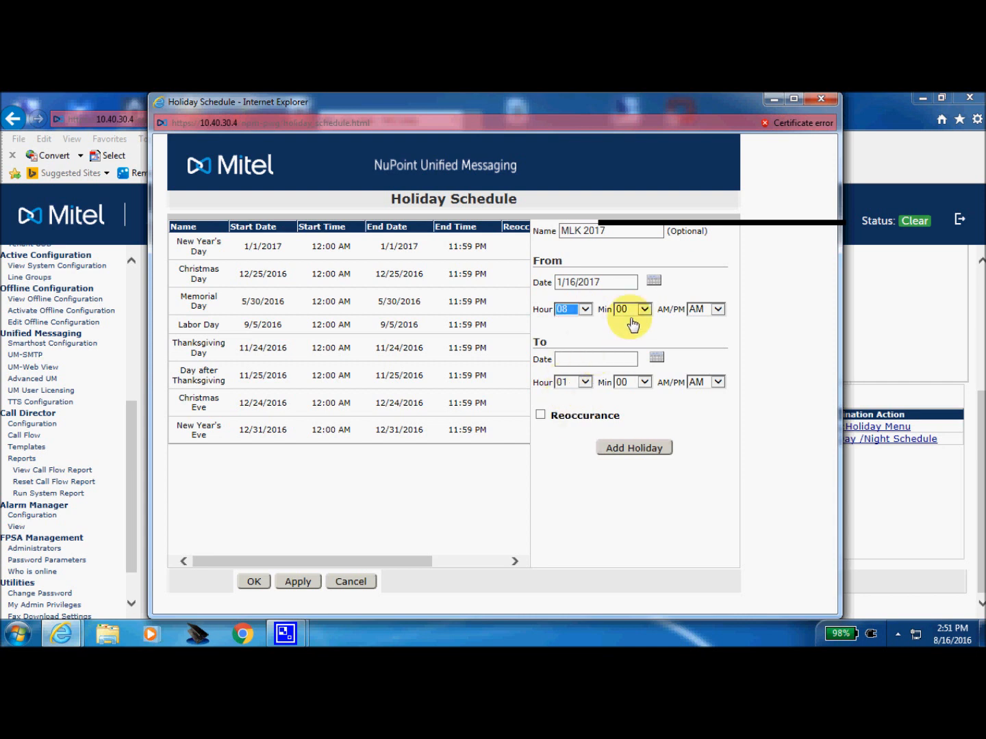
{"action": "left_click", "coordinate": [644, 310]}
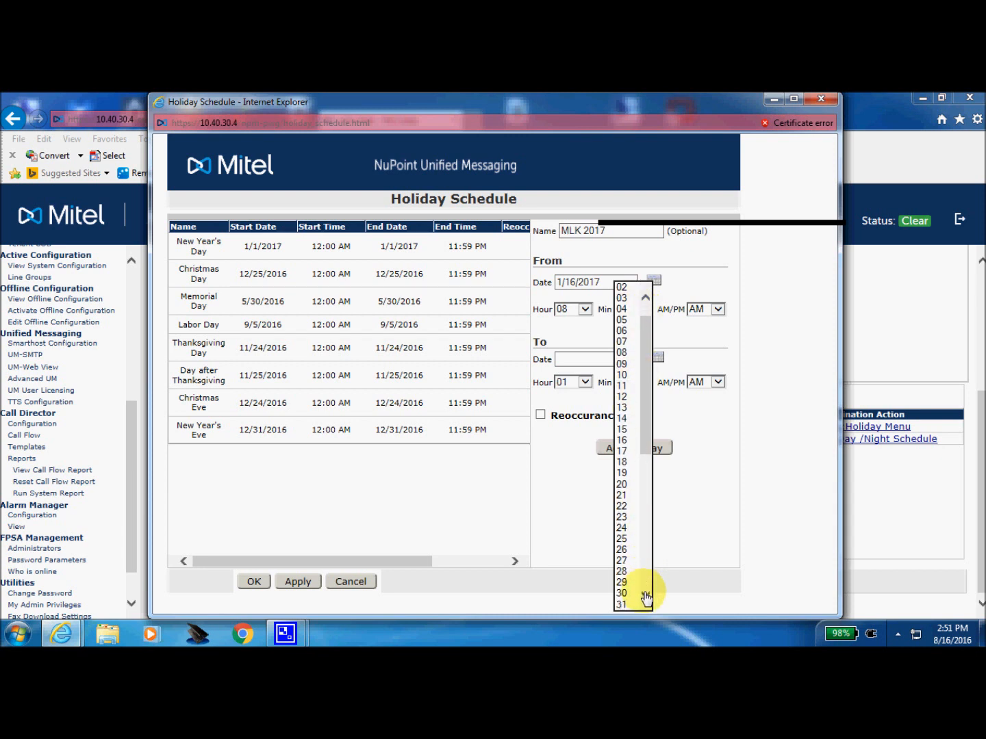
{"action": "left_click", "coordinate": [621, 592]}
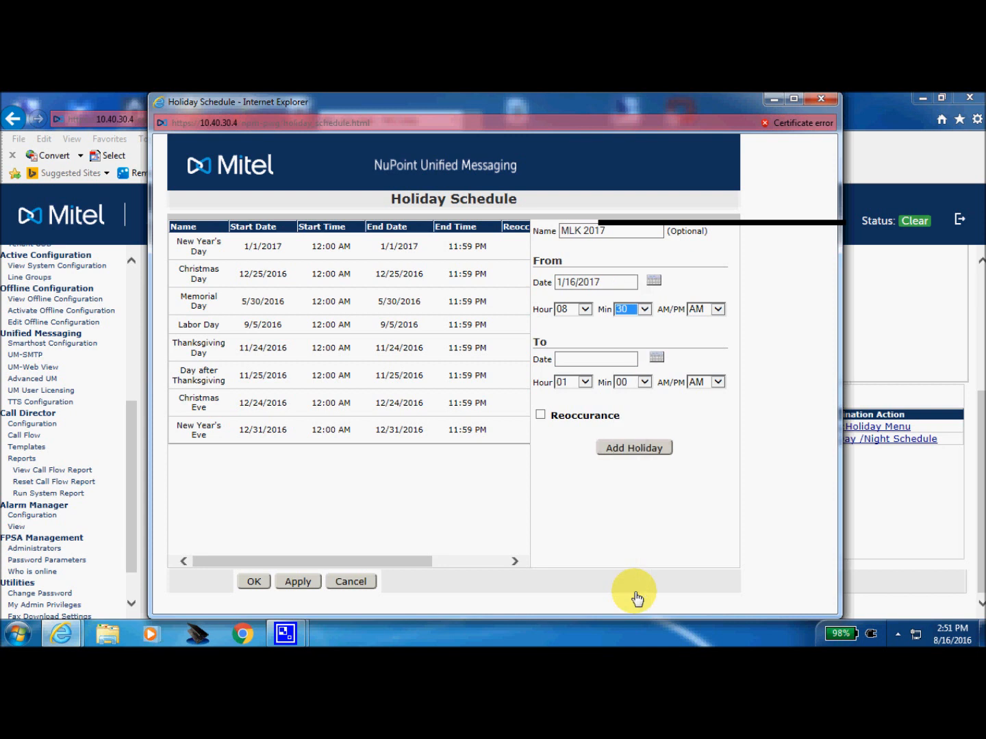
{"action": "mouse_move", "coordinate": [685, 347]}
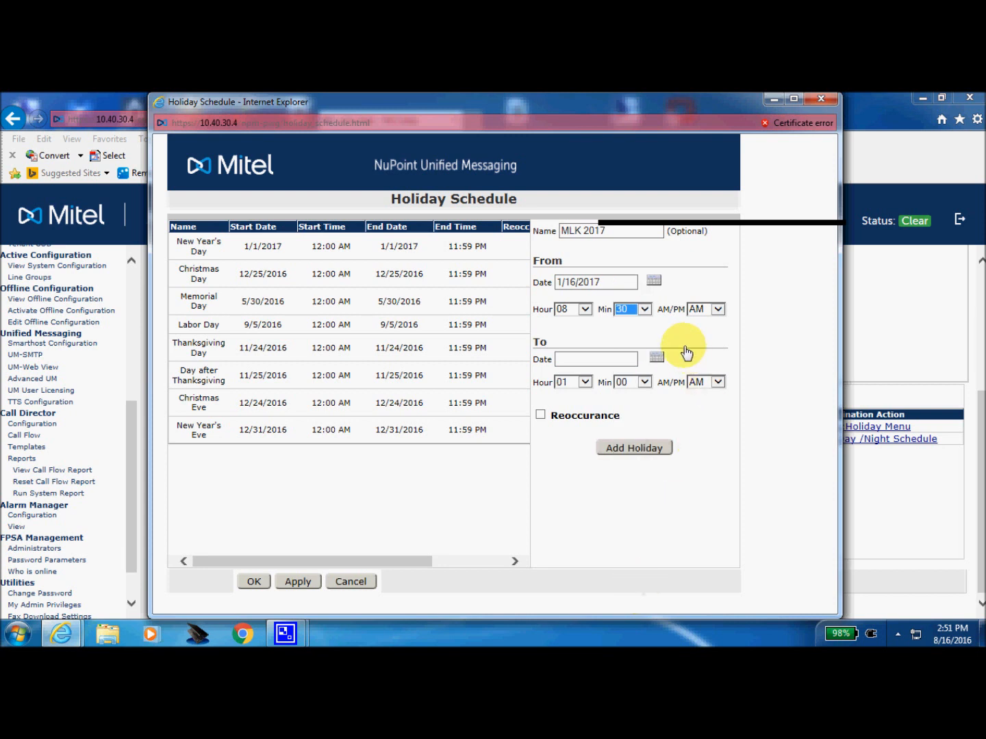
{"action": "mouse_move", "coordinate": [654, 343]}
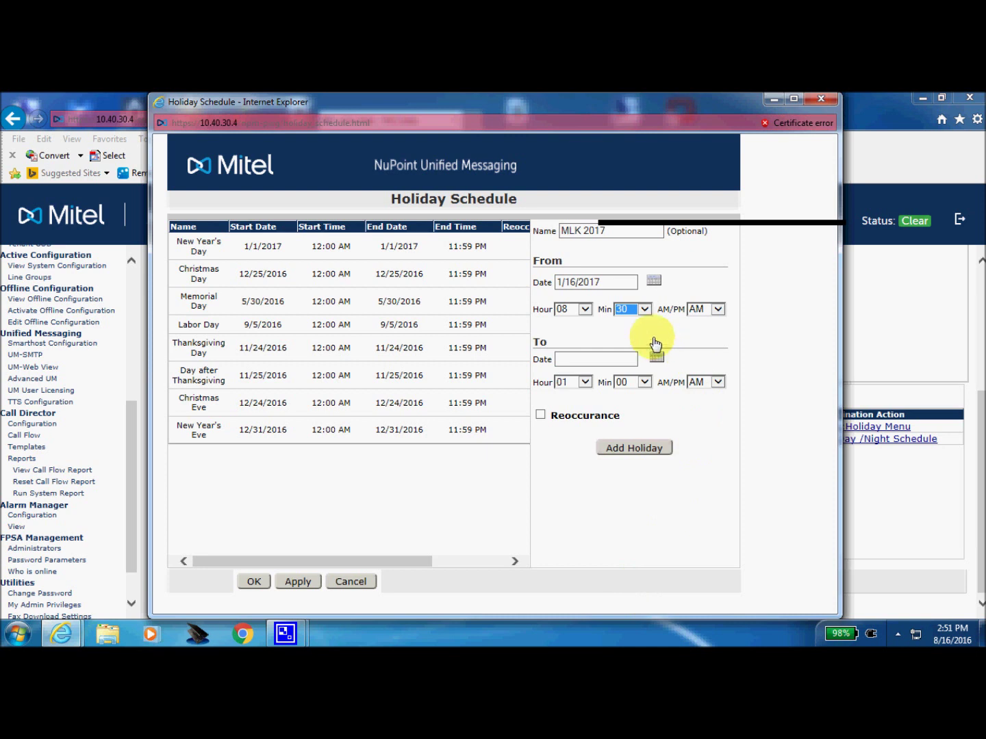
{"action": "mouse_move", "coordinate": [642, 358]}
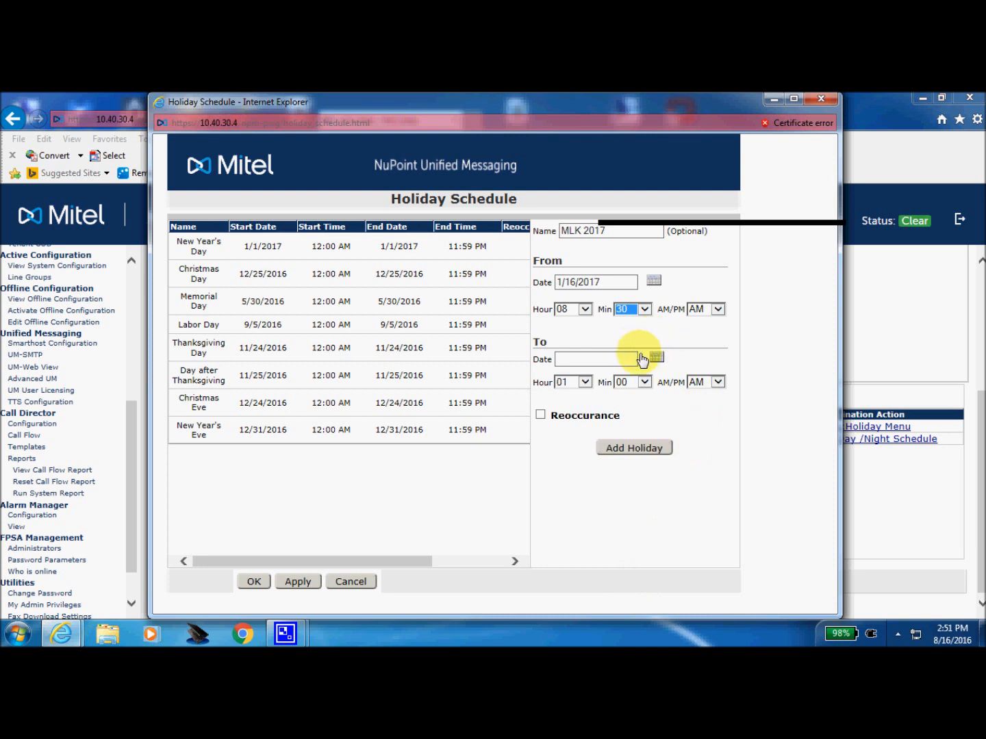
Step: Set the holiday's To date to January 16, 2017 via the calendar
{"action": "left_click", "coordinate": [653, 358]}
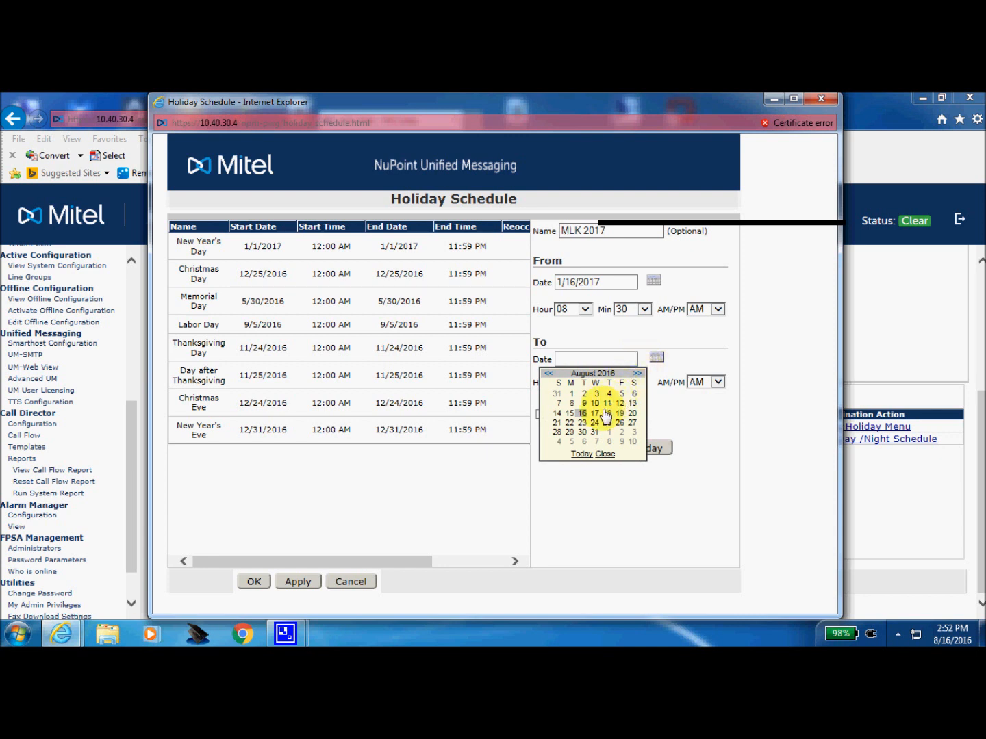
{"action": "mouse_move", "coordinate": [621, 386]}
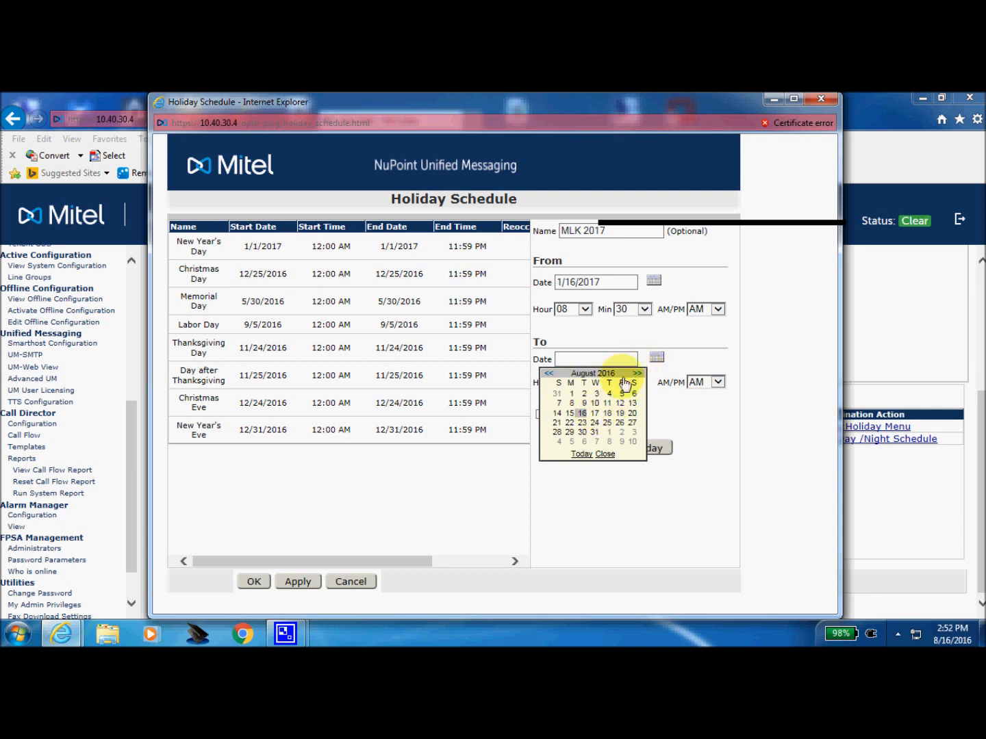
{"action": "left_click", "coordinate": [637, 373]}
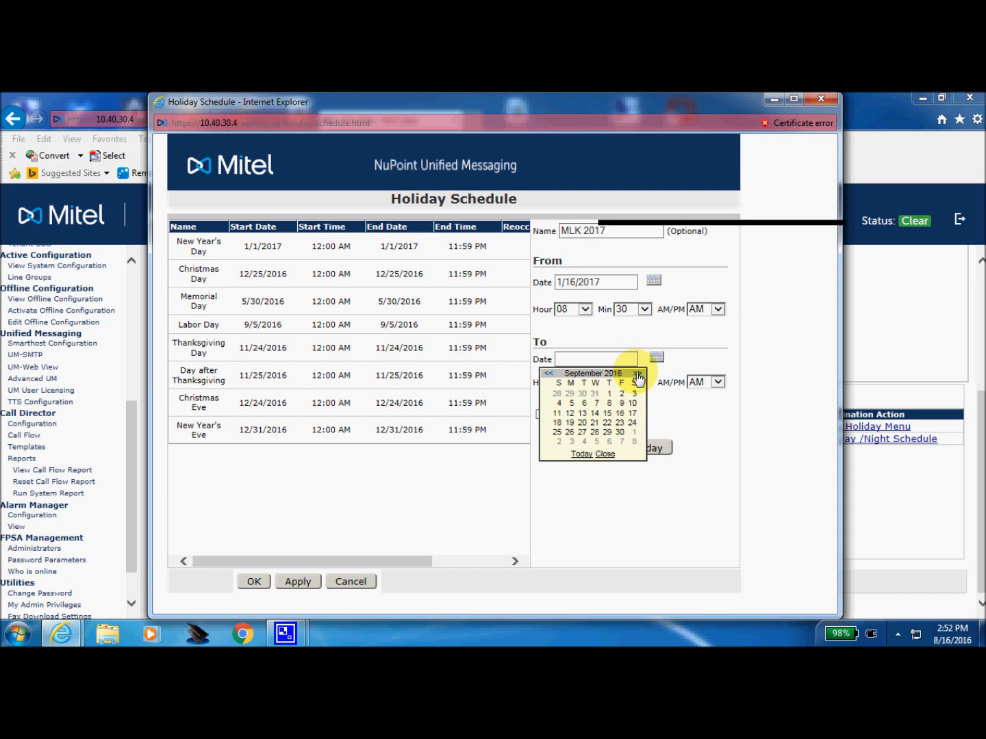
{"action": "left_click", "coordinate": [638, 372]}
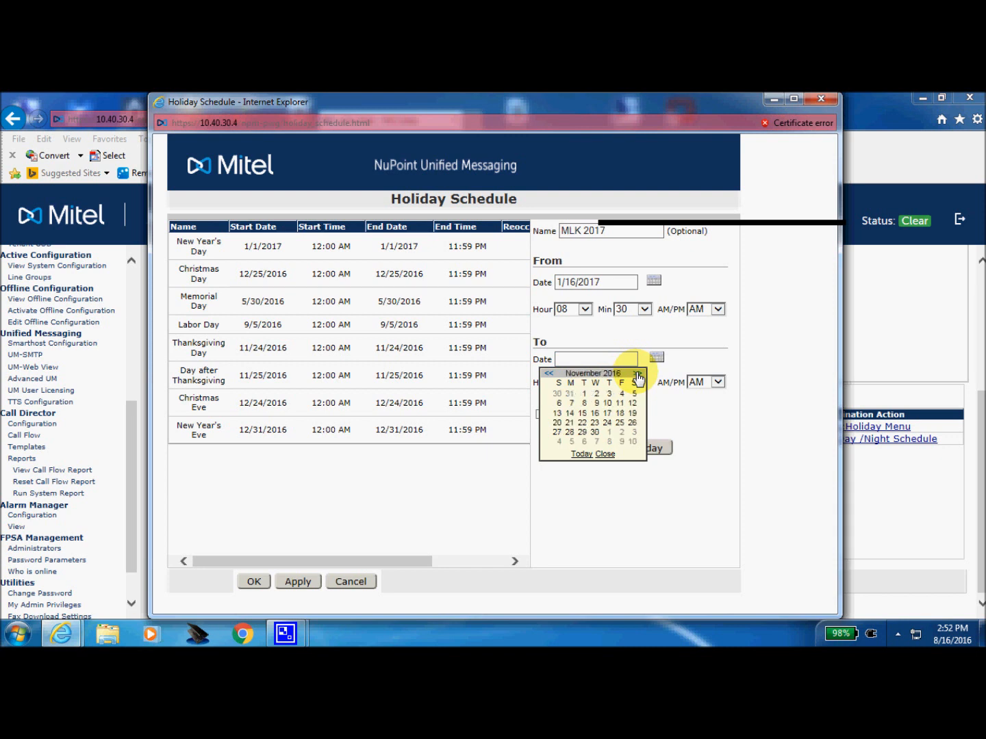
{"action": "left_click", "coordinate": [638, 372]}
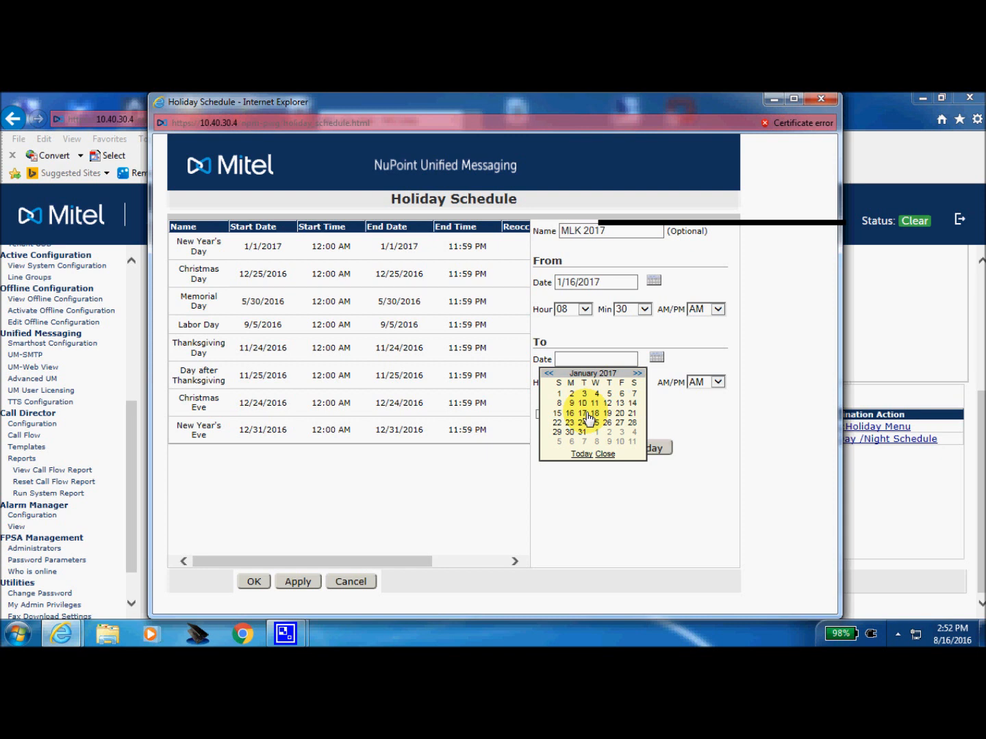
{"action": "mouse_move", "coordinate": [574, 417]}
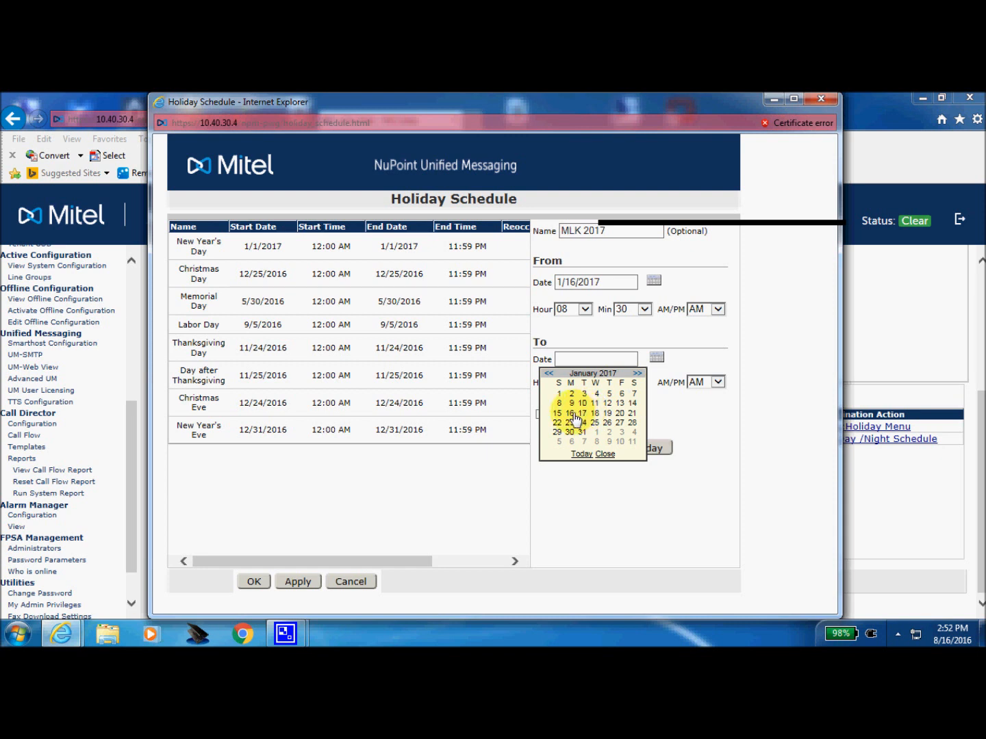
{"action": "left_click", "coordinate": [570, 413]}
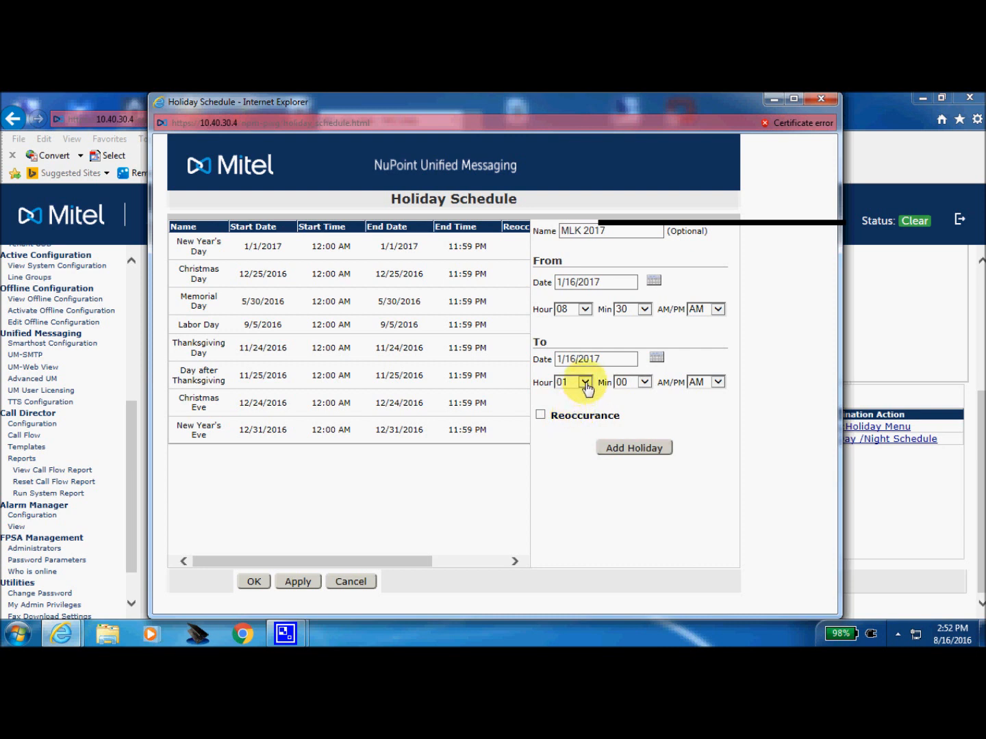
Step: Set the holiday's end time to 05:30 PM
{"action": "left_click", "coordinate": [585, 382]}
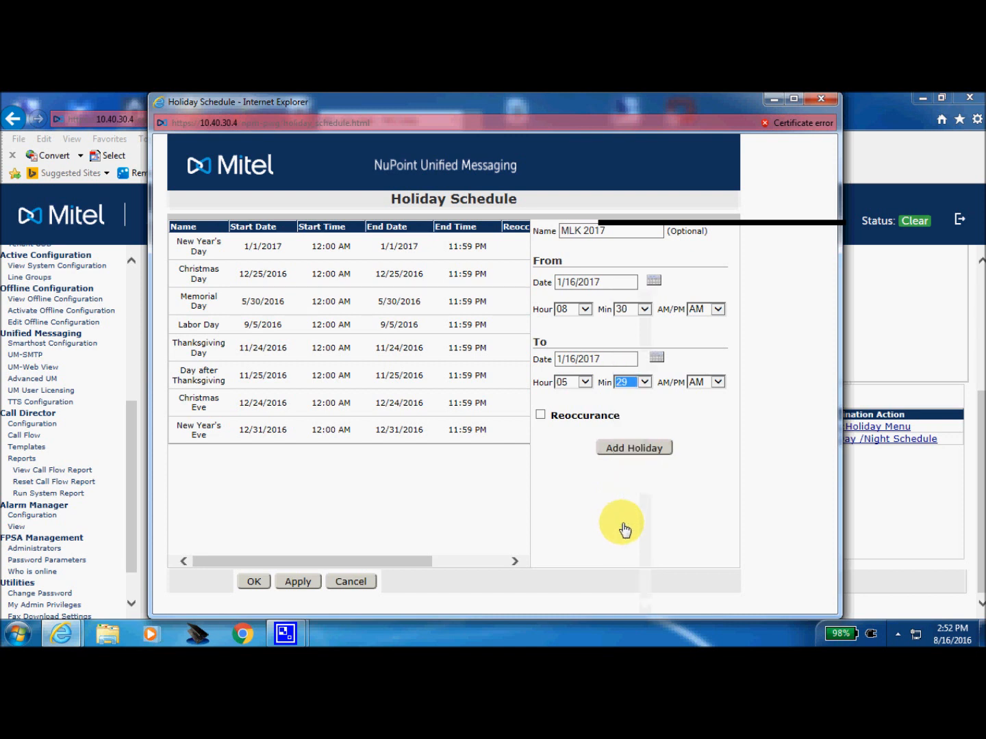
{"action": "left_click", "coordinate": [717, 382]}
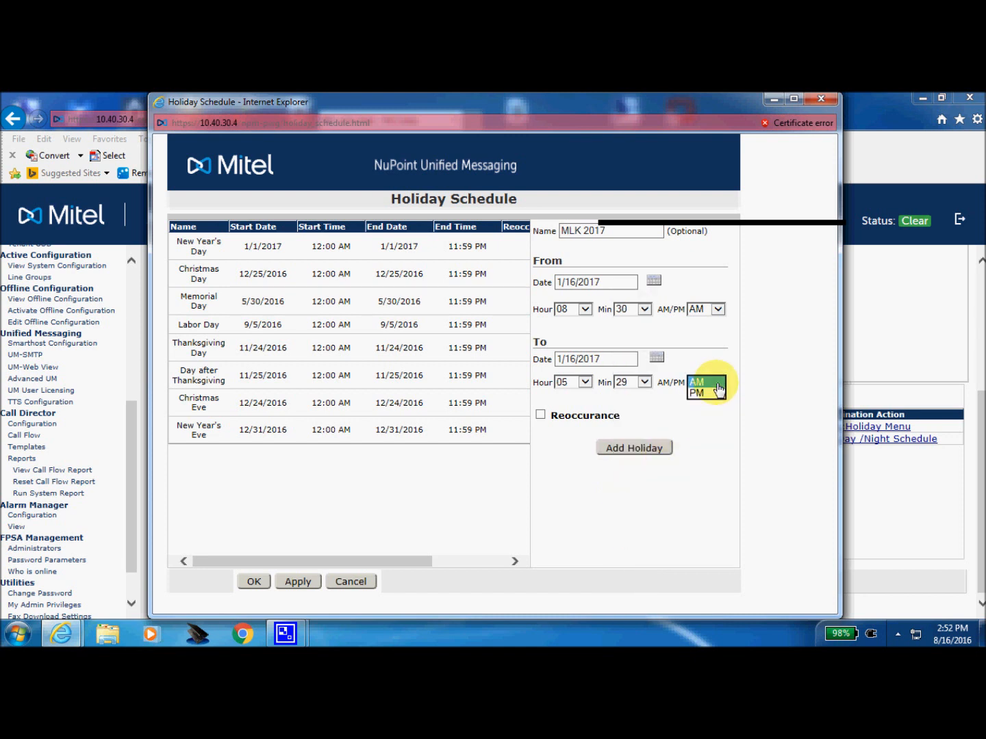
{"action": "left_click", "coordinate": [701, 392]}
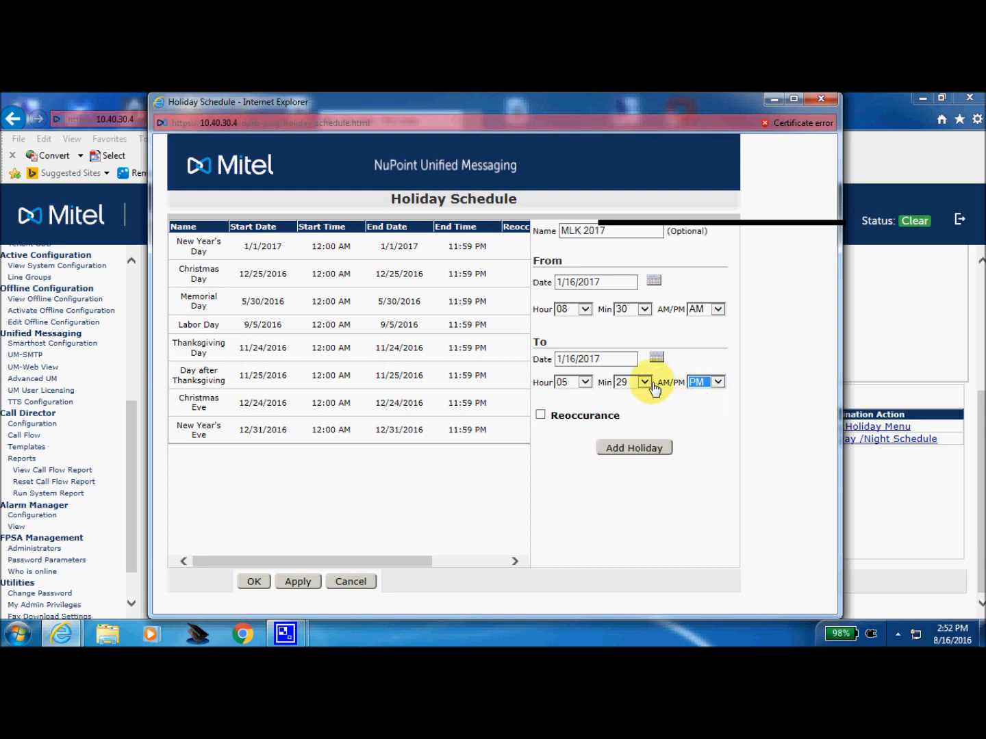
{"action": "left_click", "coordinate": [645, 382]}
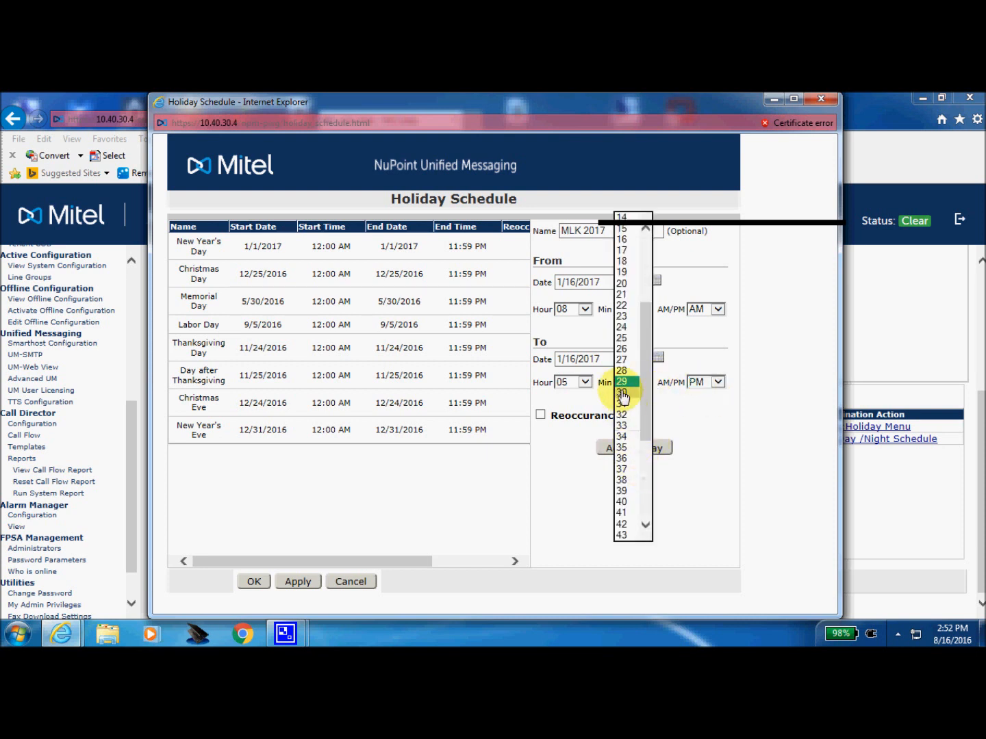
{"action": "left_click", "coordinate": [621, 393]}
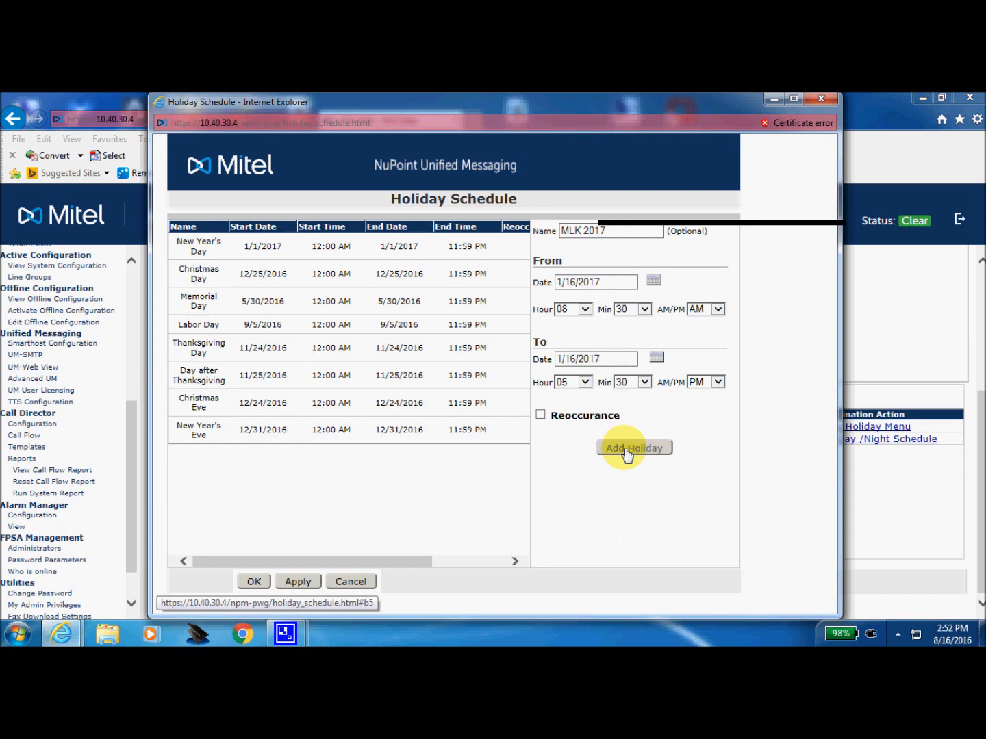
Step: Add MLK 2017 to the holiday list, apply the schedule and close the window
{"action": "left_click", "coordinate": [634, 448]}
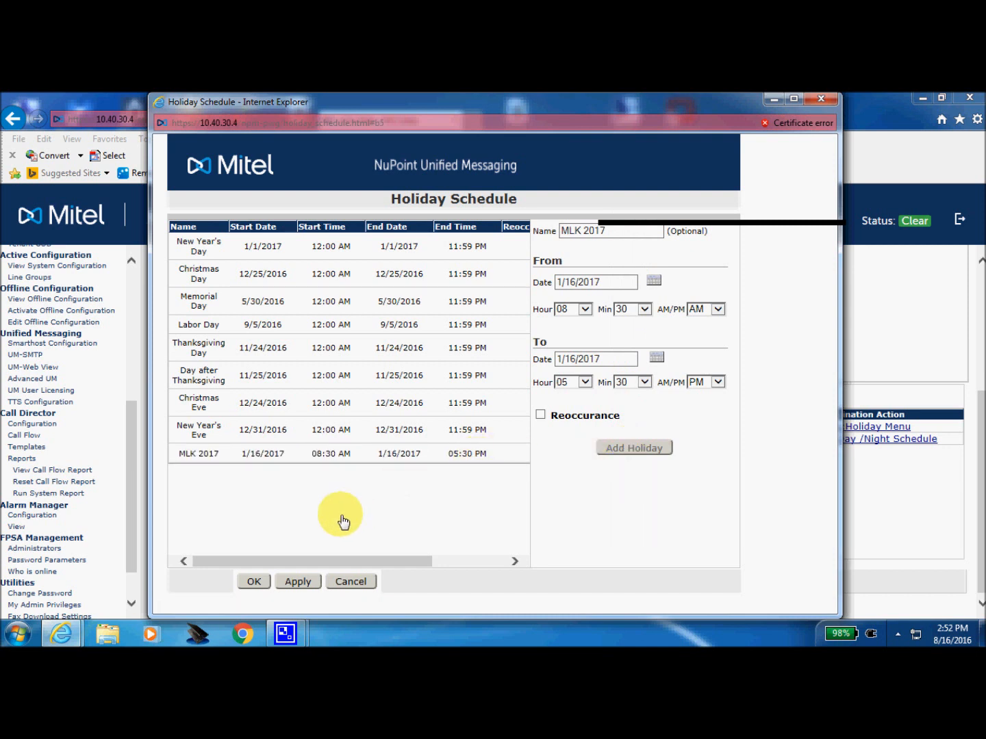
{"action": "left_click", "coordinate": [297, 581]}
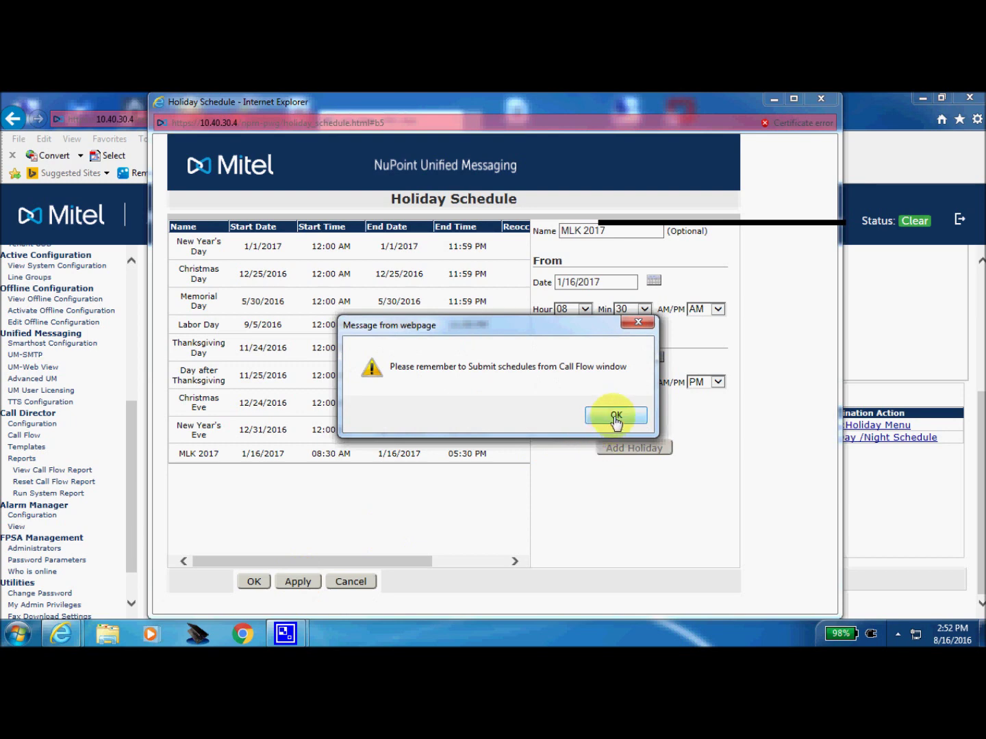
{"action": "left_click", "coordinate": [616, 414]}
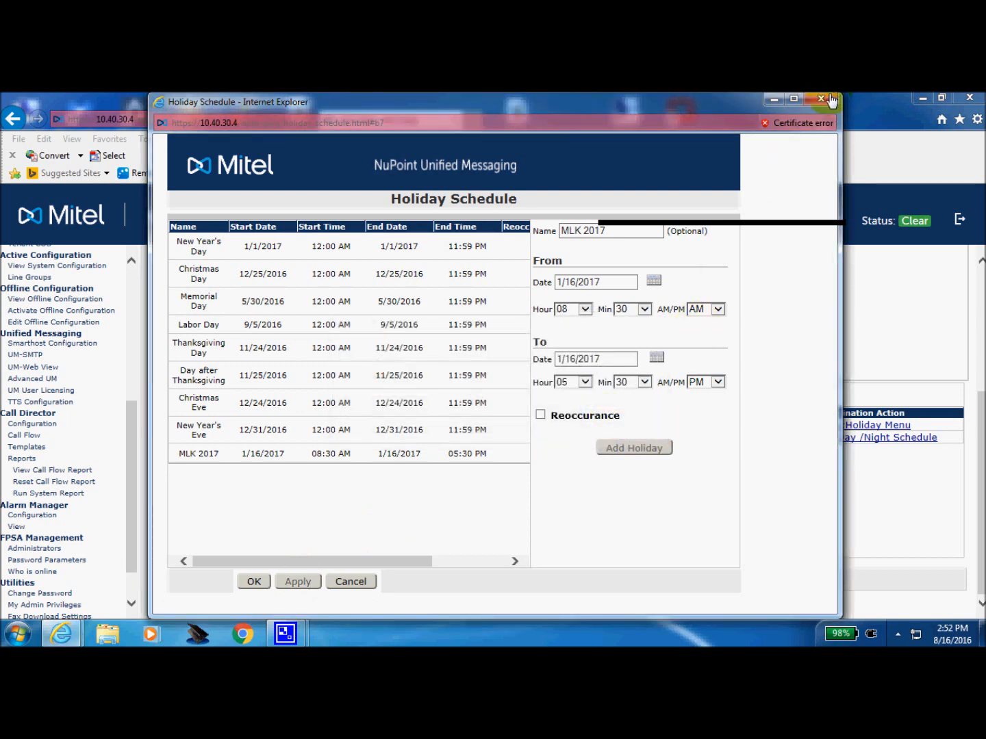
{"action": "left_click", "coordinate": [824, 100]}
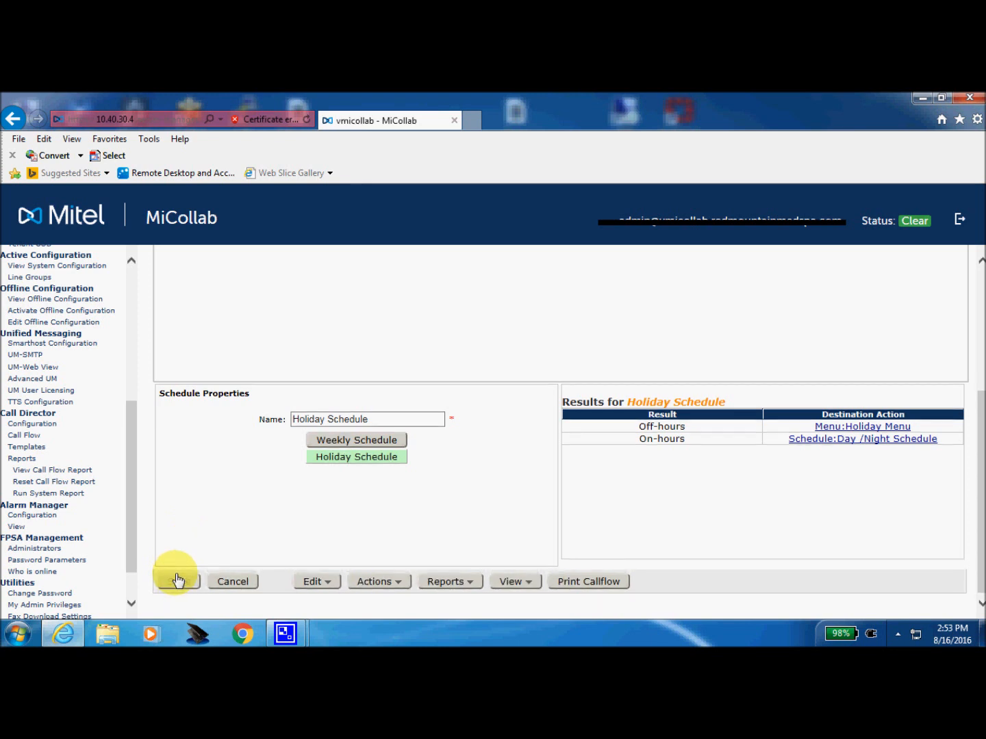
Step: Save the call flow and confirm the Changes Saved message
{"action": "left_click", "coordinate": [178, 581]}
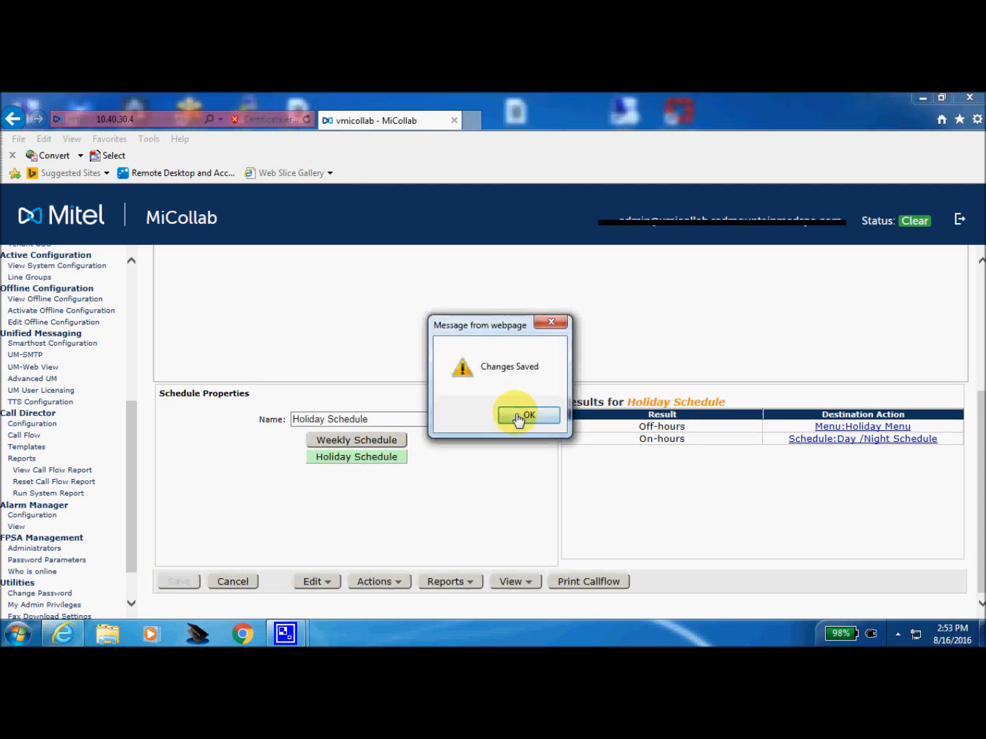
{"action": "left_click", "coordinate": [527, 415]}
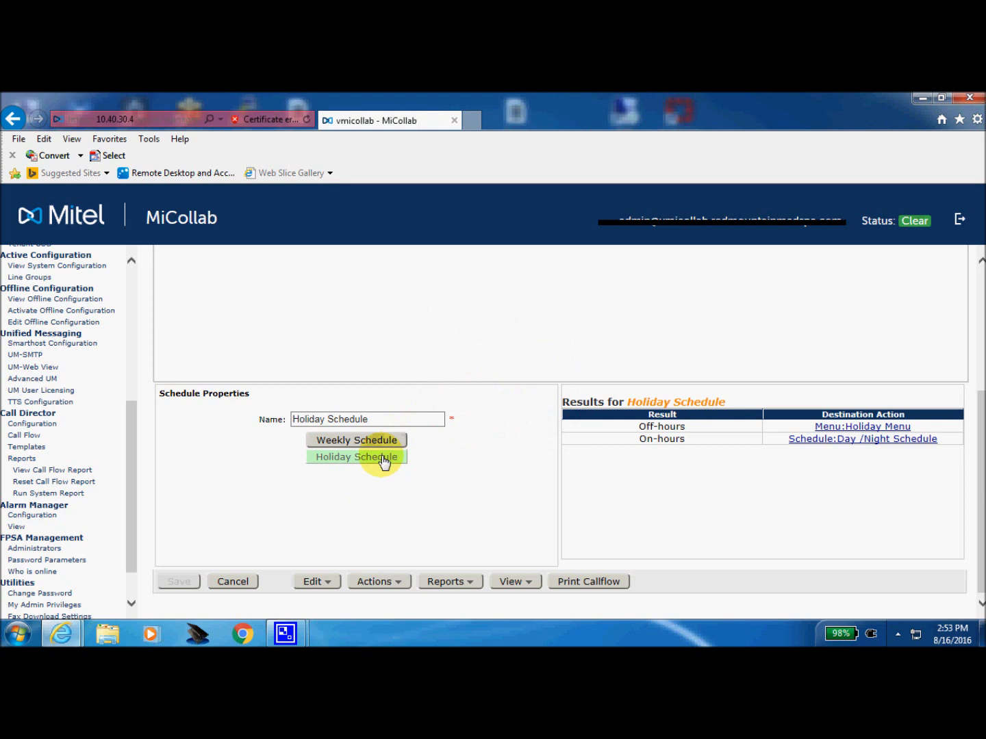
{"action": "left_click", "coordinate": [356, 457]}
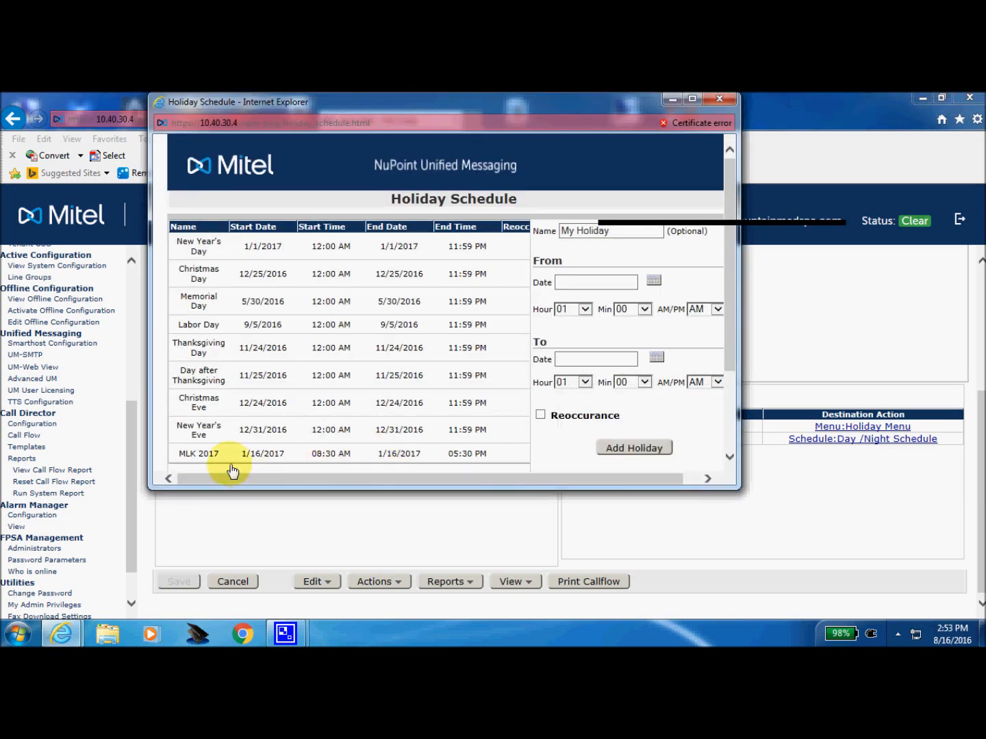
{"action": "mouse_move", "coordinate": [299, 458]}
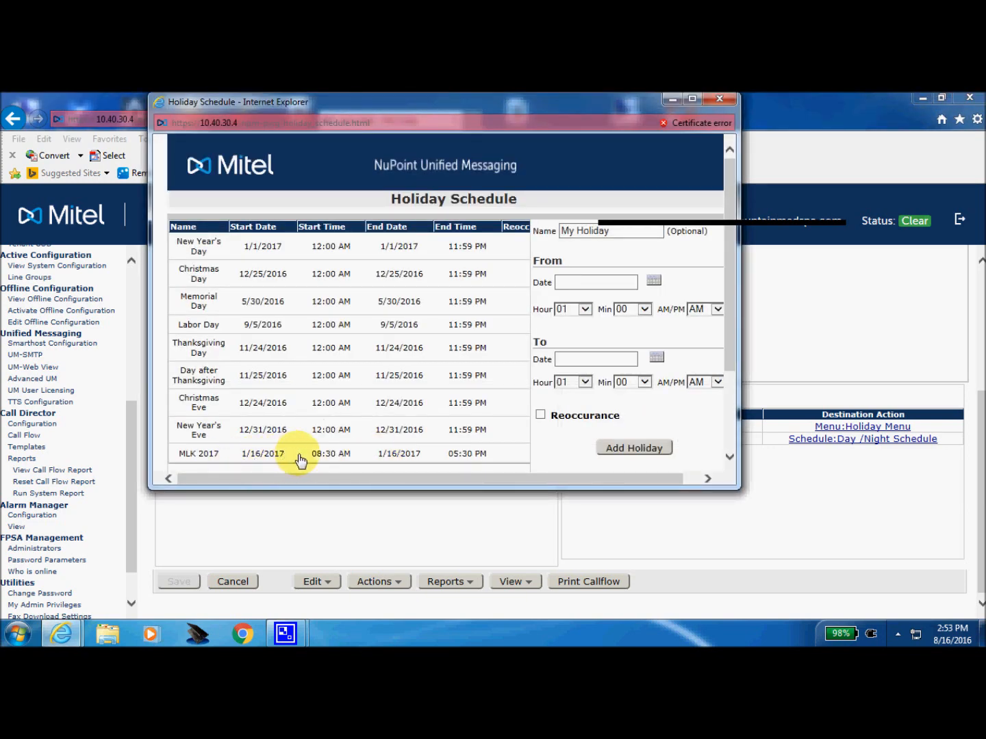
{"action": "mouse_move", "coordinate": [317, 458]}
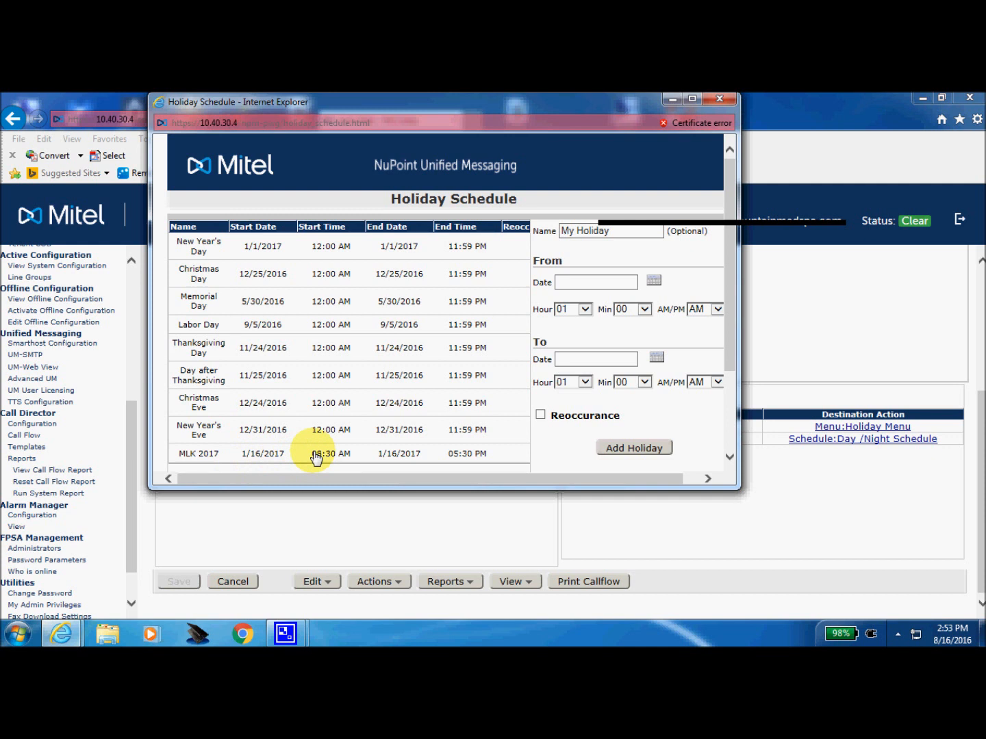
{"action": "mouse_move", "coordinate": [532, 389]}
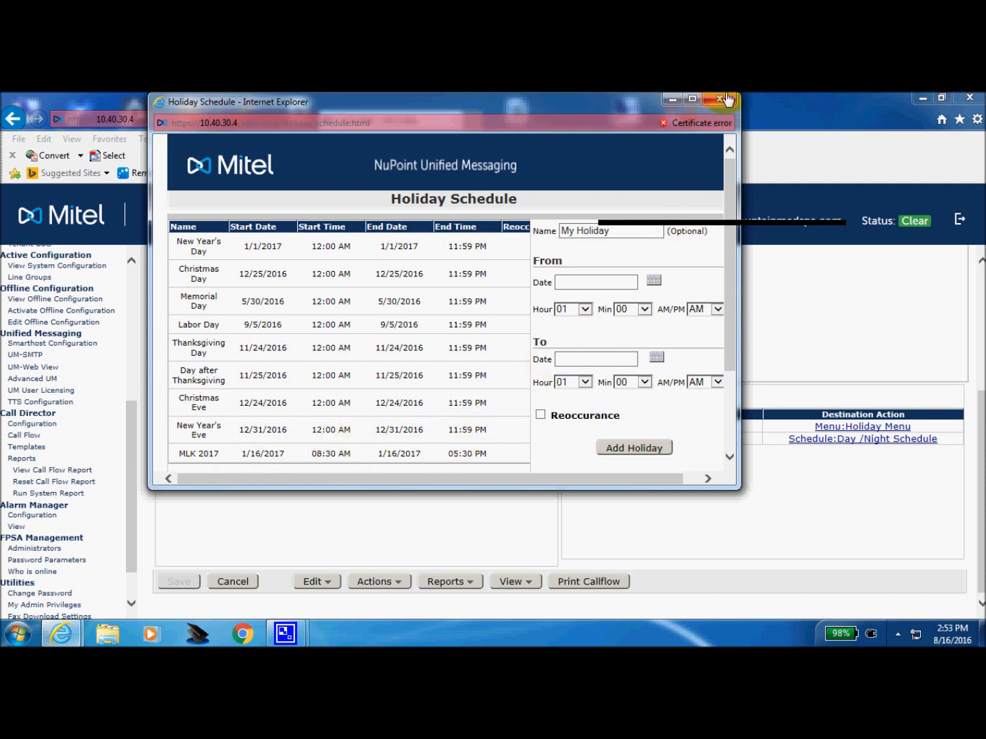
{"action": "left_click", "coordinate": [720, 99]}
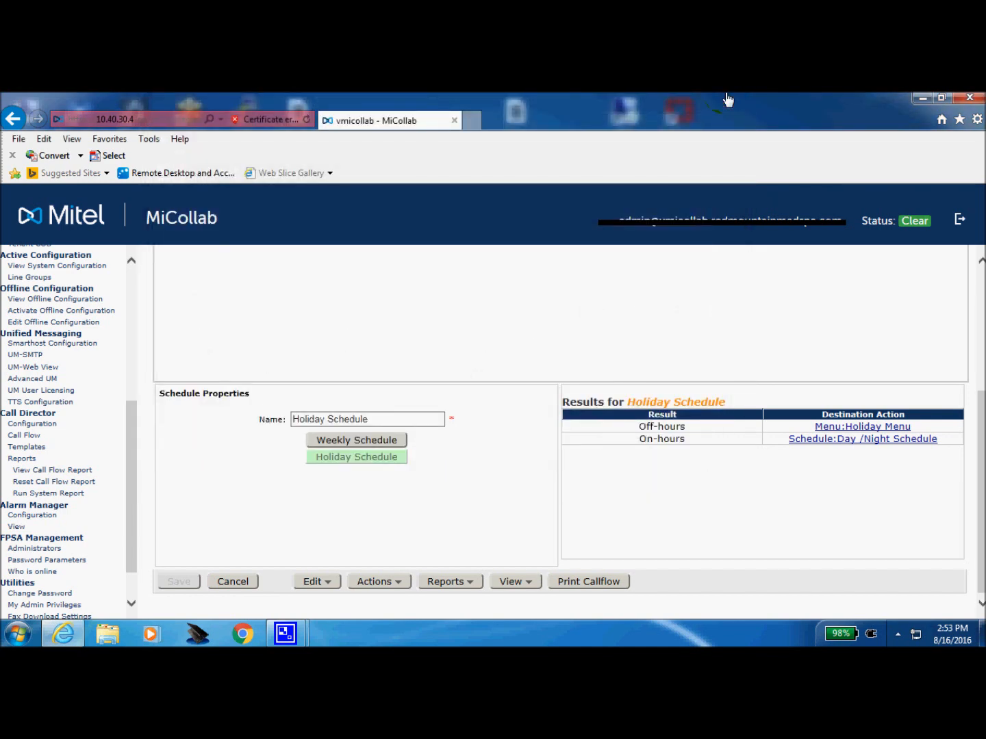
Step: Select the Day/Night Schedule node in mailbox 5080's call flow to show its Schedule Properties
{"action": "scroll", "scroll_direction": "down", "scroll_amount": 3}
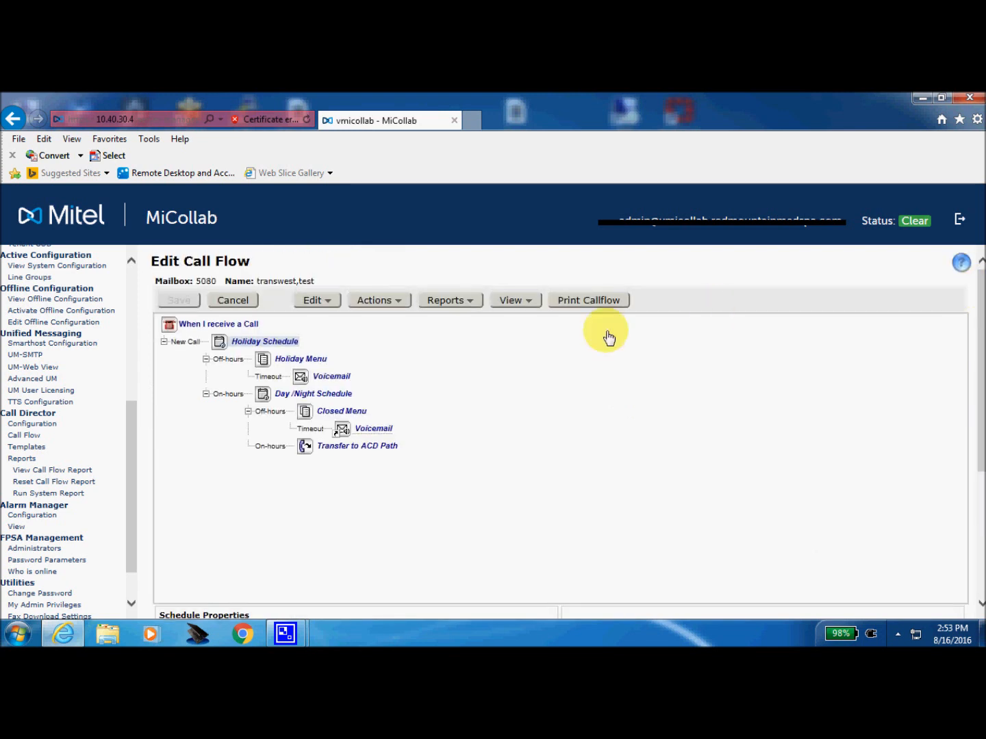
{"action": "mouse_move", "coordinate": [327, 400]}
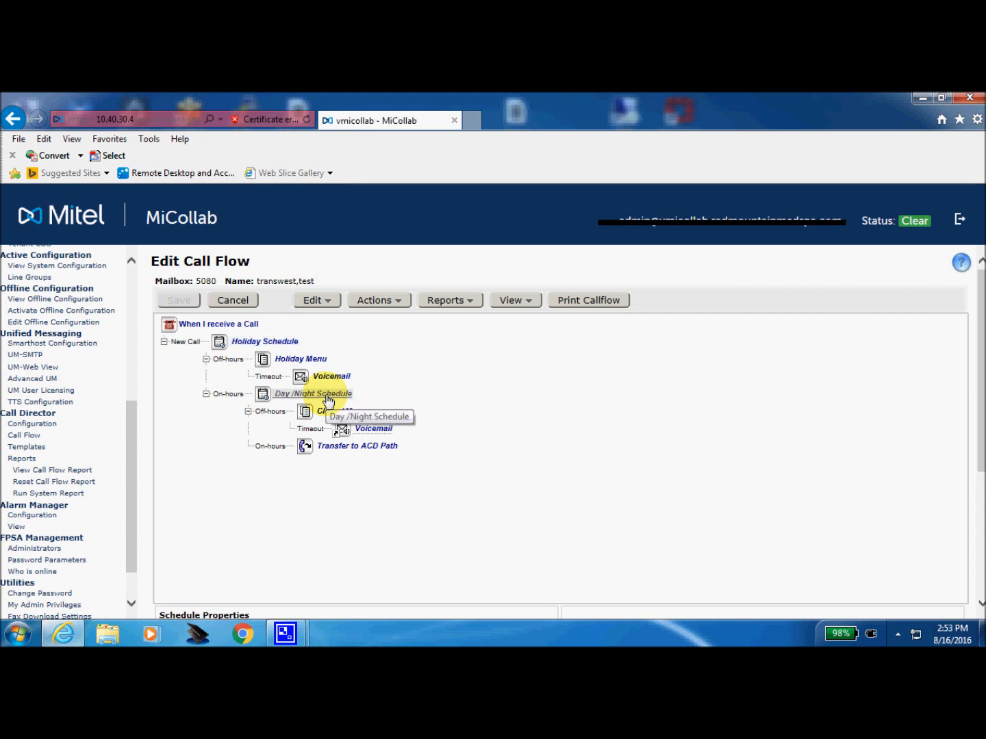
{"action": "left_click", "coordinate": [312, 394]}
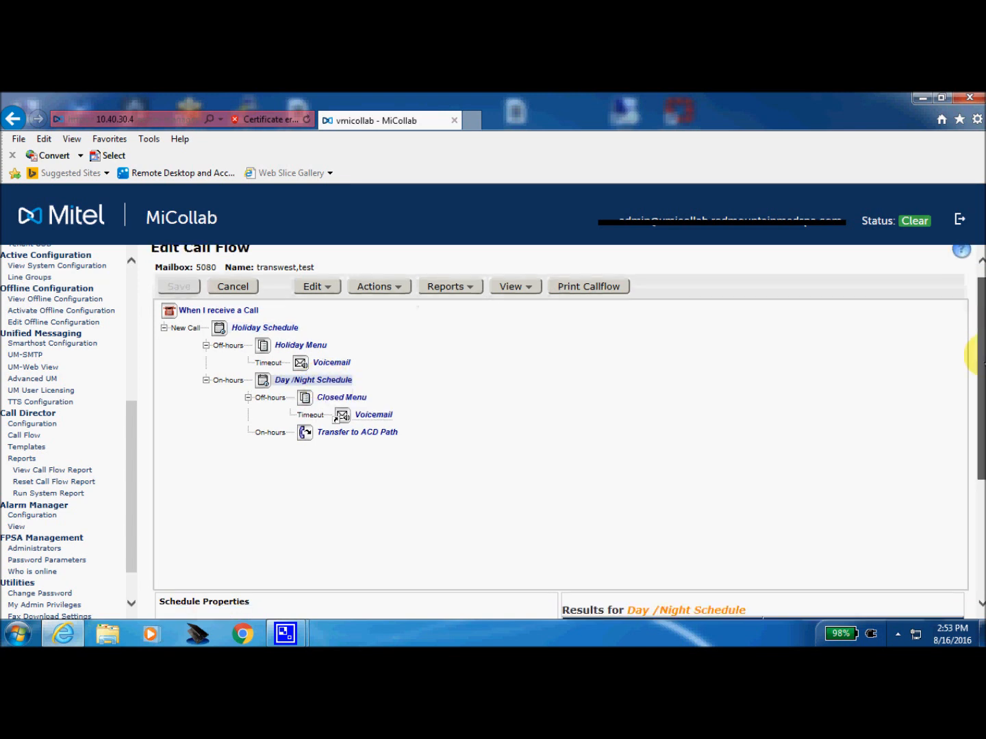
{"action": "scroll", "scroll_direction": "down", "scroll_amount": 3}
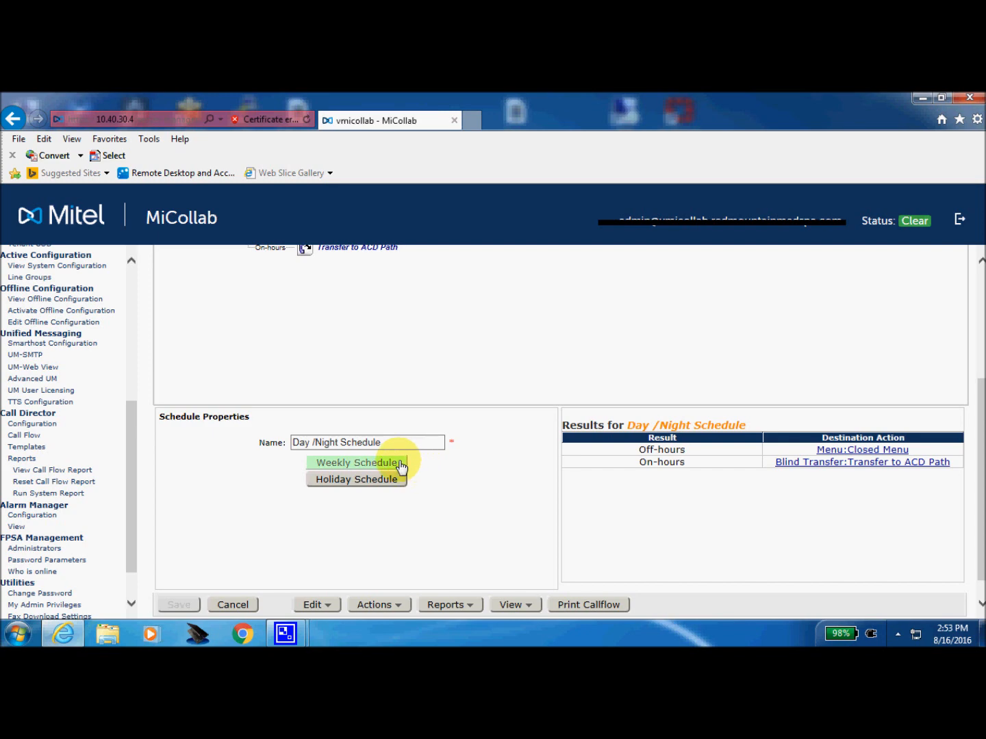
Step: Remove the Wednesday entry from the Day/Night weekly schedule and apply the change
{"action": "left_click", "coordinate": [356, 463]}
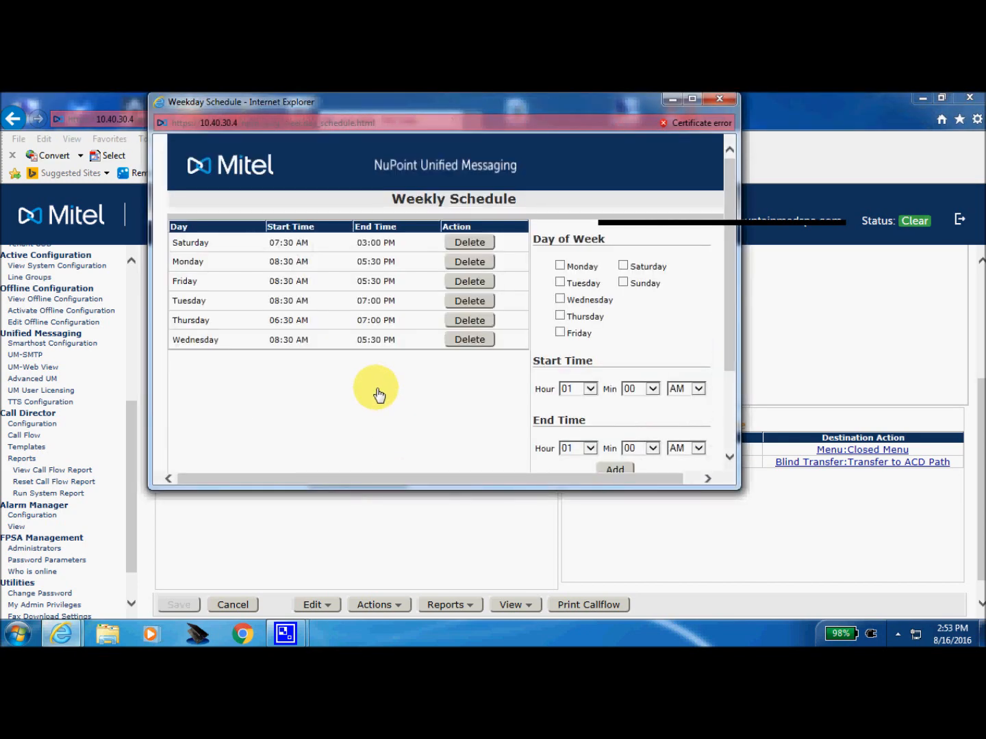
{"action": "mouse_move", "coordinate": [272, 302]}
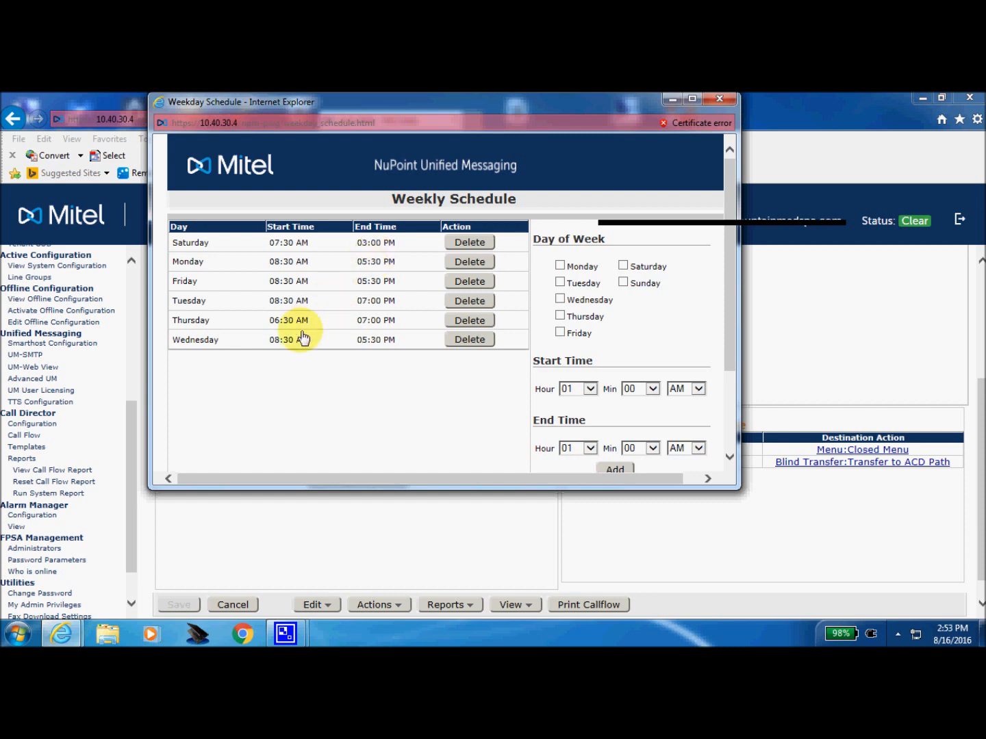
{"action": "mouse_move", "coordinate": [295, 345]}
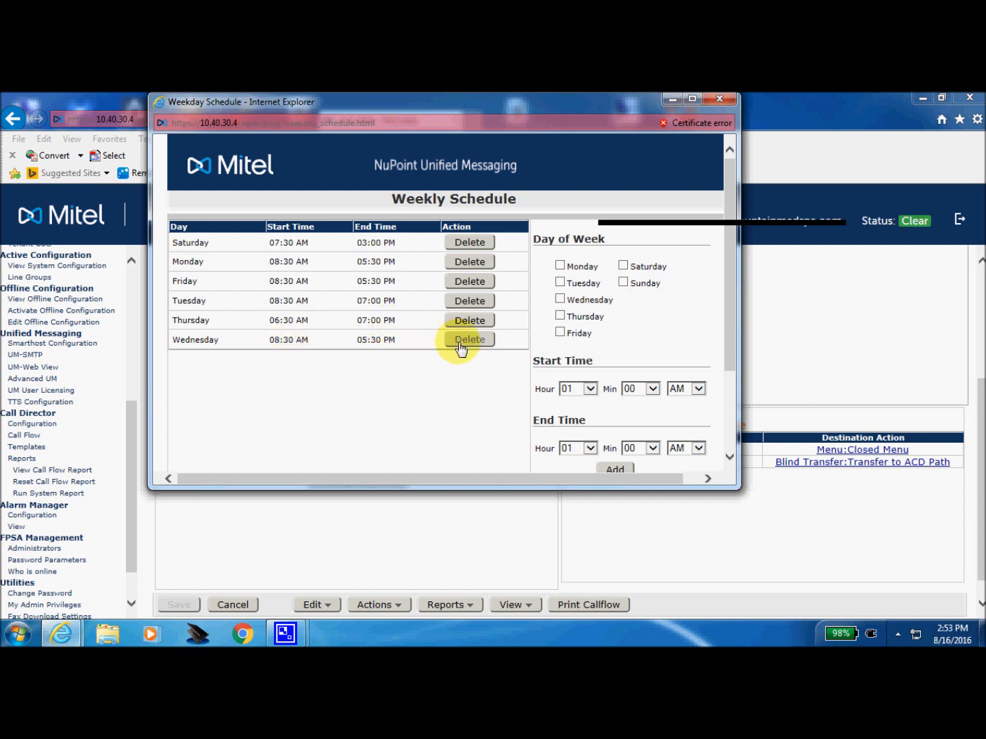
{"action": "left_click", "coordinate": [468, 339]}
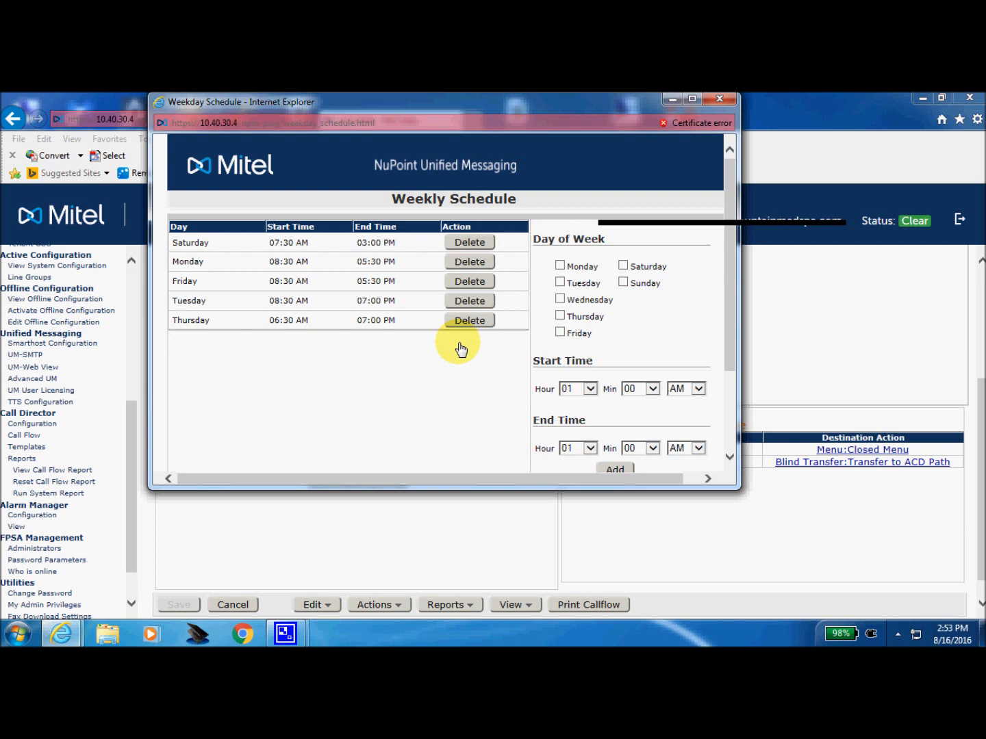
{"action": "scroll", "scroll_direction": "down", "scroll_amount": 3}
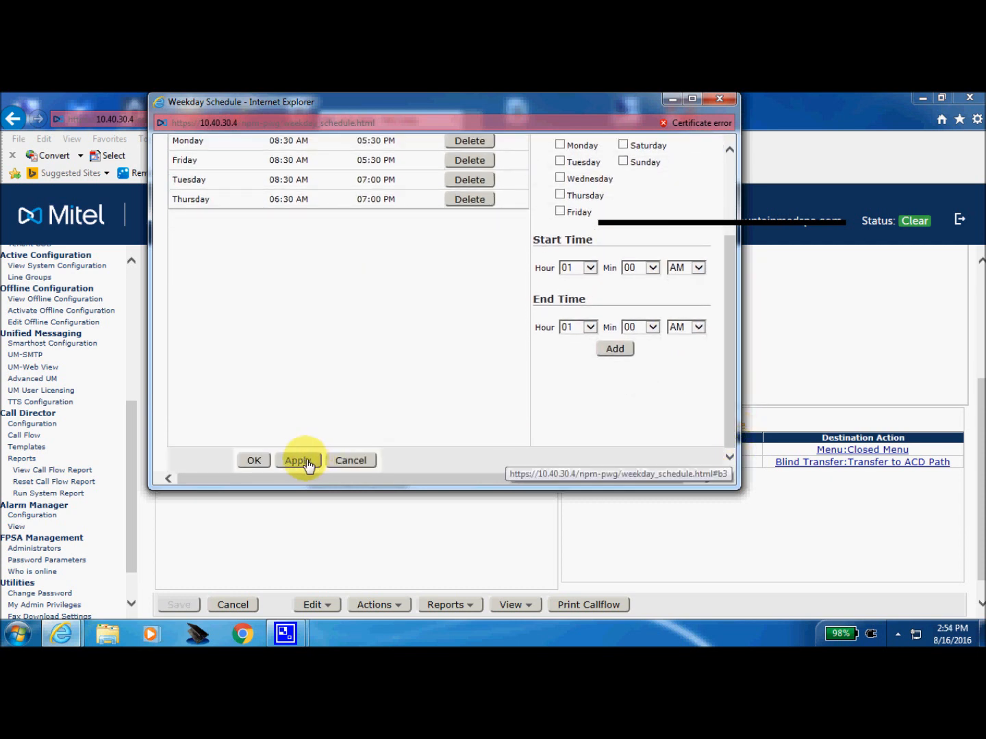
{"action": "left_click", "coordinate": [298, 460]}
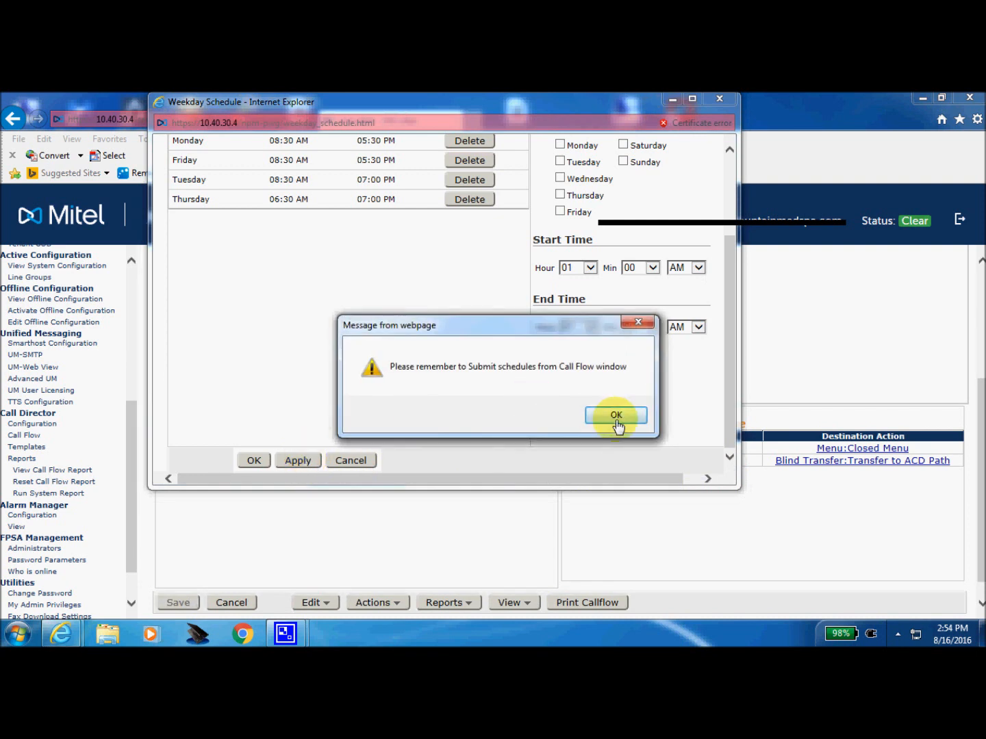
{"action": "left_click", "coordinate": [616, 414]}
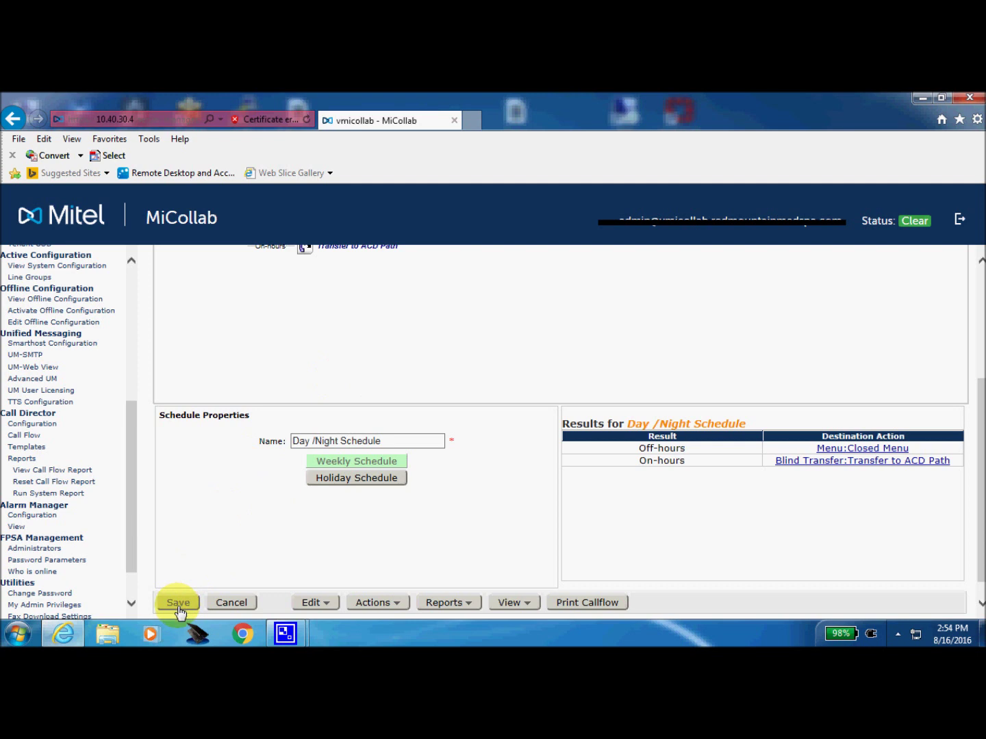
Step: Save the call flow and confirm the changes-saved message
{"action": "left_click", "coordinate": [178, 602]}
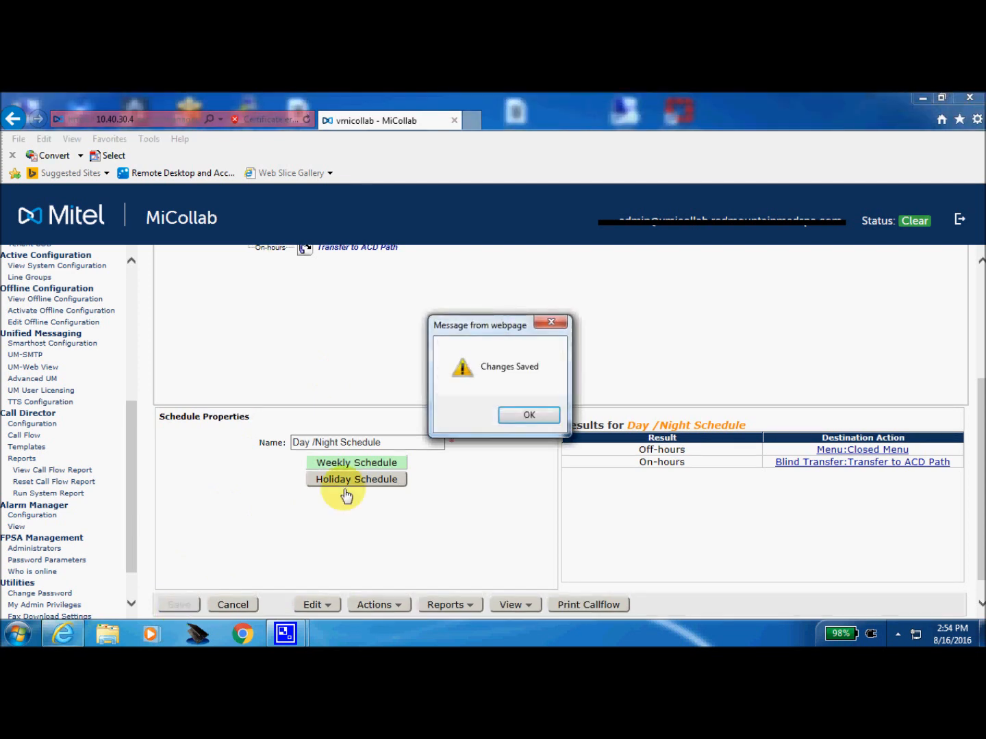
{"action": "left_click", "coordinate": [528, 415]}
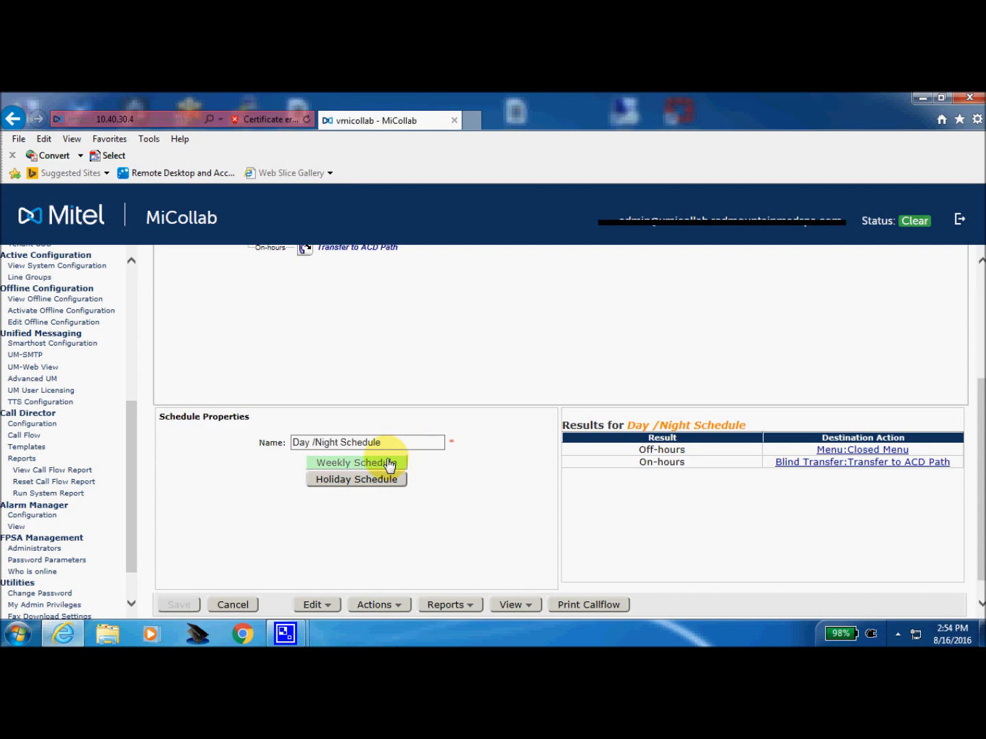
{"action": "left_click", "coordinate": [356, 462]}
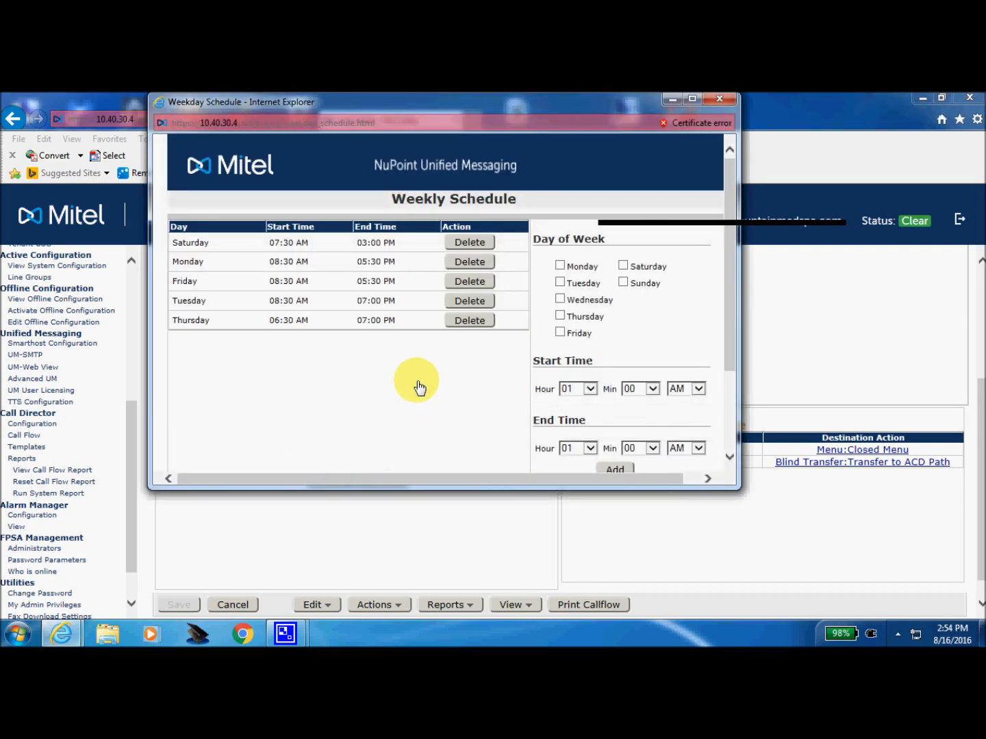
{"action": "left_click", "coordinate": [560, 300]}
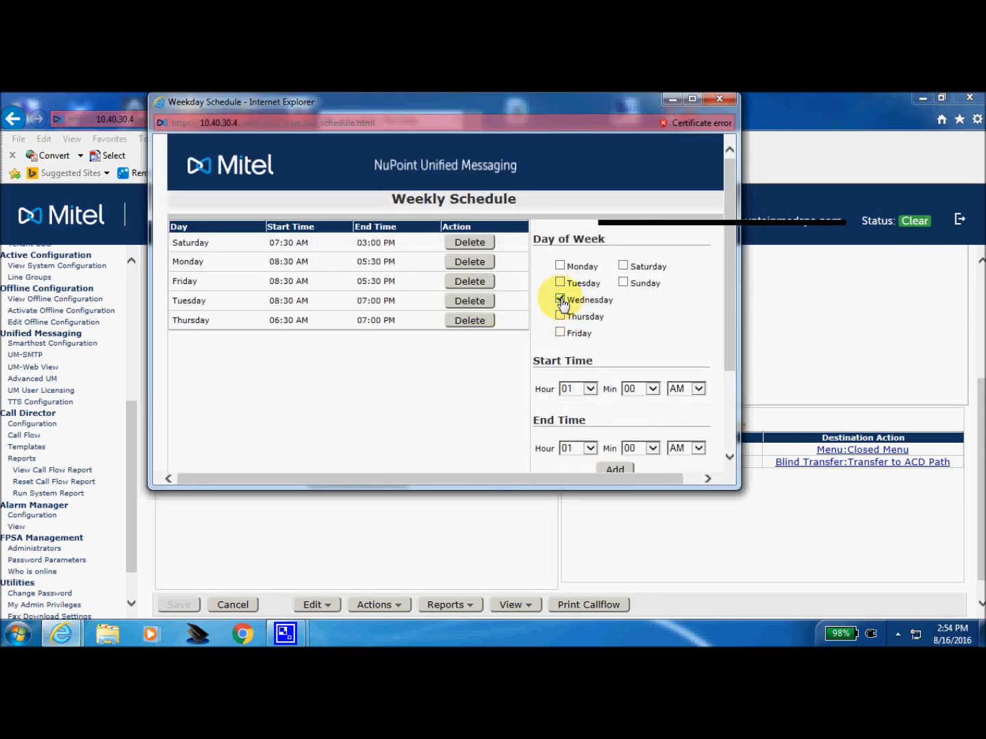
{"action": "left_click", "coordinate": [589, 389]}
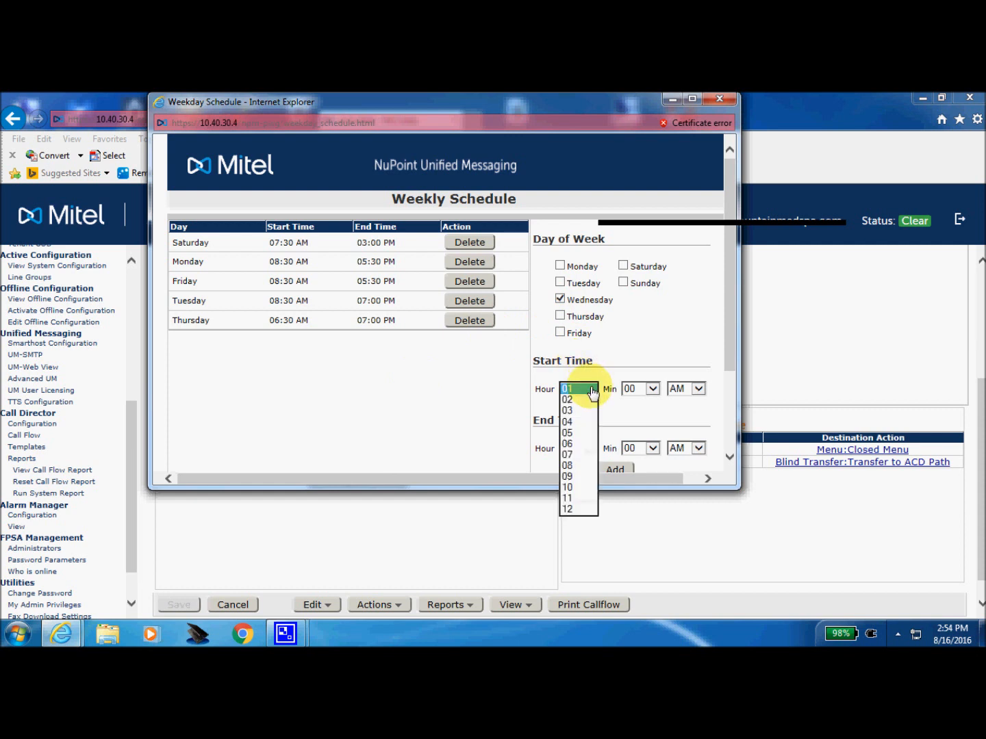
{"action": "left_click", "coordinate": [566, 465]}
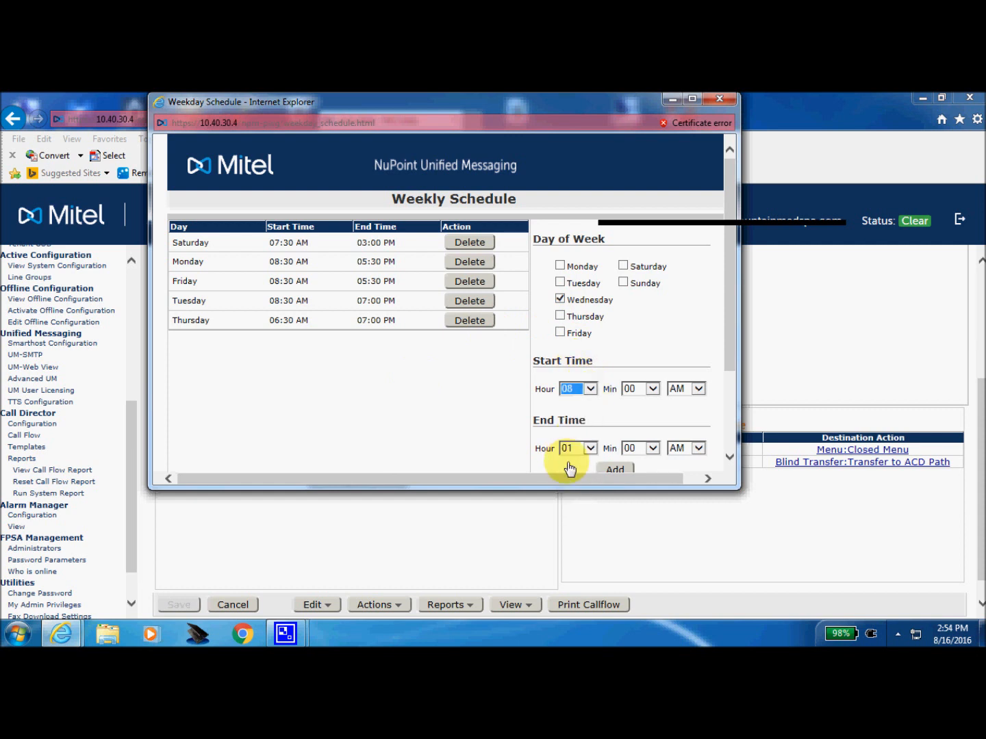
{"action": "left_click", "coordinate": [654, 388]}
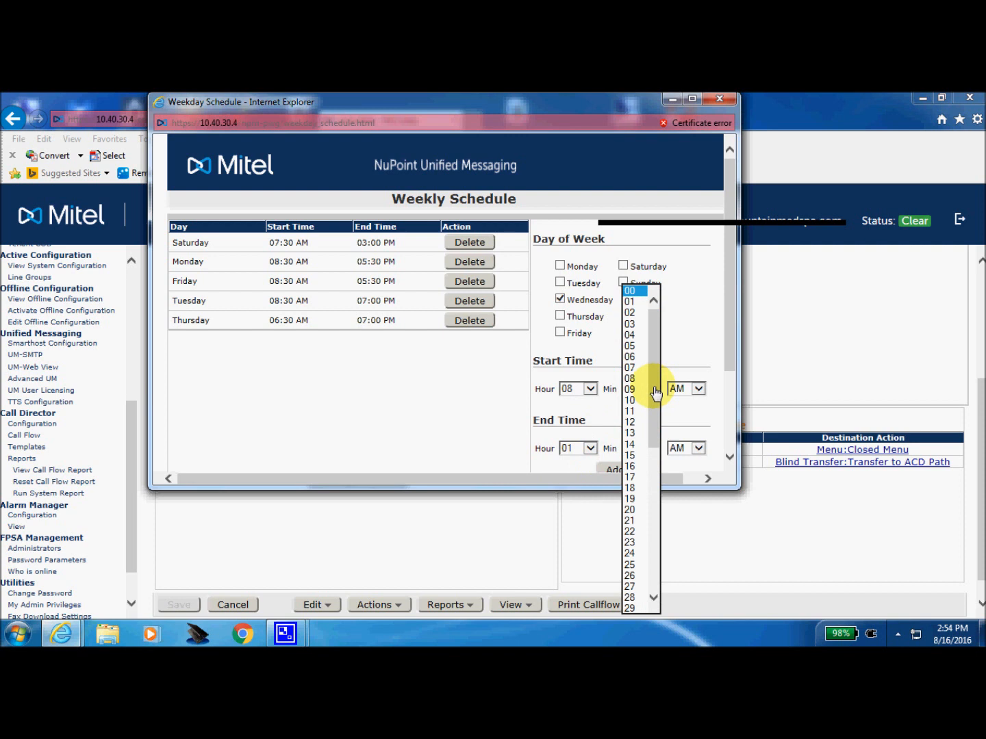
{"action": "scroll", "scroll_direction": "down", "scroll_amount": 3}
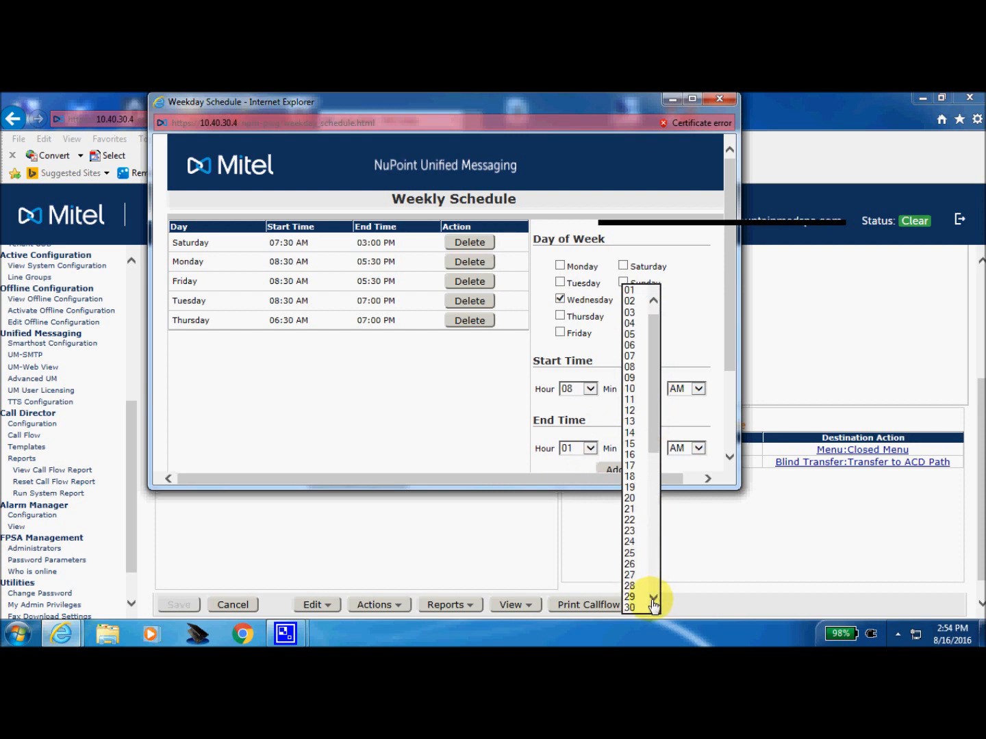
{"action": "left_click", "coordinate": [630, 606]}
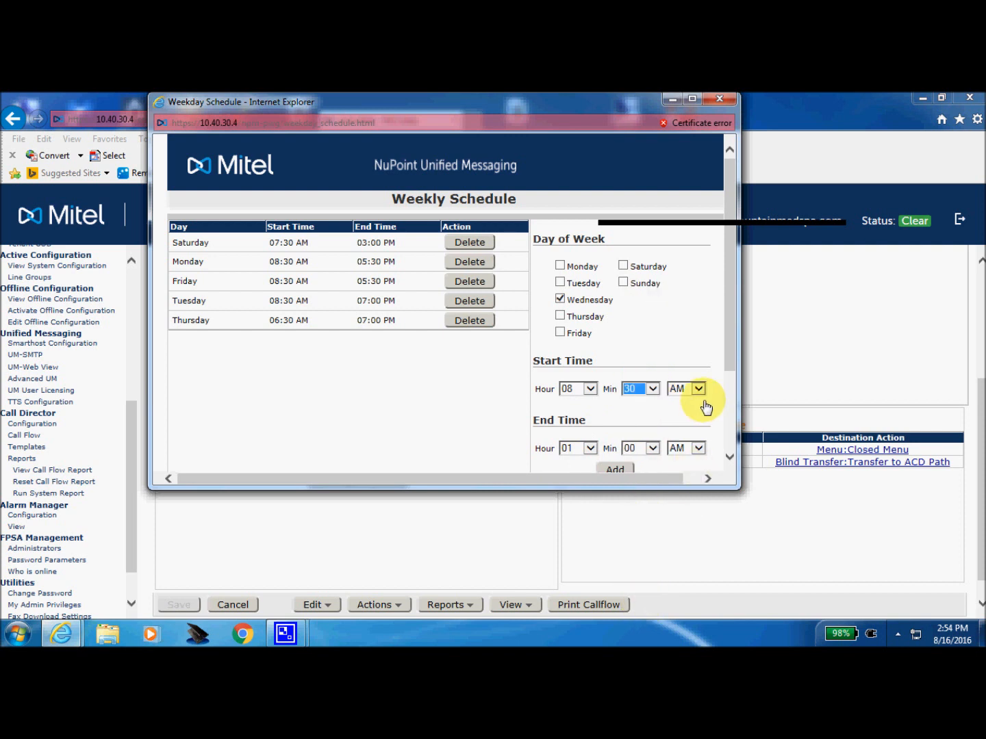
{"action": "scroll", "scroll_direction": "down", "scroll_amount": 3}
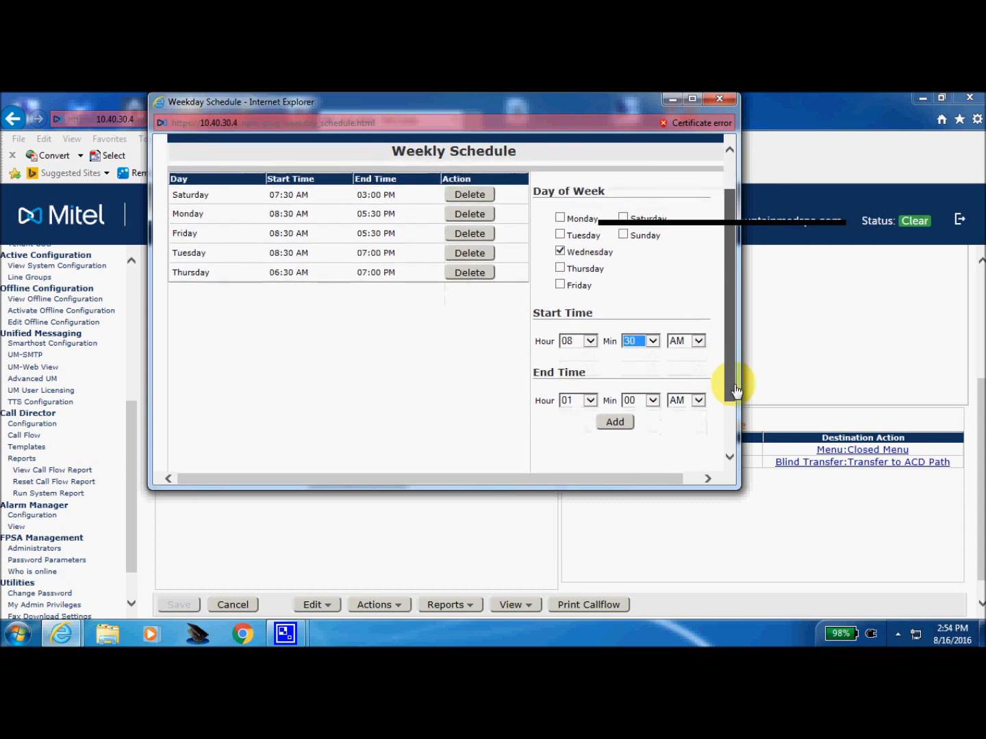
{"action": "left_click", "coordinate": [588, 400]}
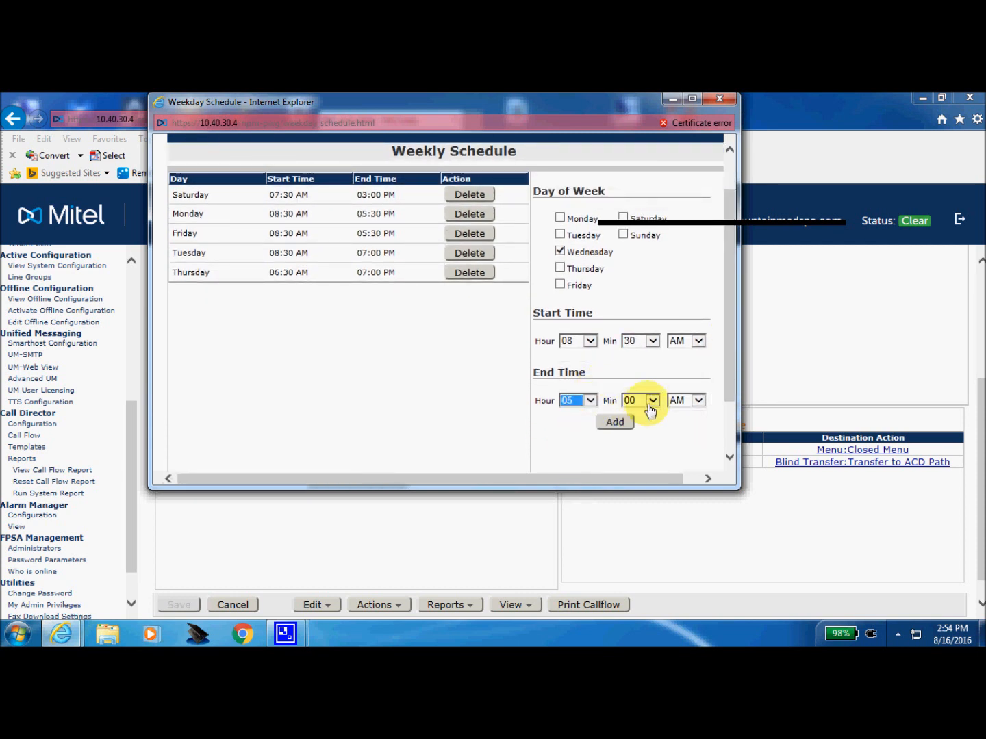
{"action": "left_click", "coordinate": [653, 400]}
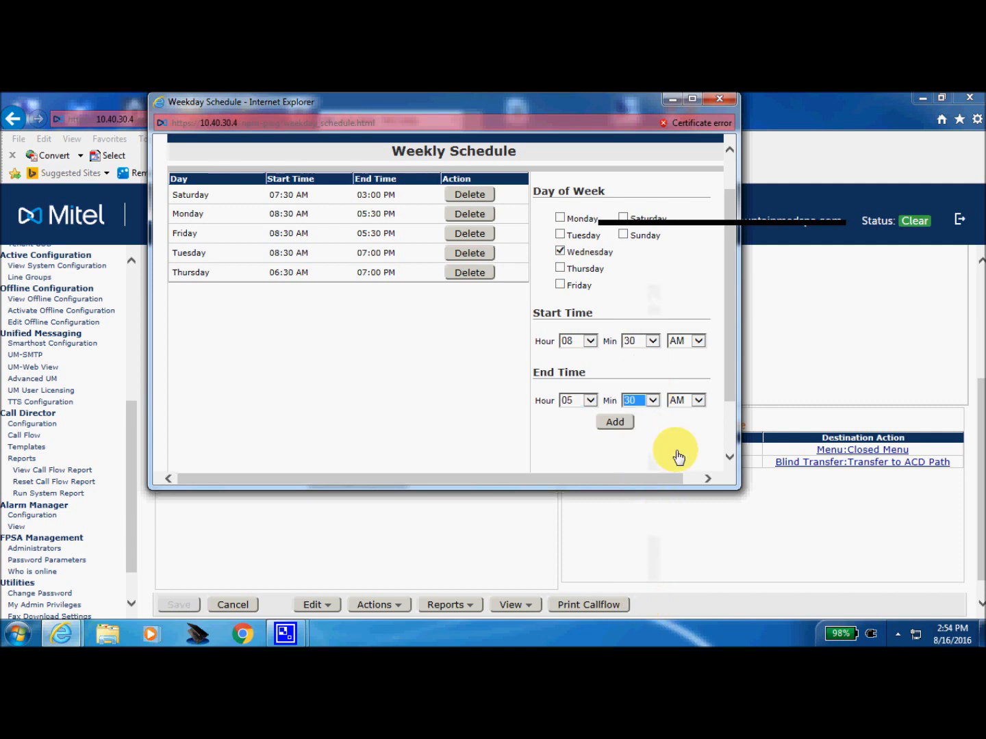
{"action": "left_click", "coordinate": [699, 400]}
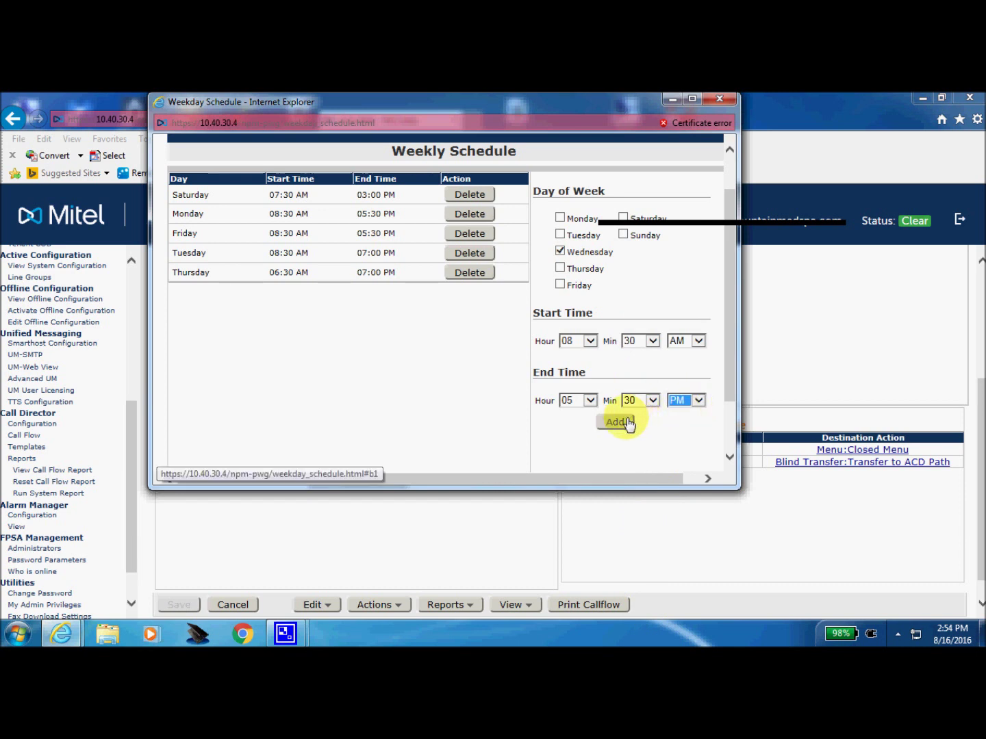
{"action": "left_click", "coordinate": [615, 421]}
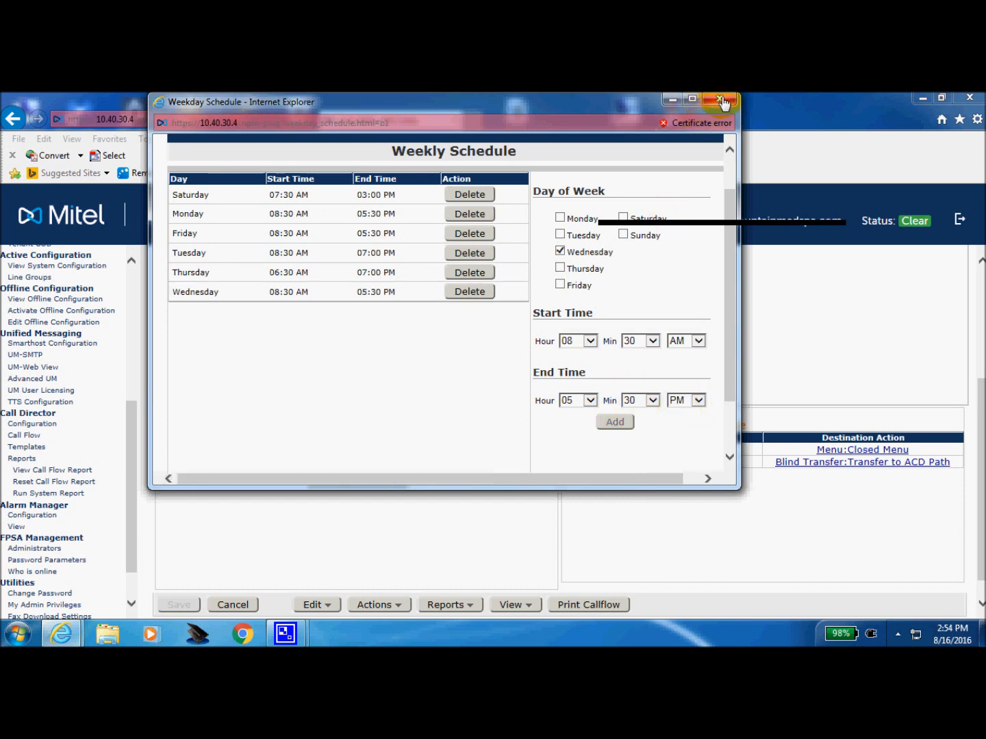
{"action": "left_click", "coordinate": [721, 101]}
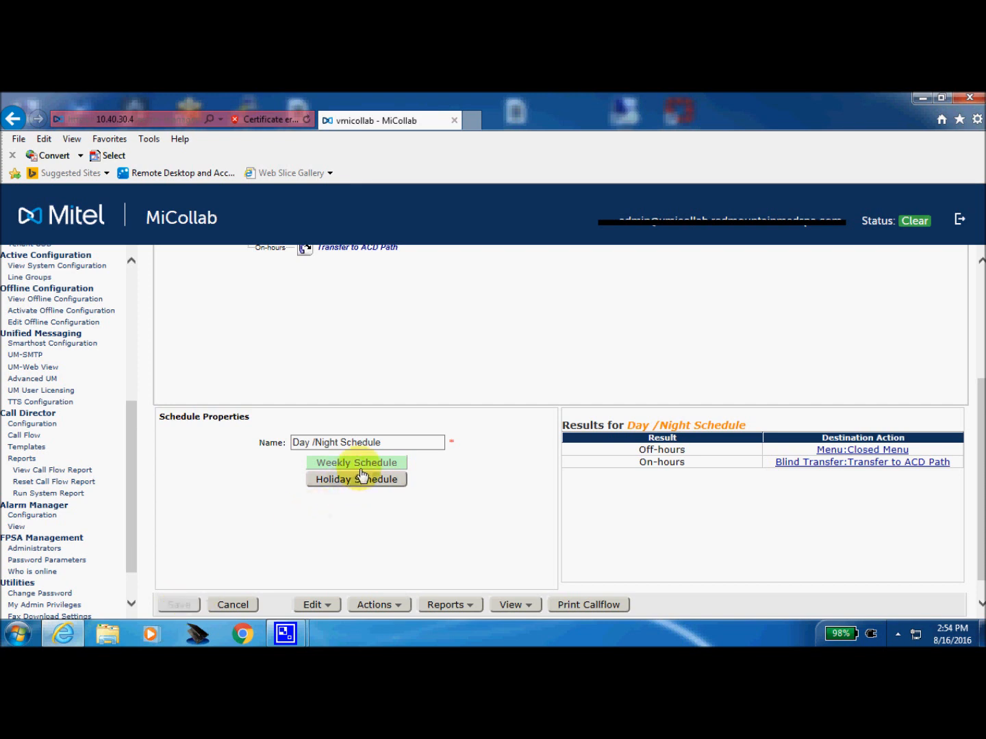
Step: Add a Wednesday 08:30 AM–05:30 PM entry to the Day/Night weekly schedule
{"action": "left_click", "coordinate": [356, 462]}
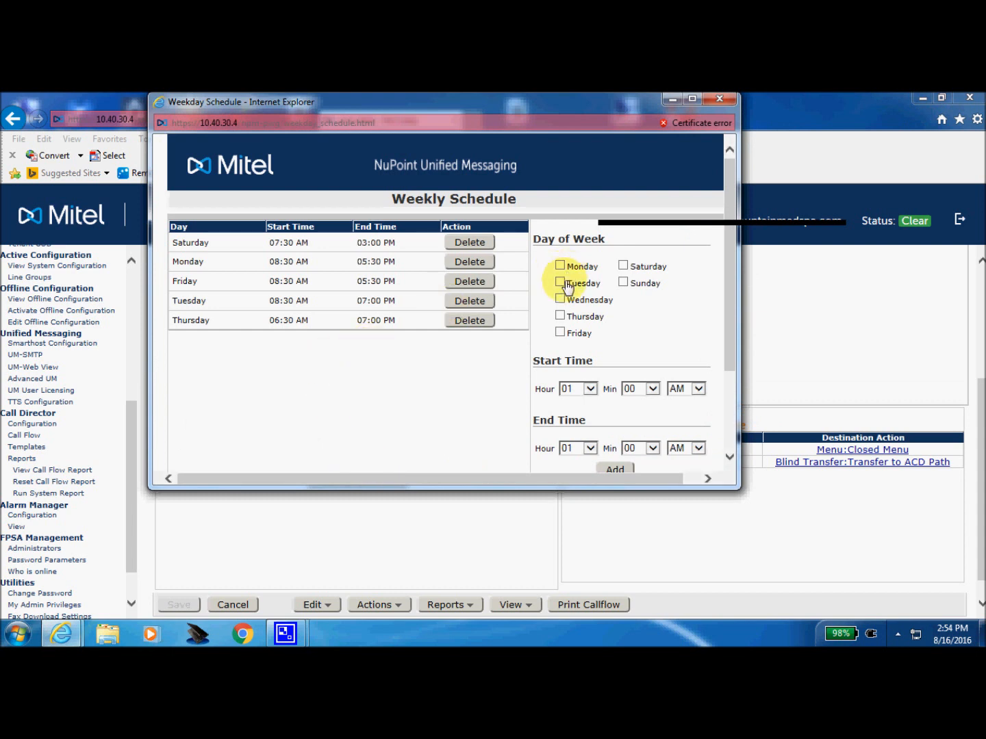
{"action": "left_click", "coordinate": [589, 389]}
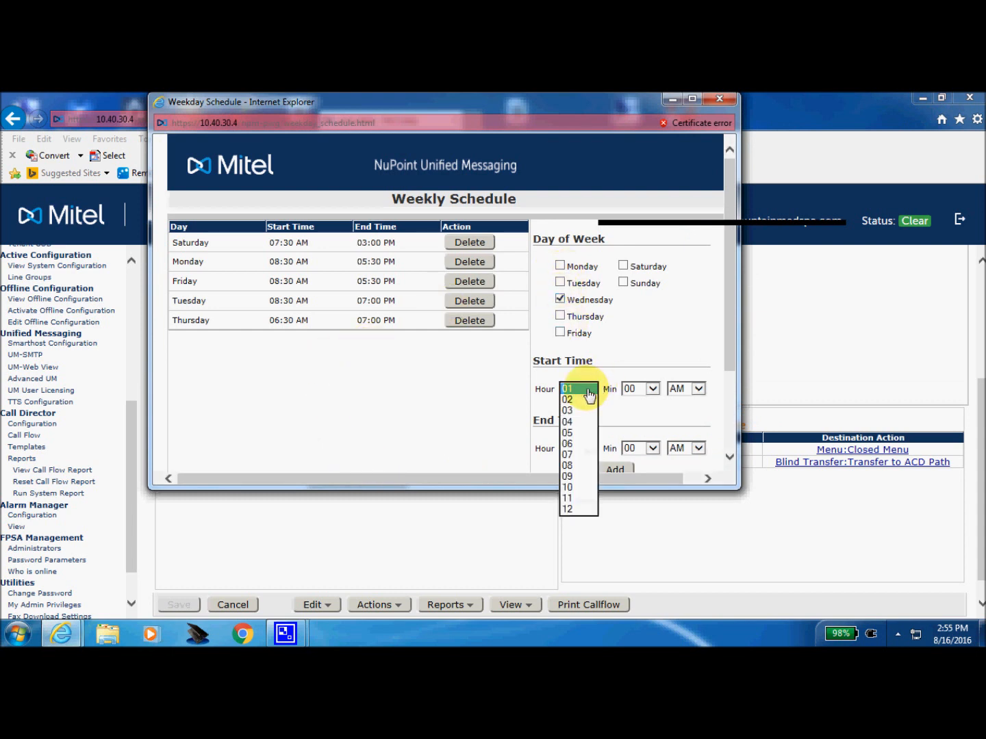
{"action": "left_click", "coordinate": [566, 465]}
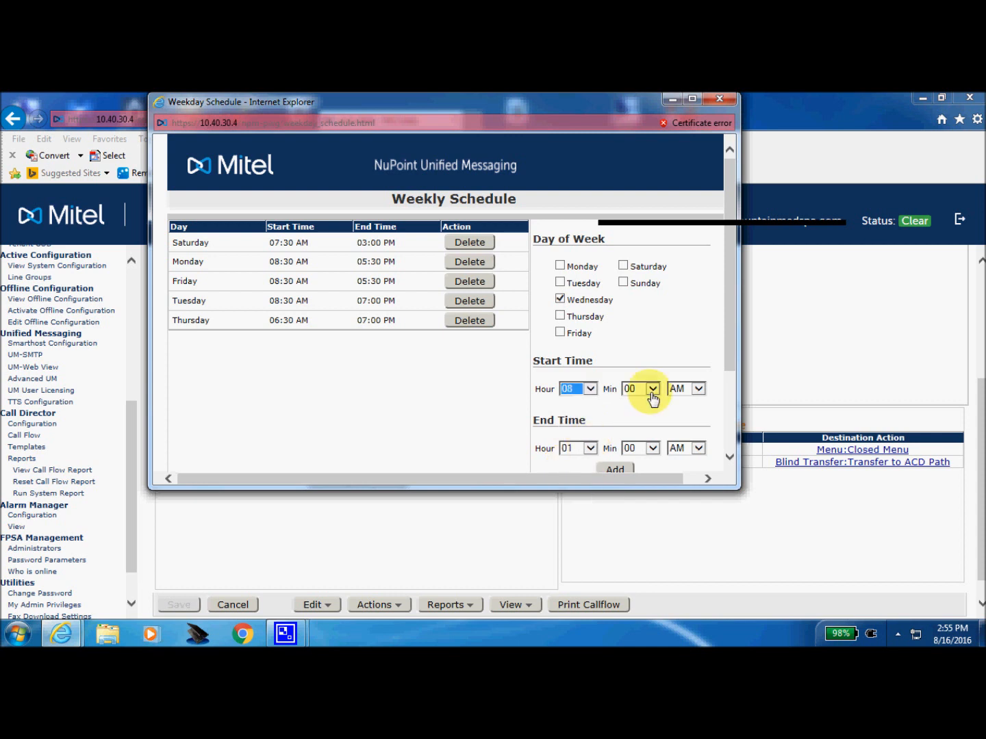
{"action": "left_click", "coordinate": [652, 389]}
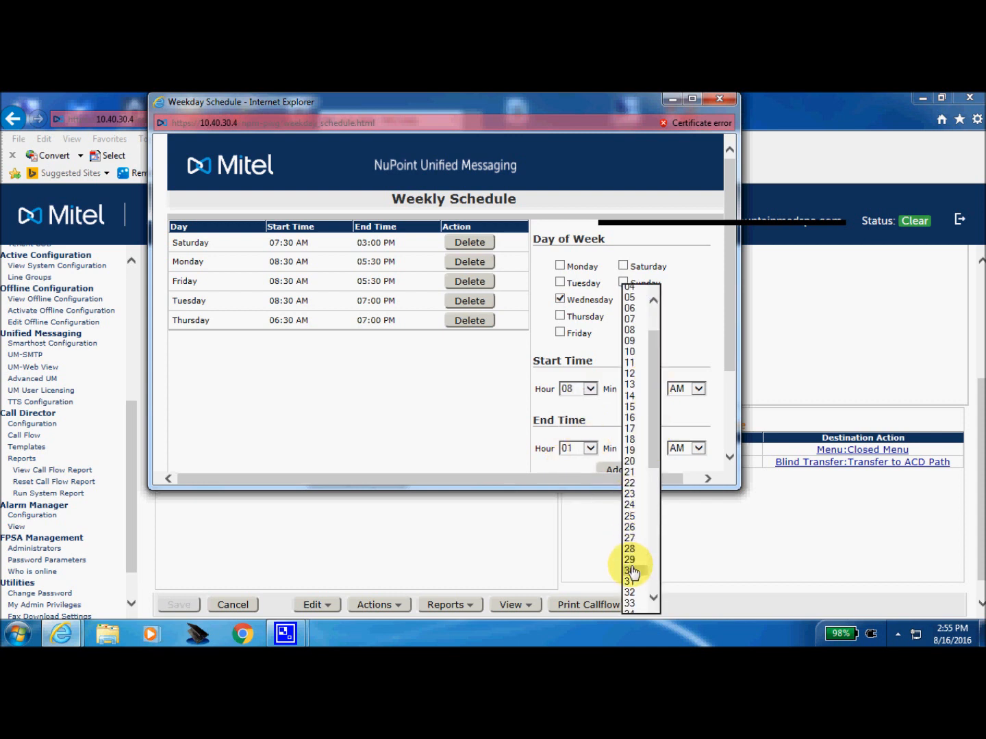
{"action": "left_click", "coordinate": [629, 570]}
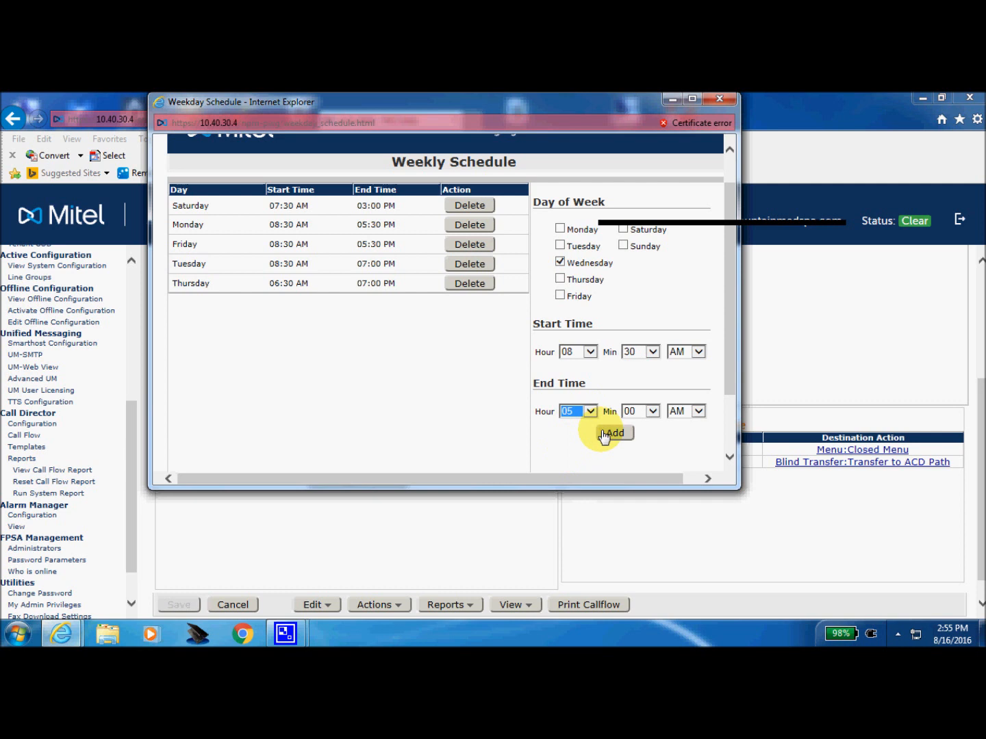
{"action": "left_click", "coordinate": [651, 411]}
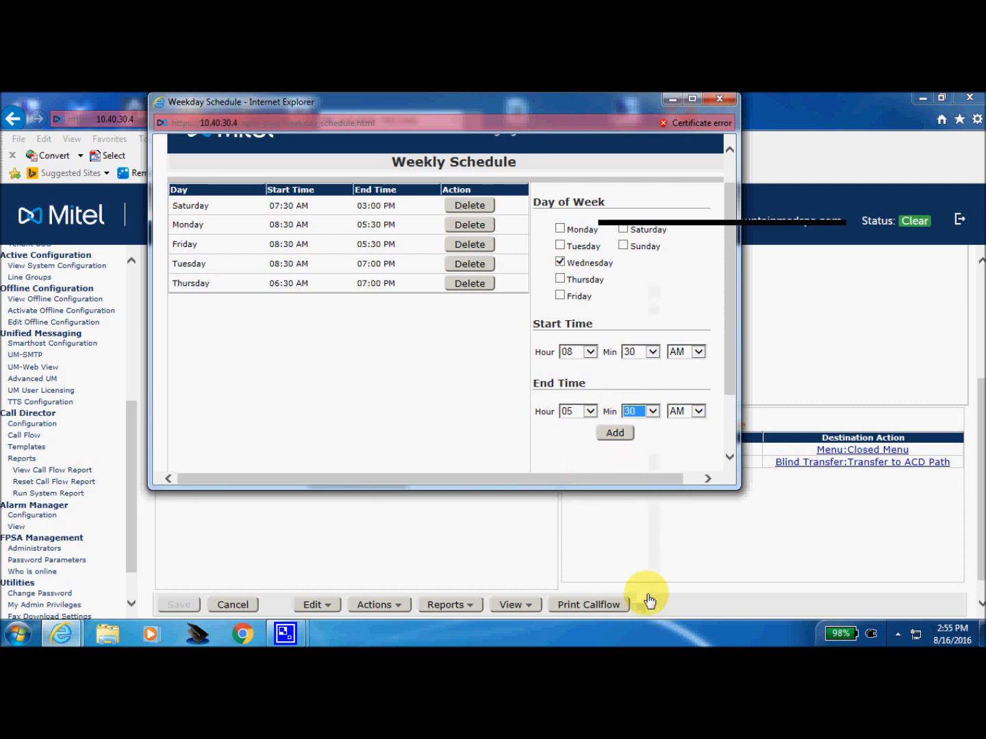
{"action": "left_click", "coordinate": [697, 410]}
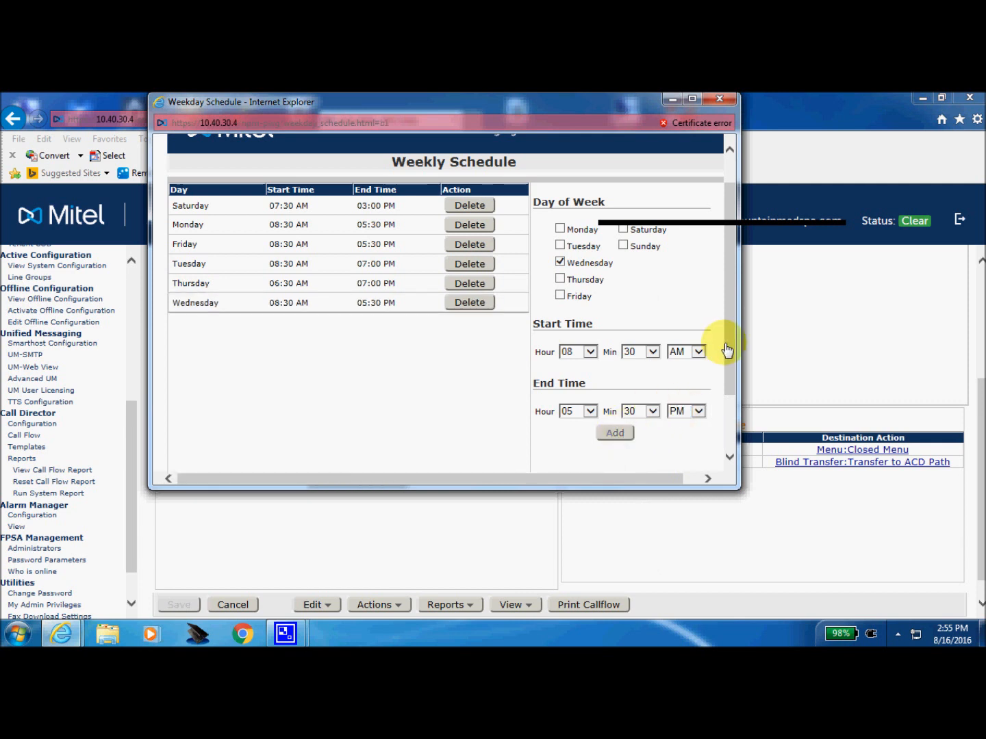
Step: Apply the weekly schedule, then save the call flow and confirm the saved message
{"action": "scroll", "scroll_direction": "down", "scroll_amount": 3}
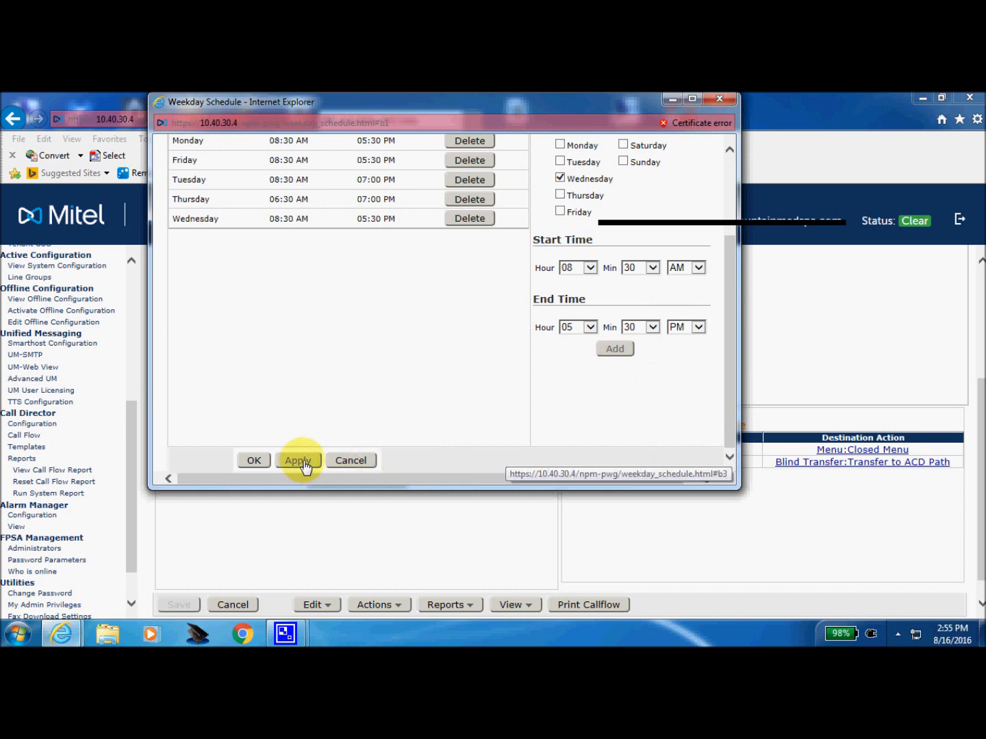
{"action": "left_click", "coordinate": [298, 460]}
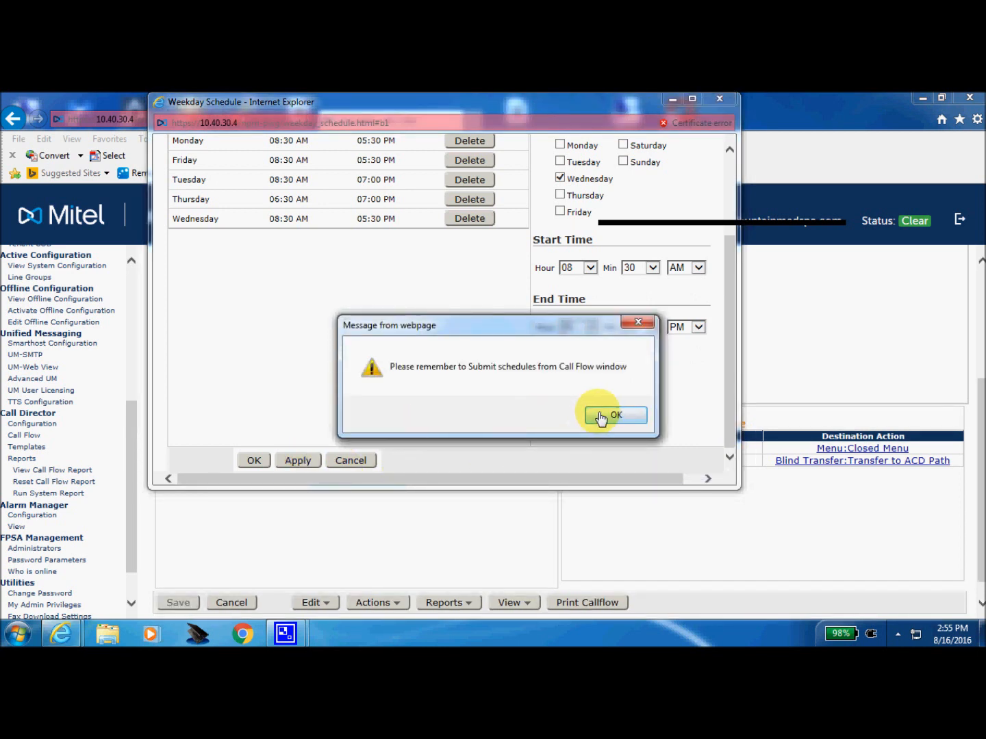
{"action": "left_click", "coordinate": [613, 415]}
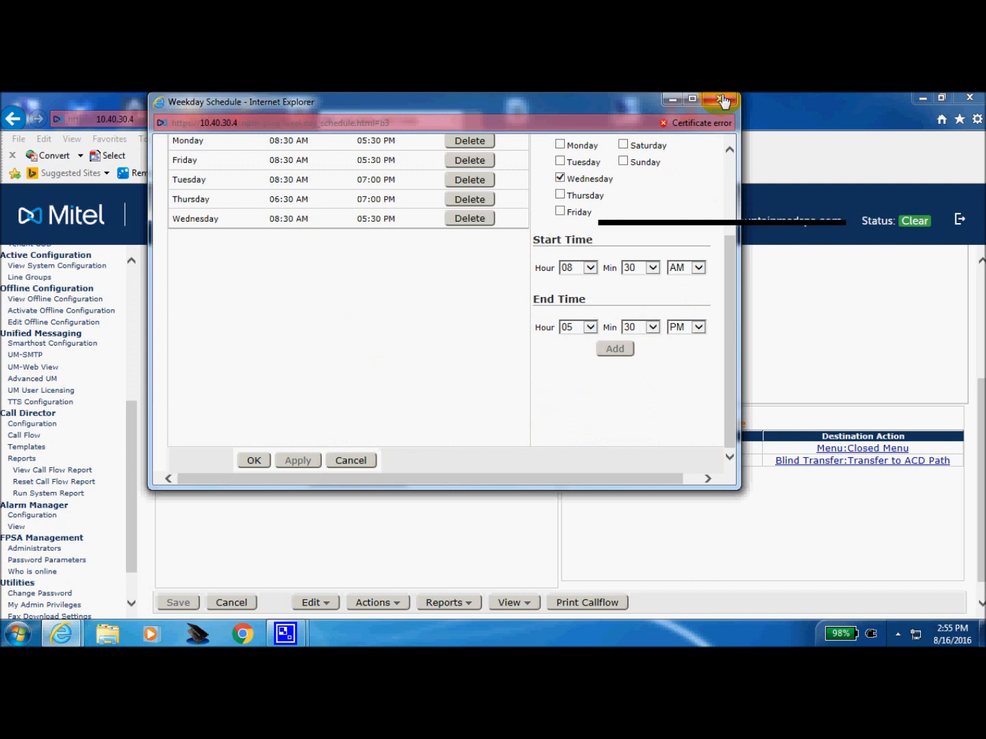
{"action": "left_click", "coordinate": [720, 99]}
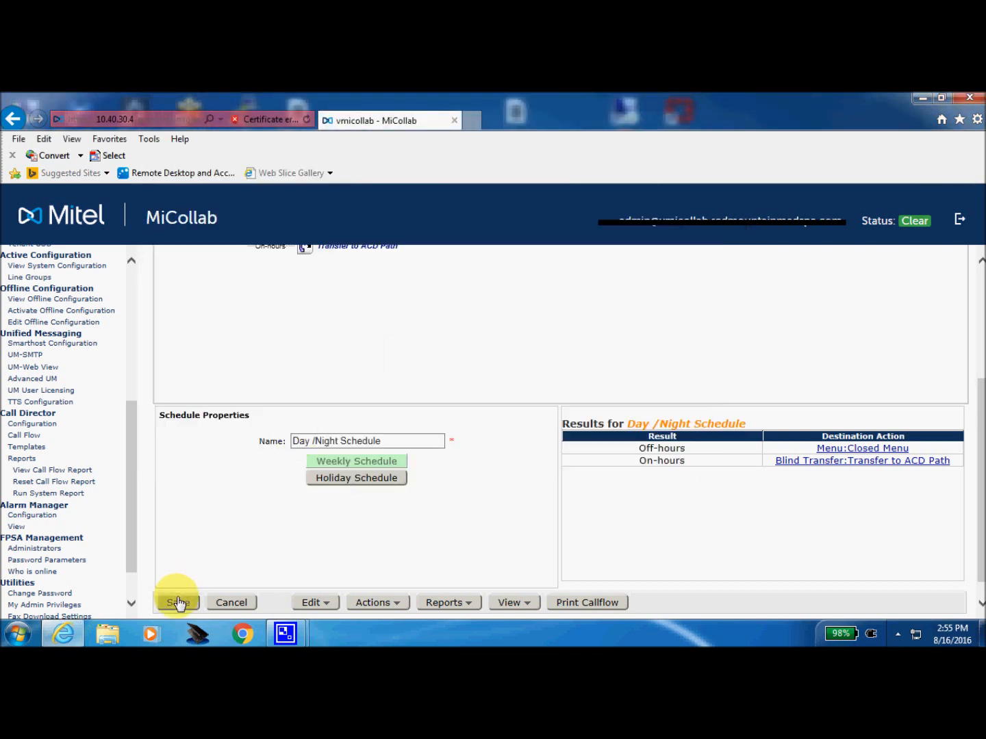
{"action": "left_click", "coordinate": [178, 602]}
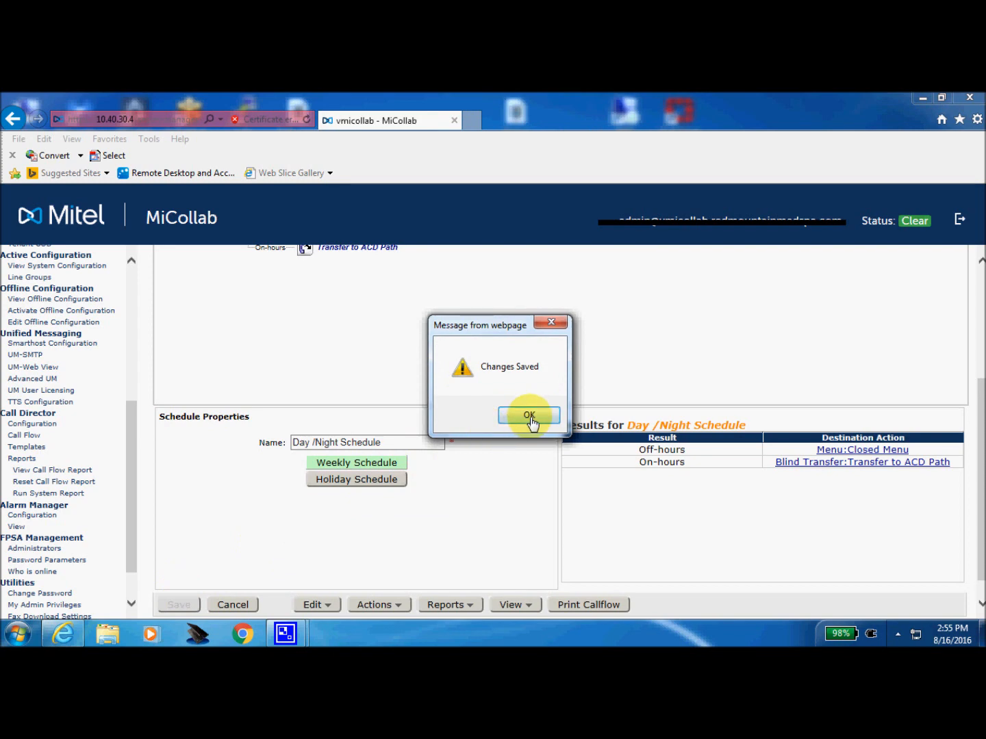
{"action": "left_click", "coordinate": [528, 414]}
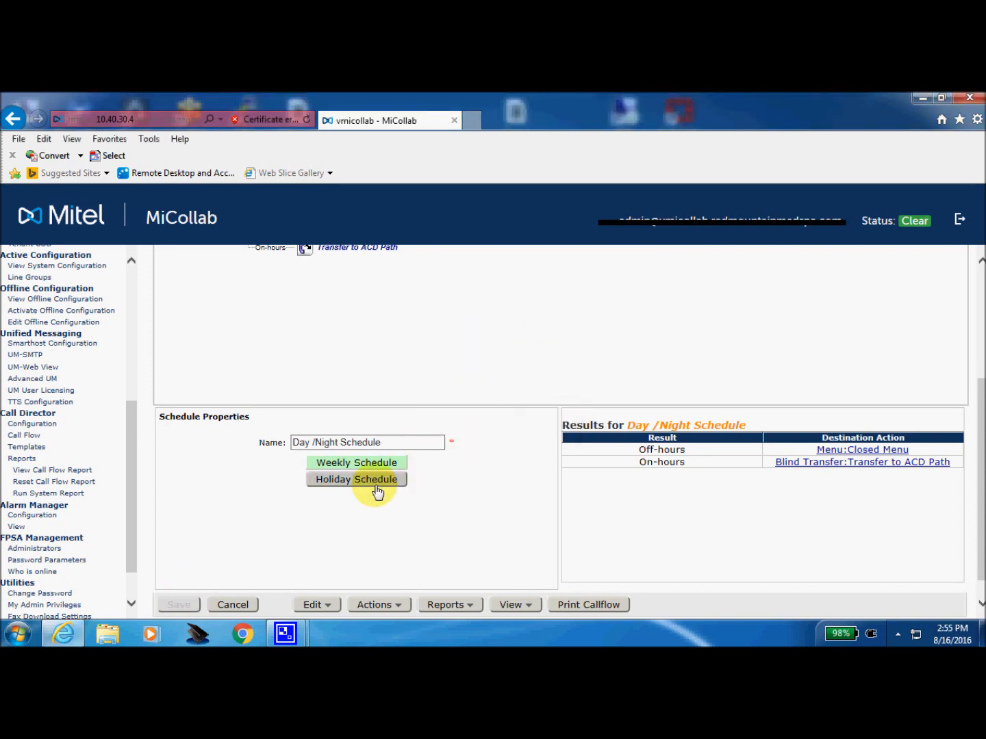
{"action": "left_click", "coordinate": [356, 463]}
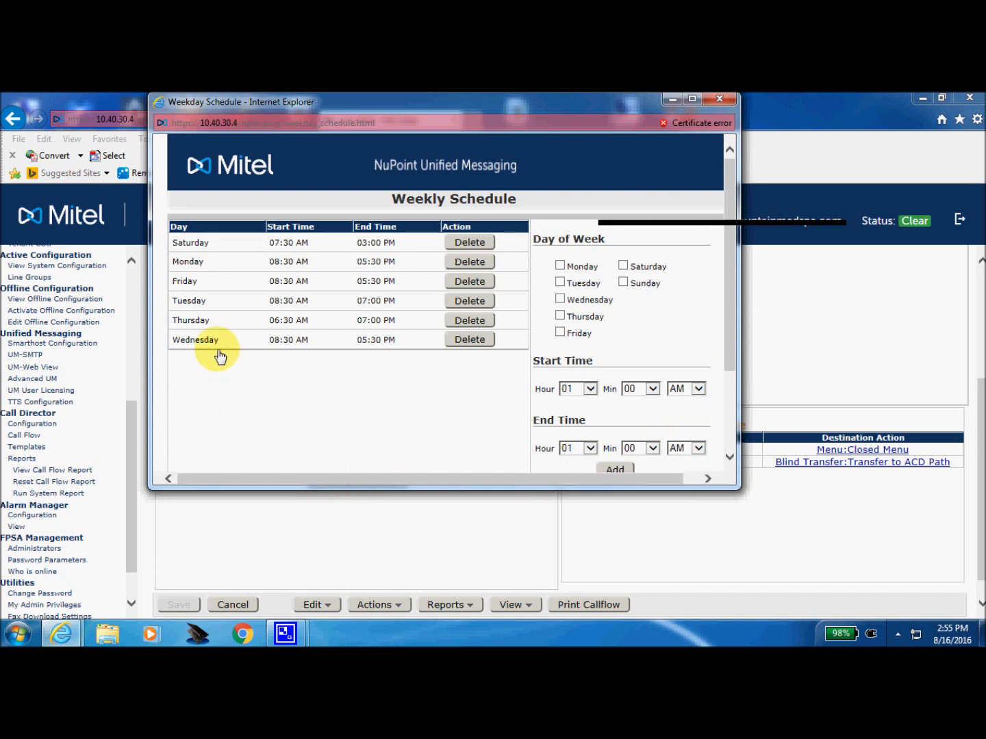
{"action": "mouse_move", "coordinate": [277, 348]}
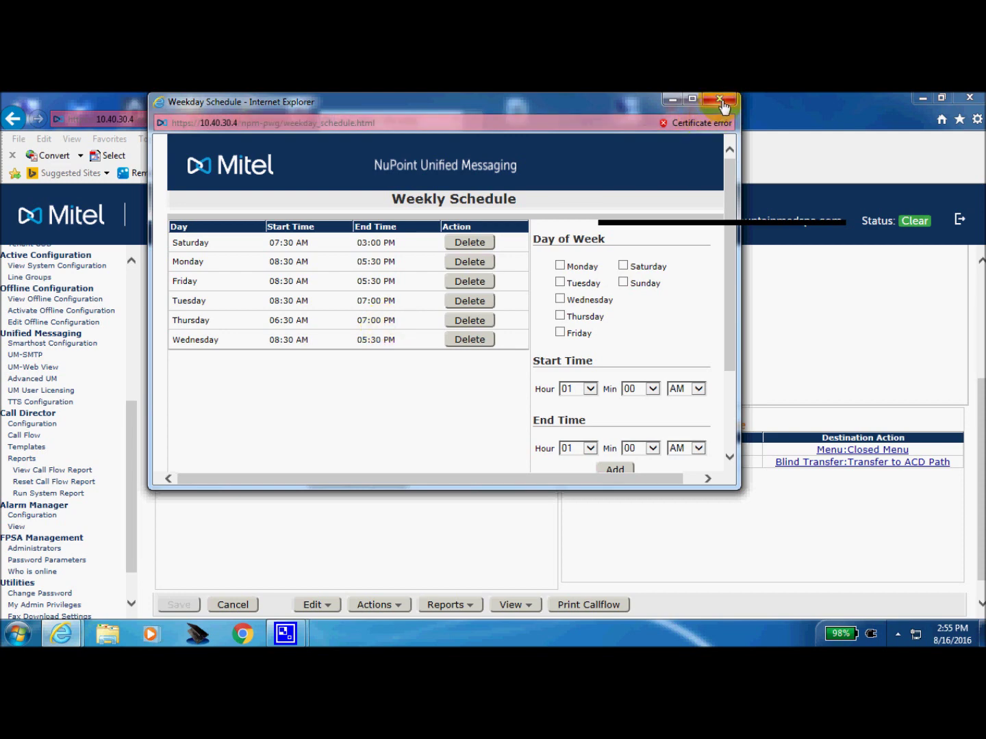
{"action": "left_click", "coordinate": [720, 100]}
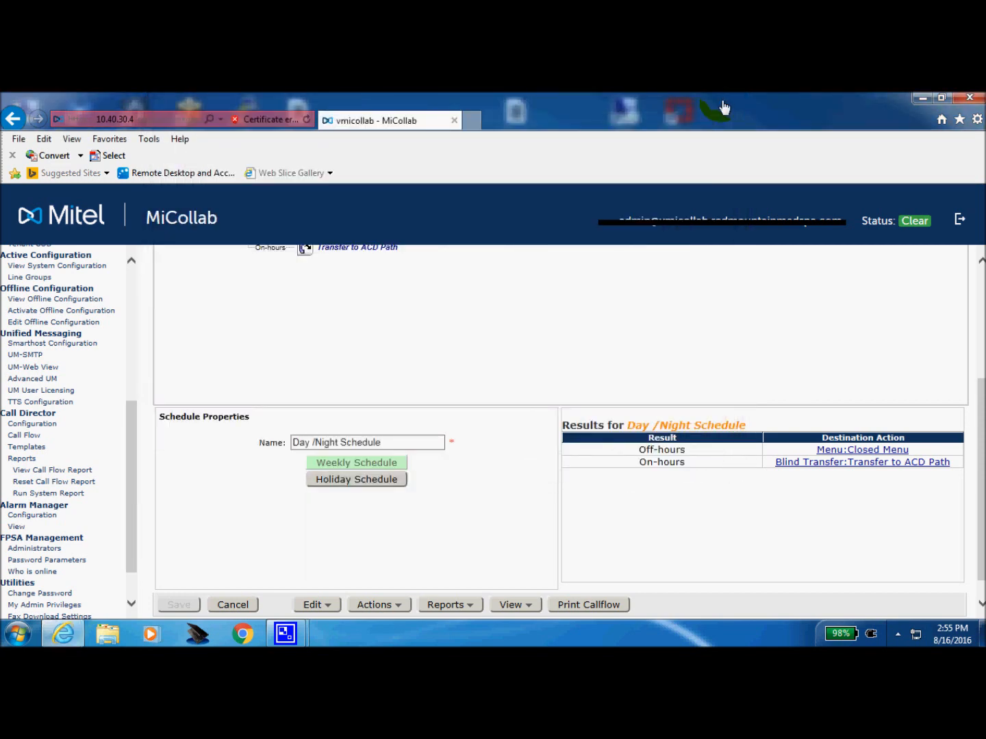